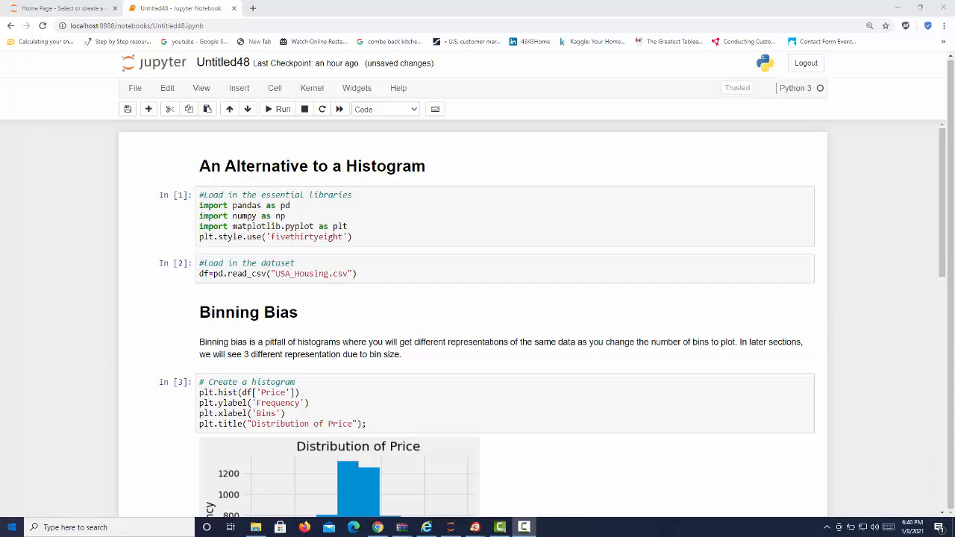
mouse_move(520, 300)
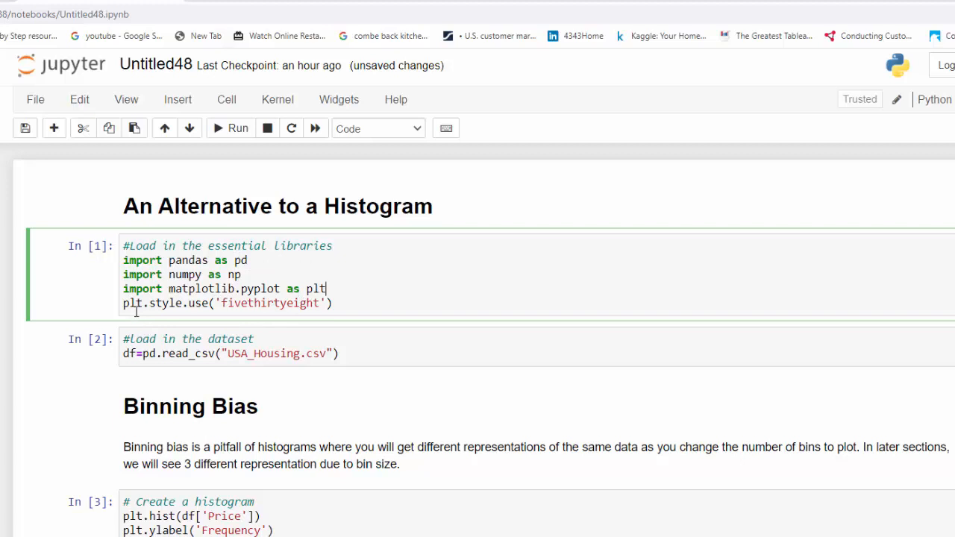
mouse_move(313, 307)
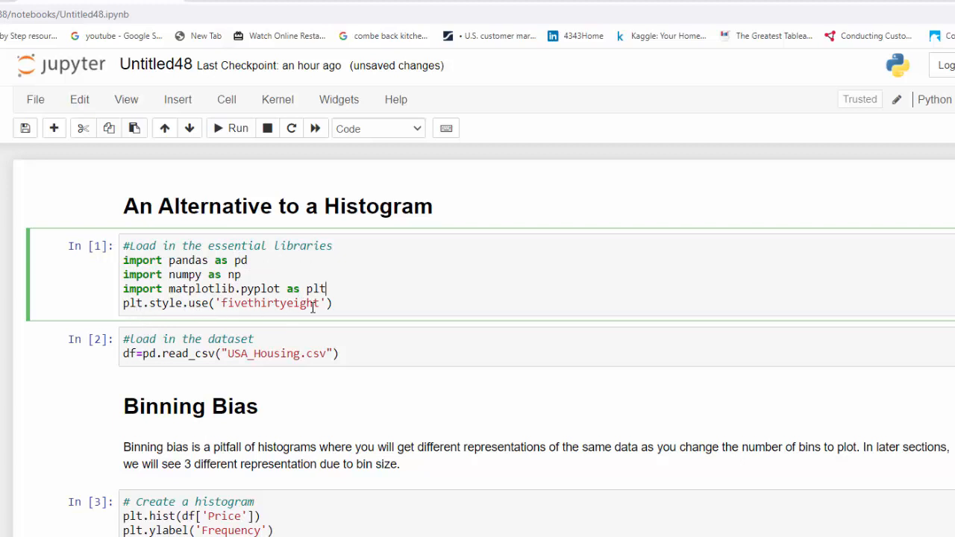
mouse_move(332, 330)
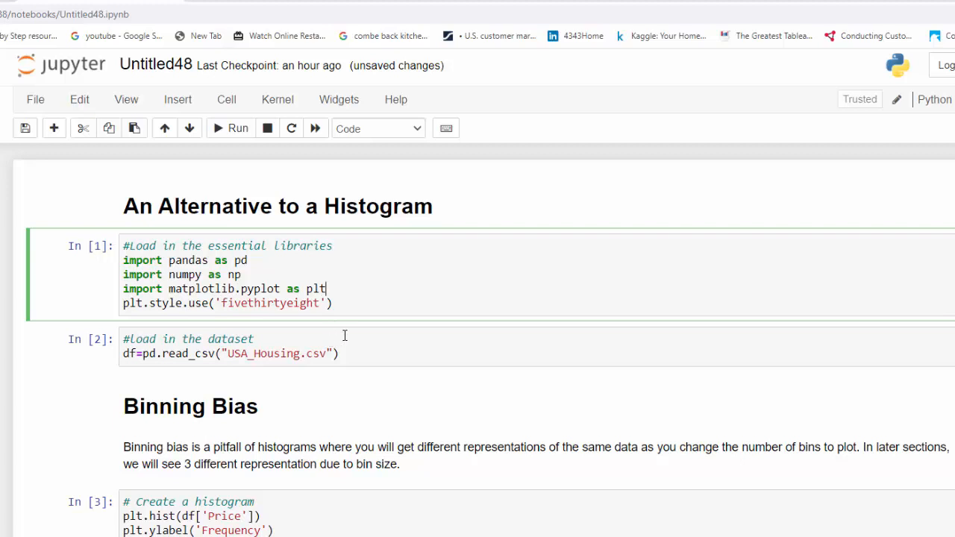
mouse_move(349, 341)
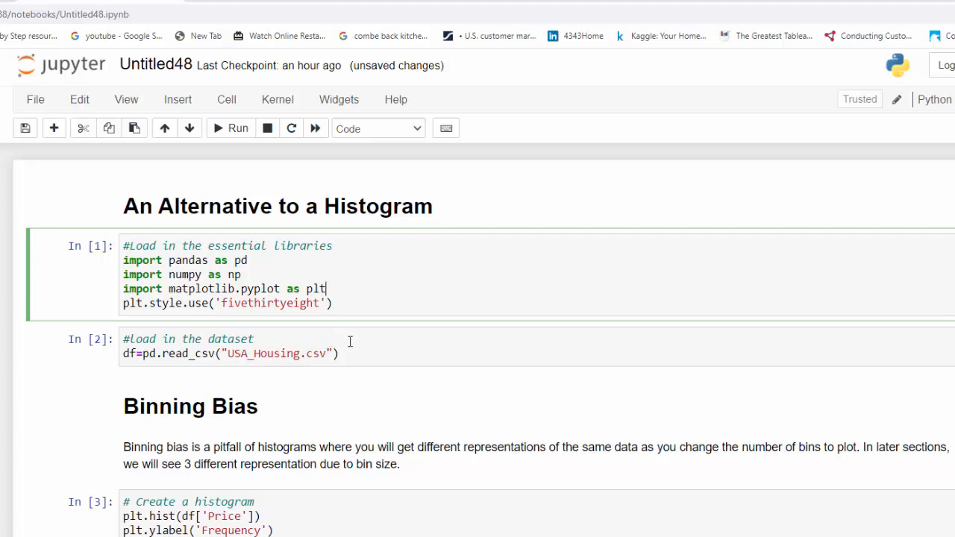
Write data = df['Price'] as the first line of the ECDF cell
scroll(down, 3)
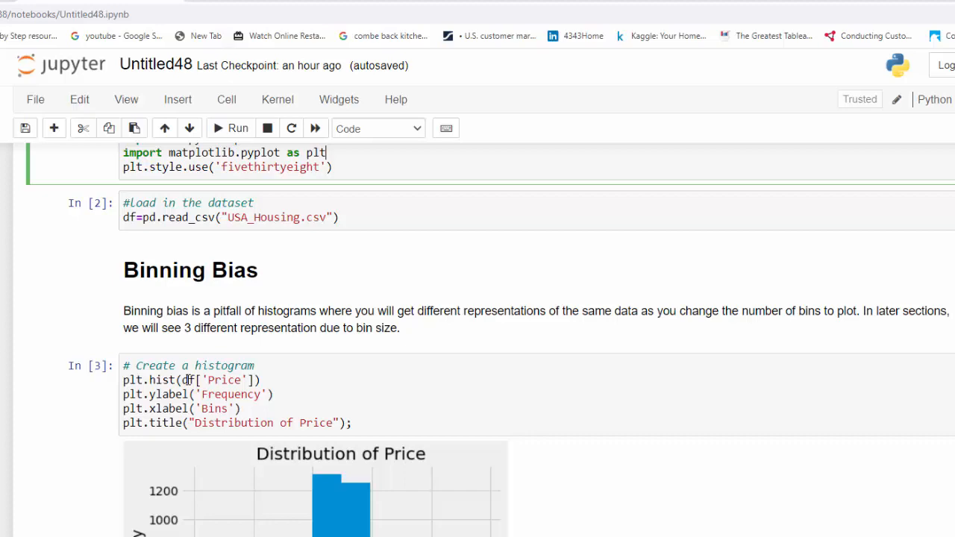
scroll(down, 3)
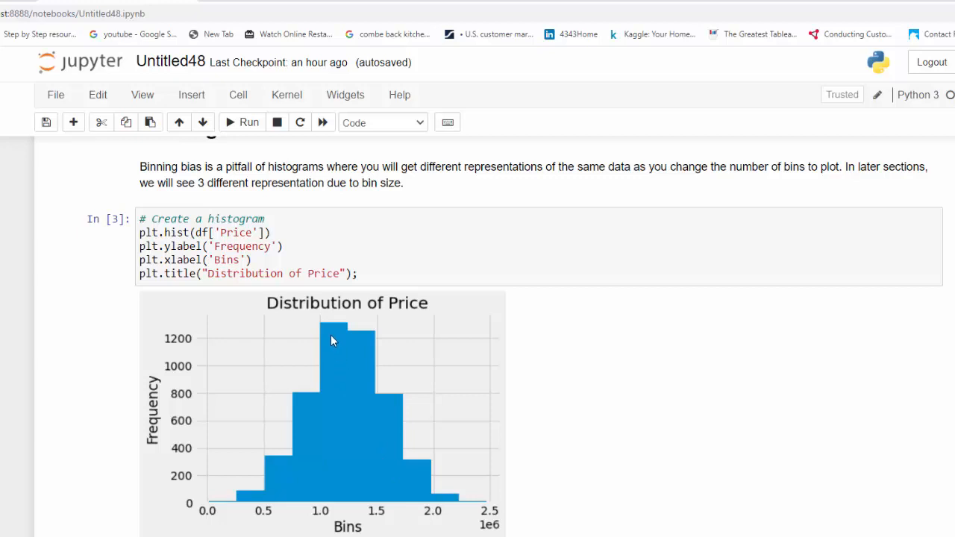
mouse_move(307, 330)
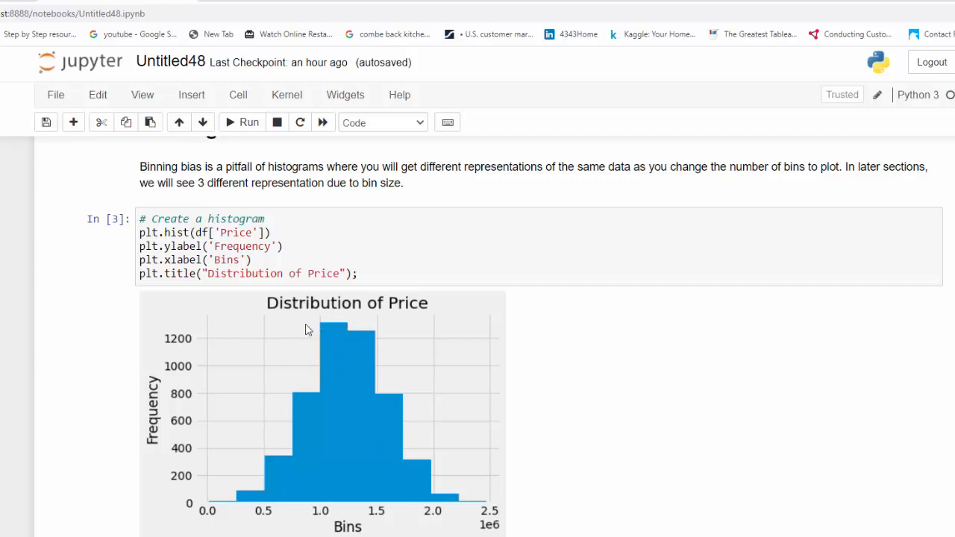
mouse_move(313, 515)
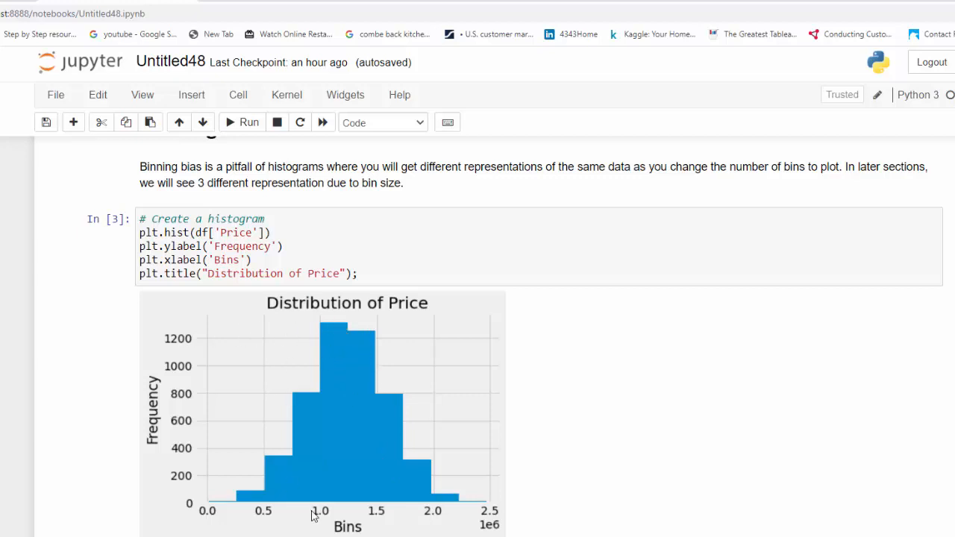
mouse_move(325, 516)
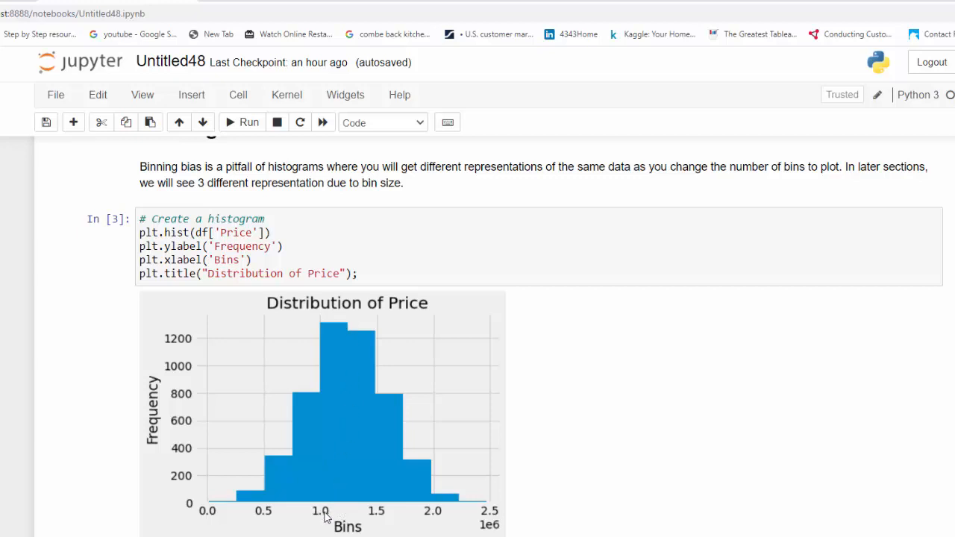
mouse_move(179, 490)
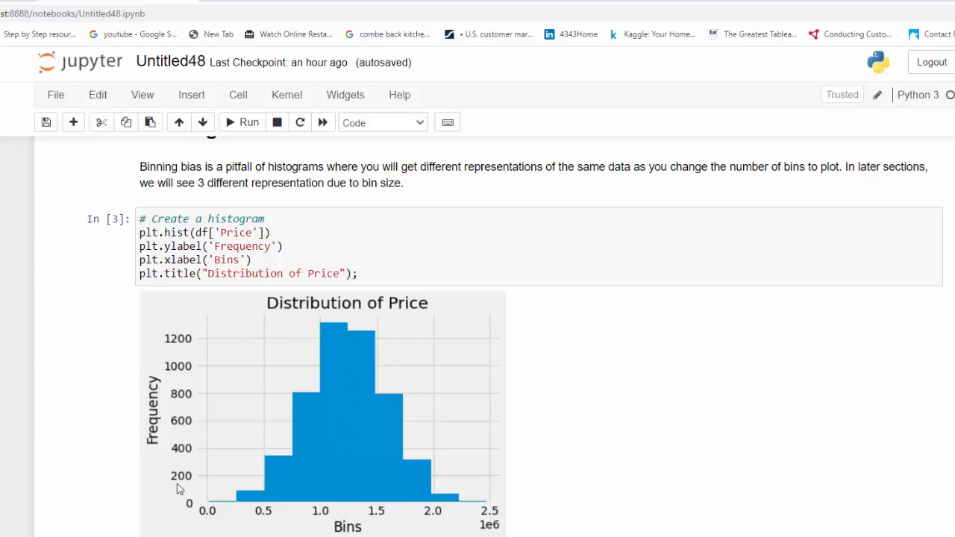
mouse_move(337, 513)
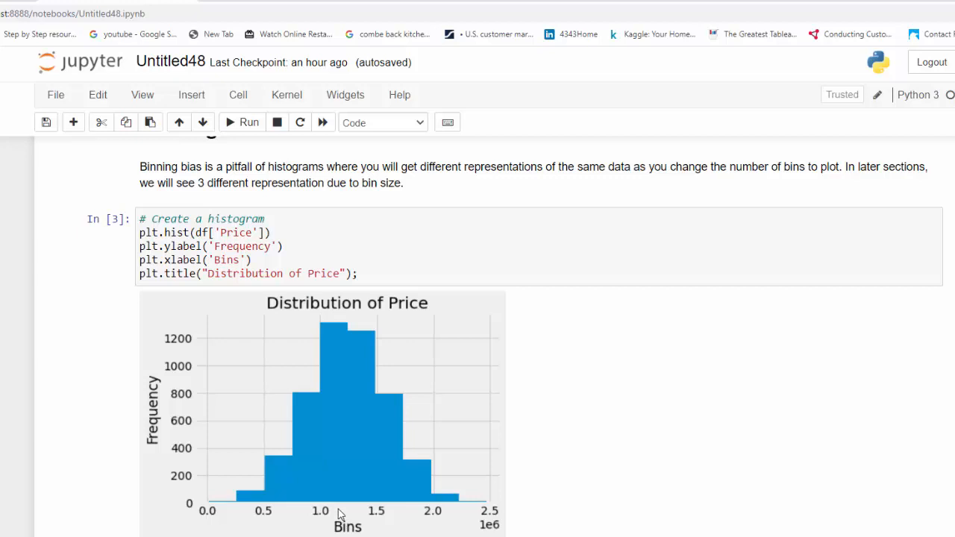
mouse_move(333, 347)
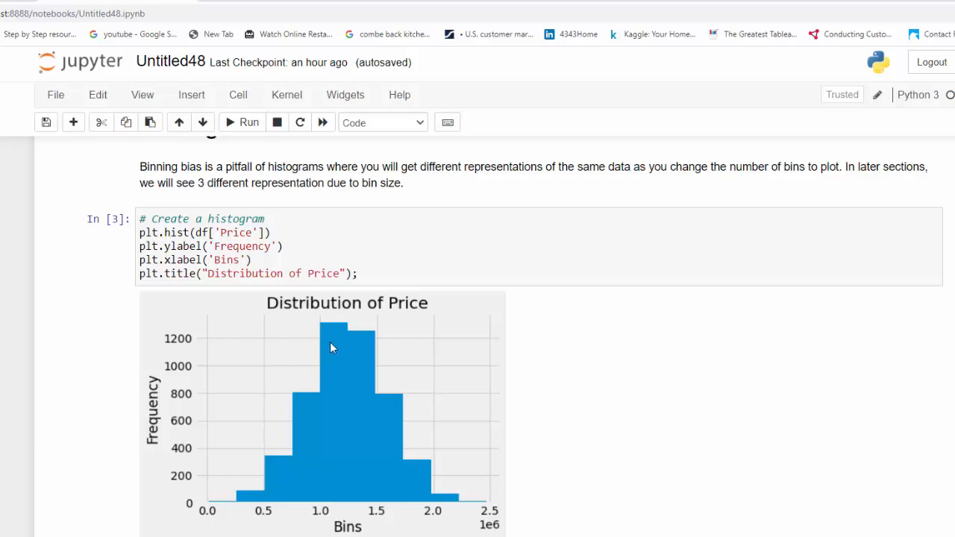
scroll(down, 3)
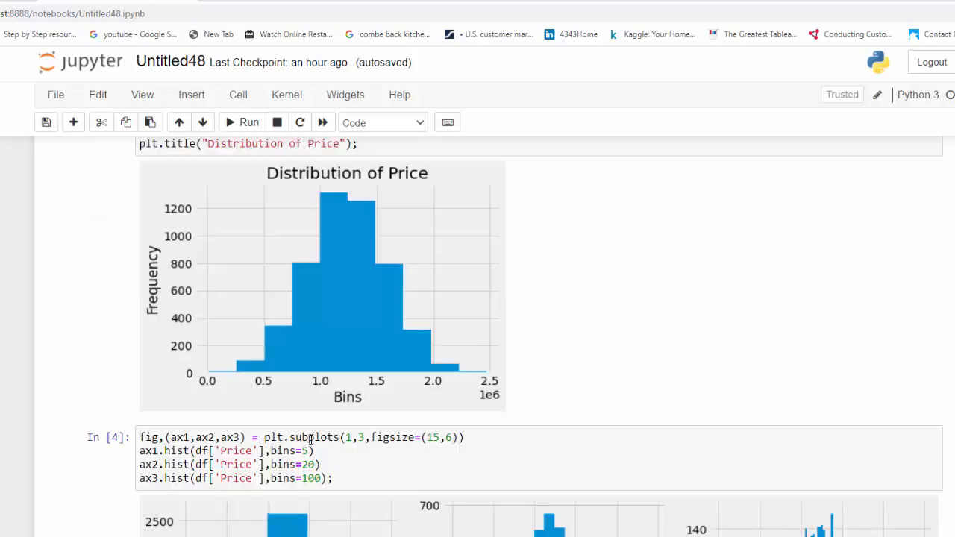
scroll(down, 3)
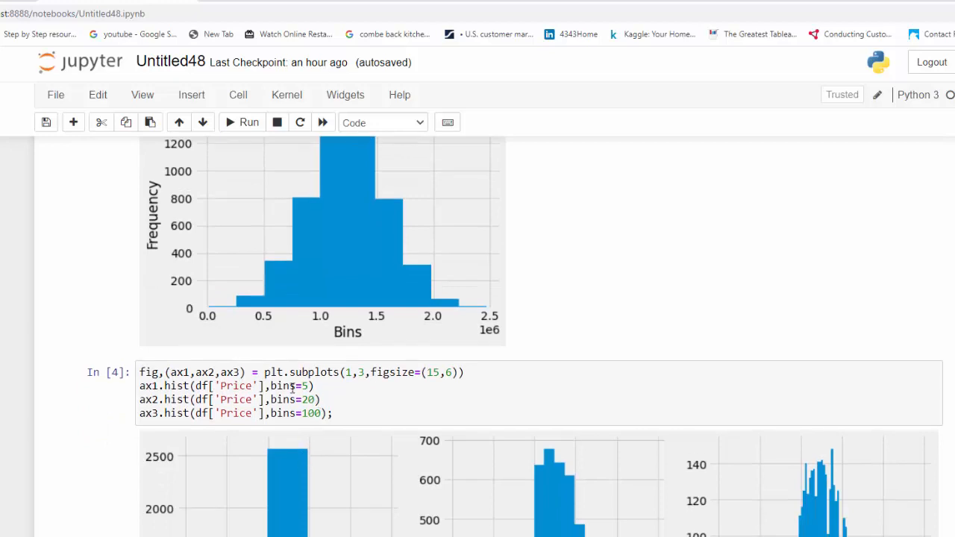
scroll(up, 3)
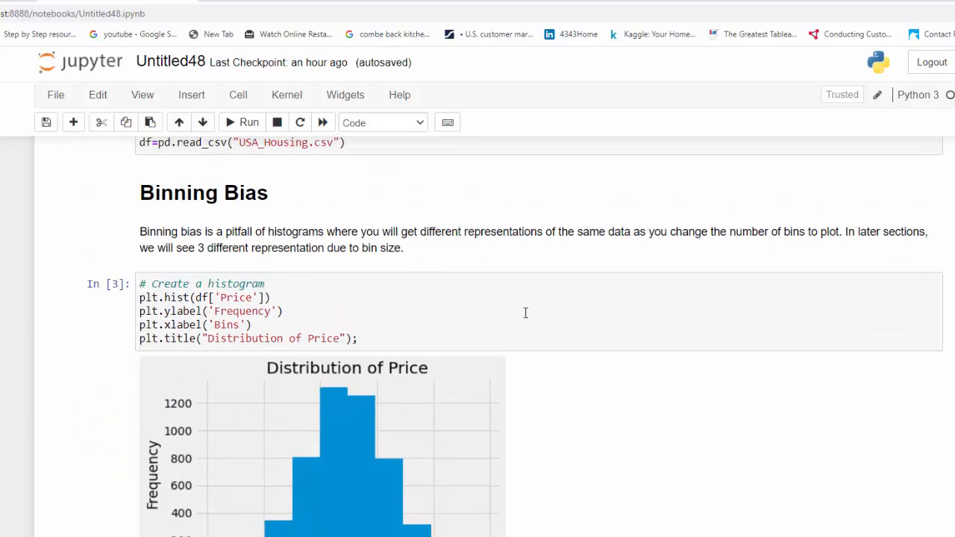
mouse_move(227, 245)
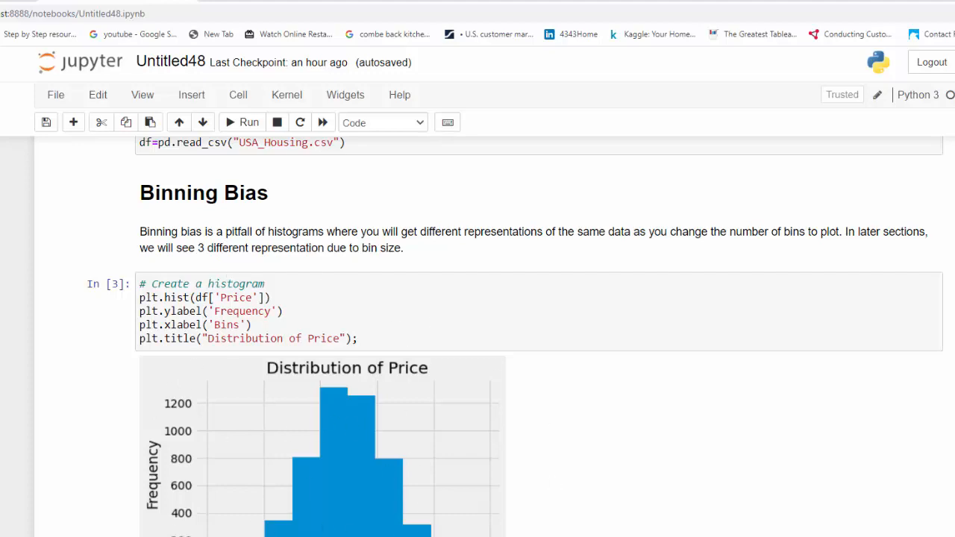
scroll(down, 3)
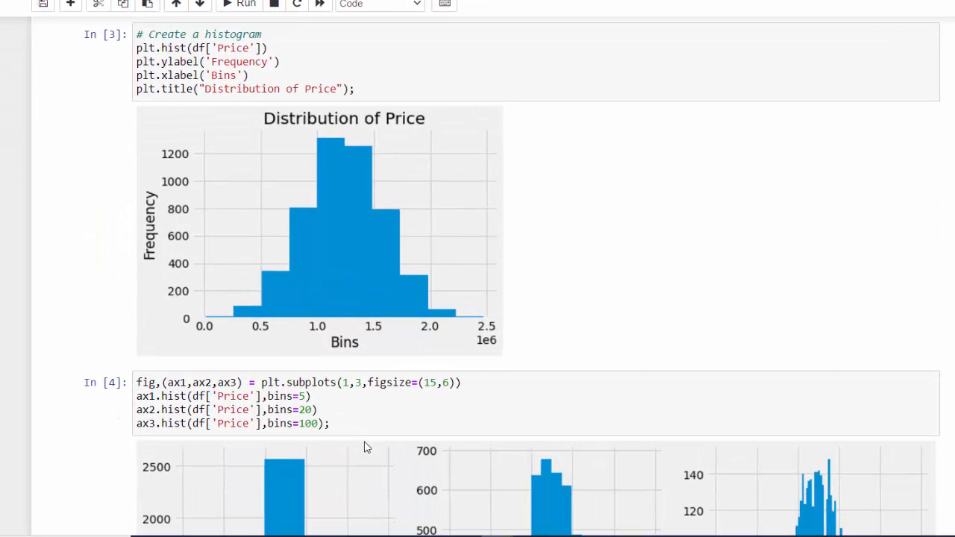
scroll(down, 3)
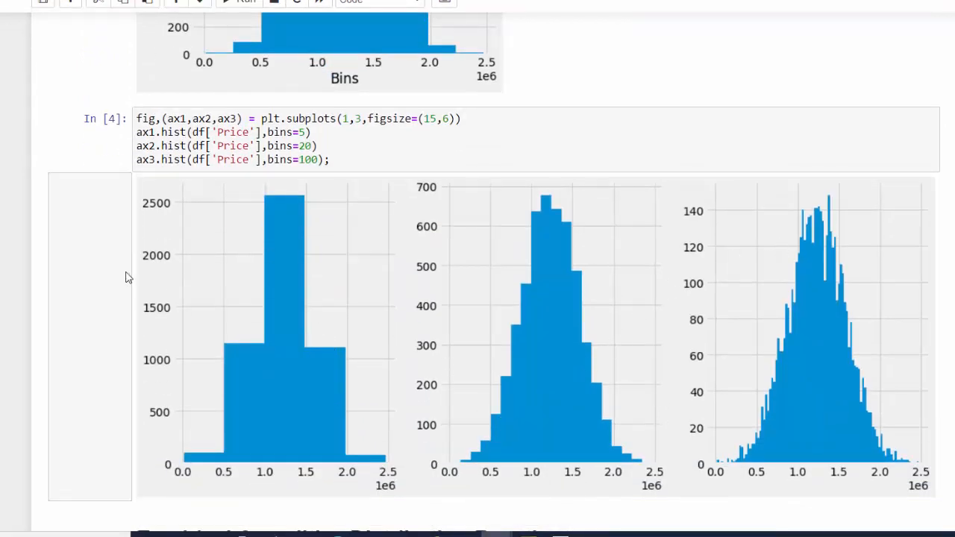
mouse_move(236, 478)
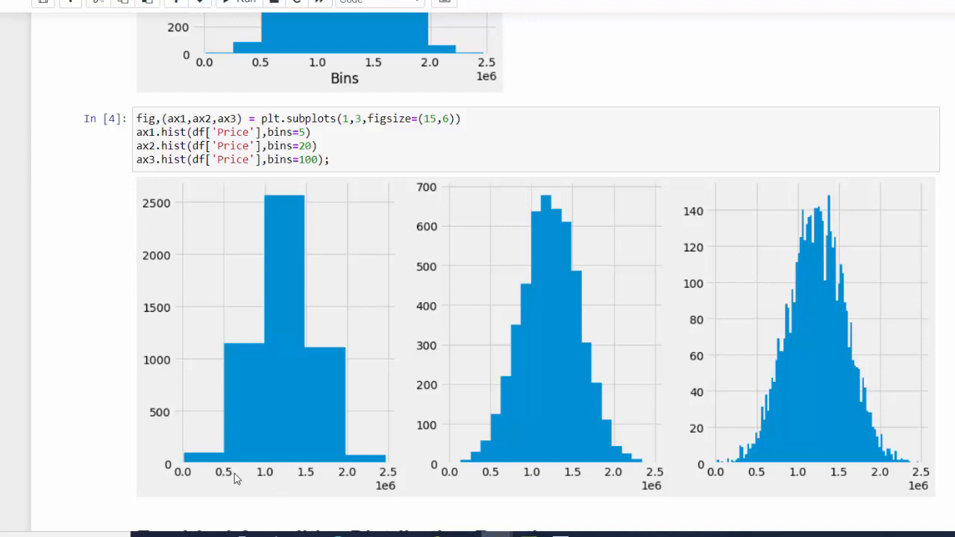
mouse_move(890, 435)
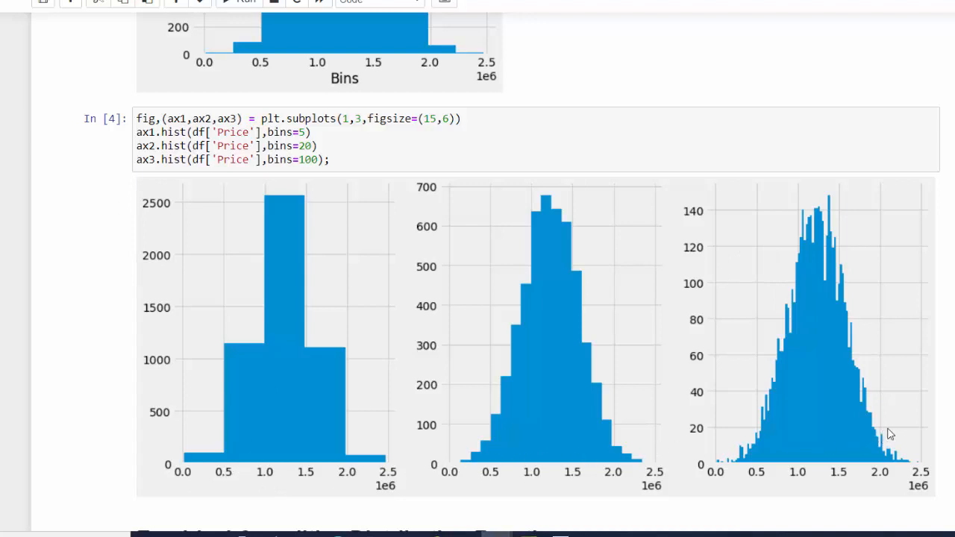
mouse_move(320, 430)
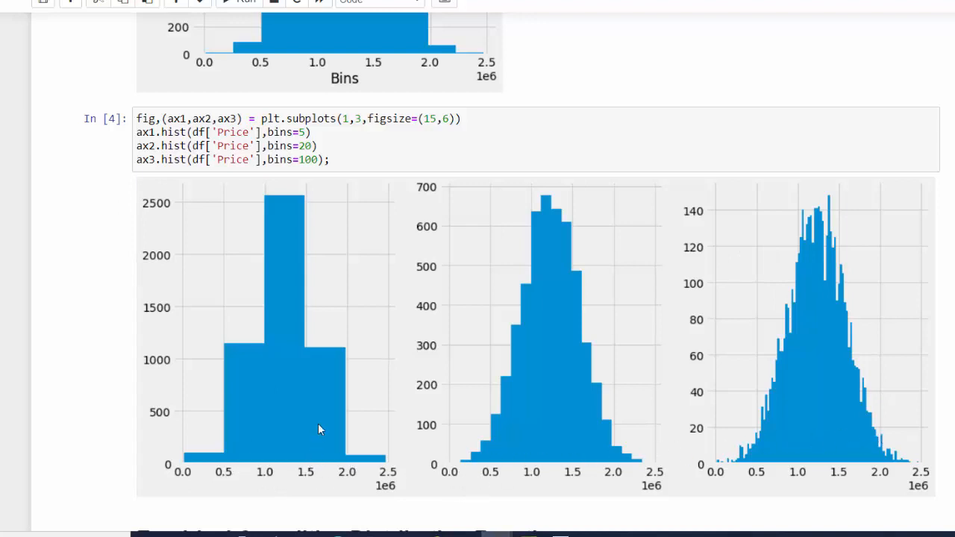
mouse_move(200, 421)
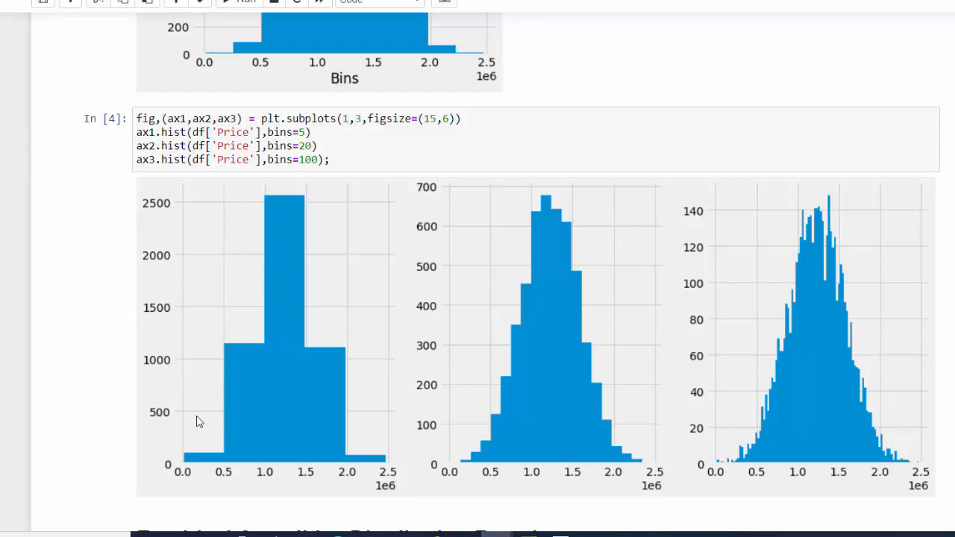
mouse_move(260, 419)
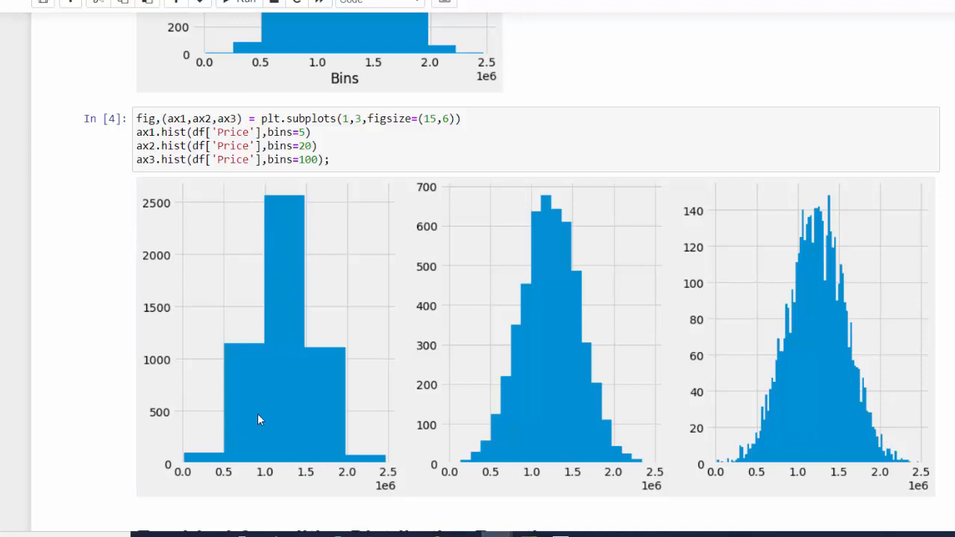
mouse_move(287, 463)
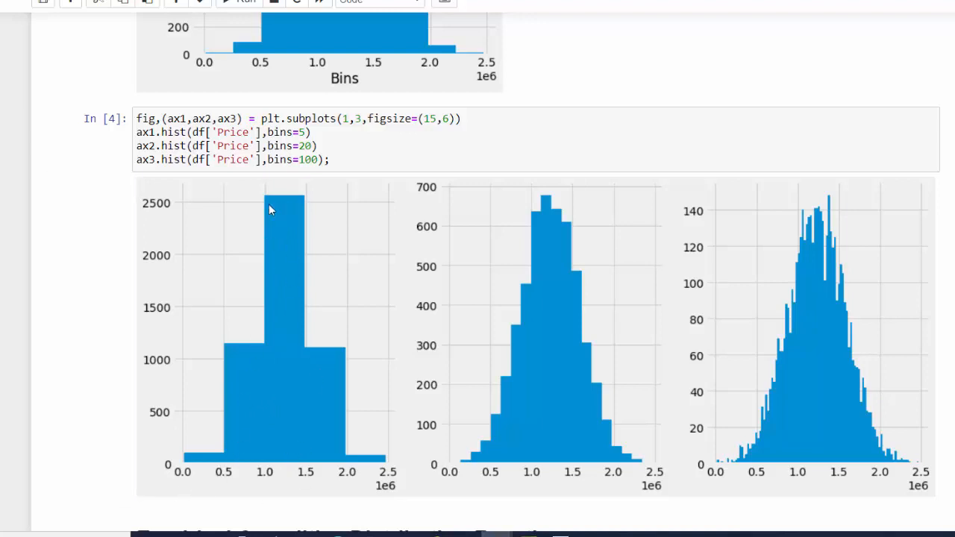
mouse_move(215, 207)
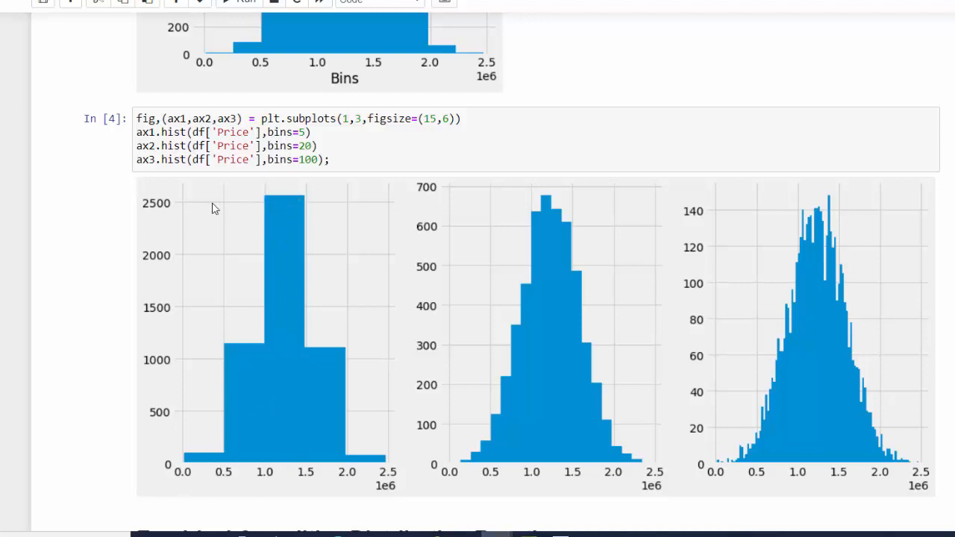
mouse_move(275, 349)
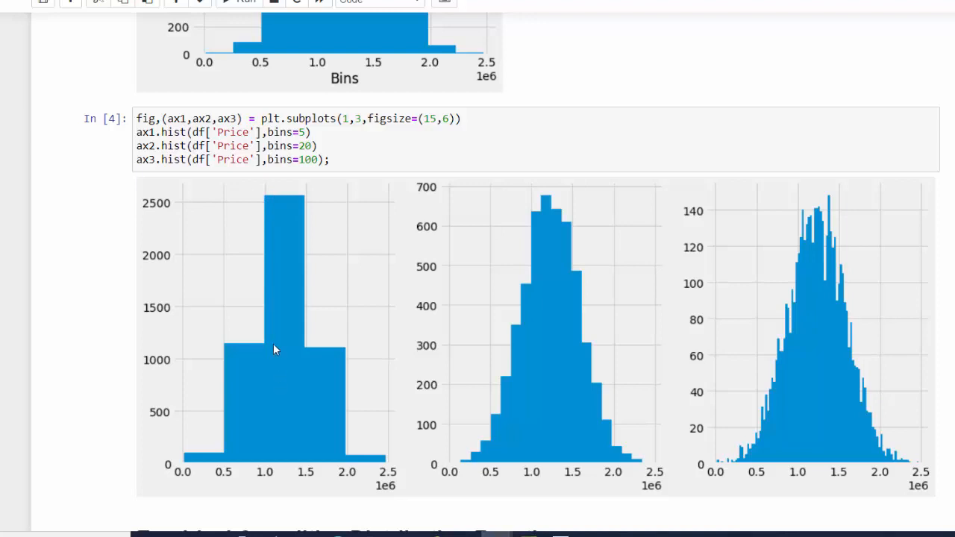
mouse_move(409, 236)
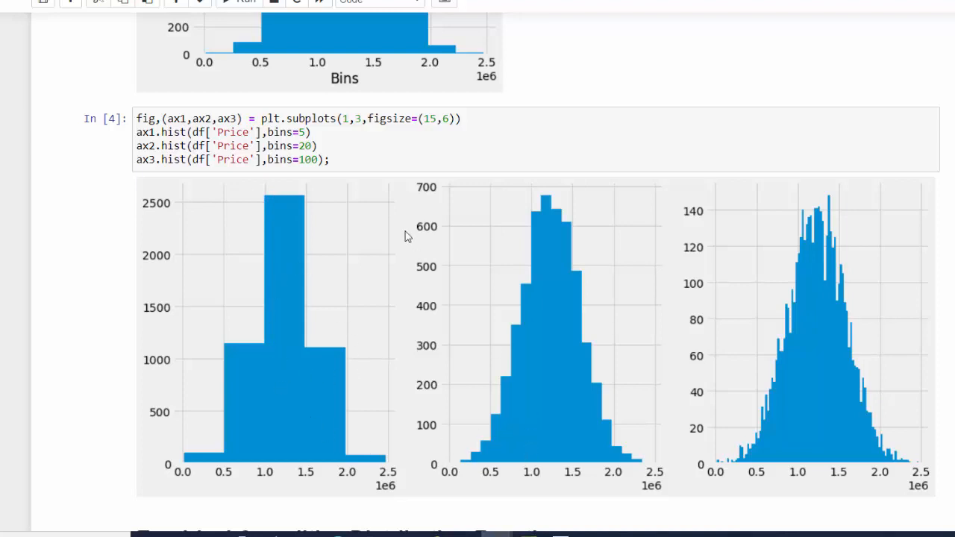
mouse_move(551, 463)
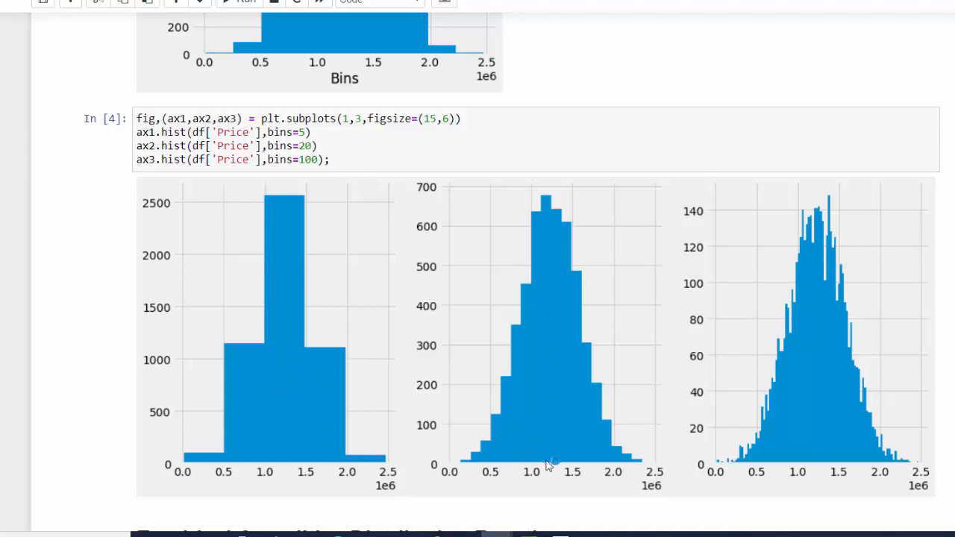
mouse_move(526, 227)
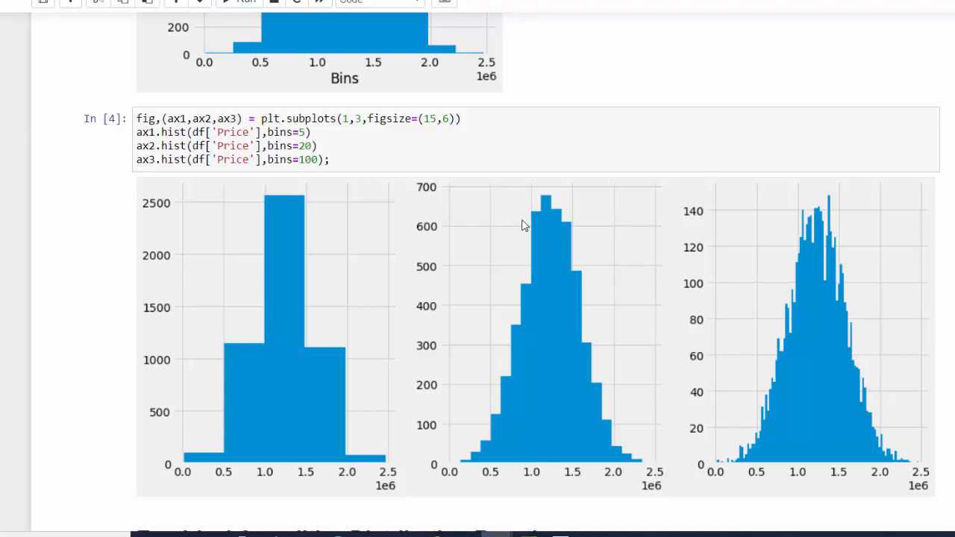
mouse_move(555, 404)
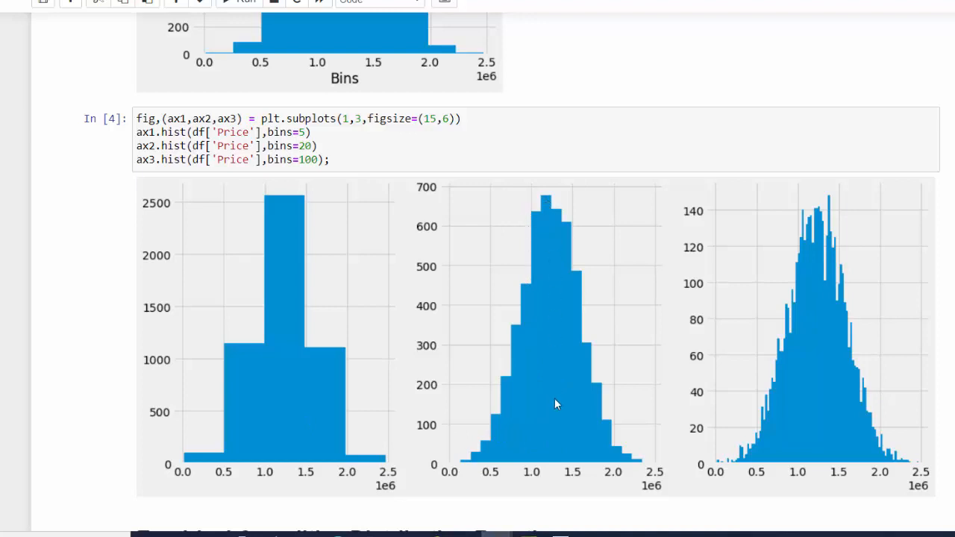
mouse_move(552, 453)
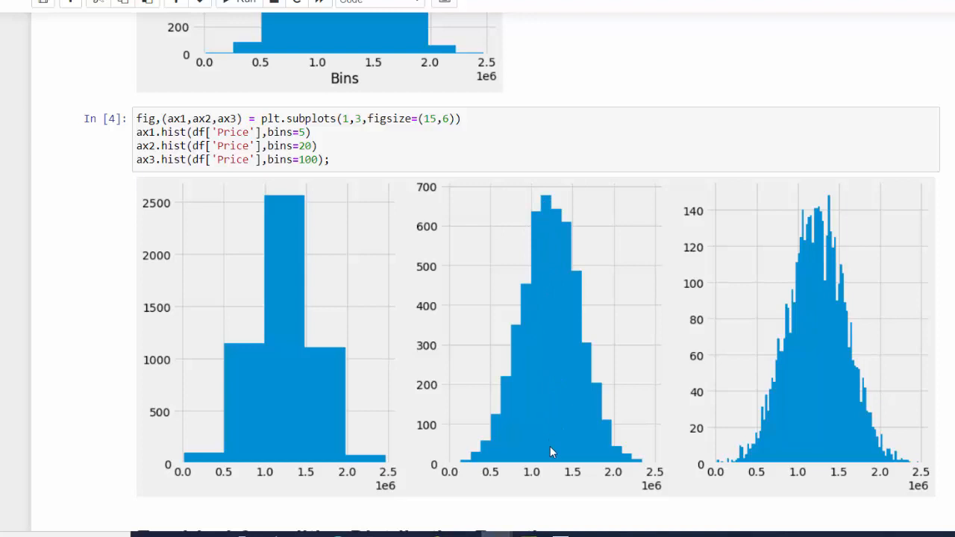
mouse_move(460, 376)
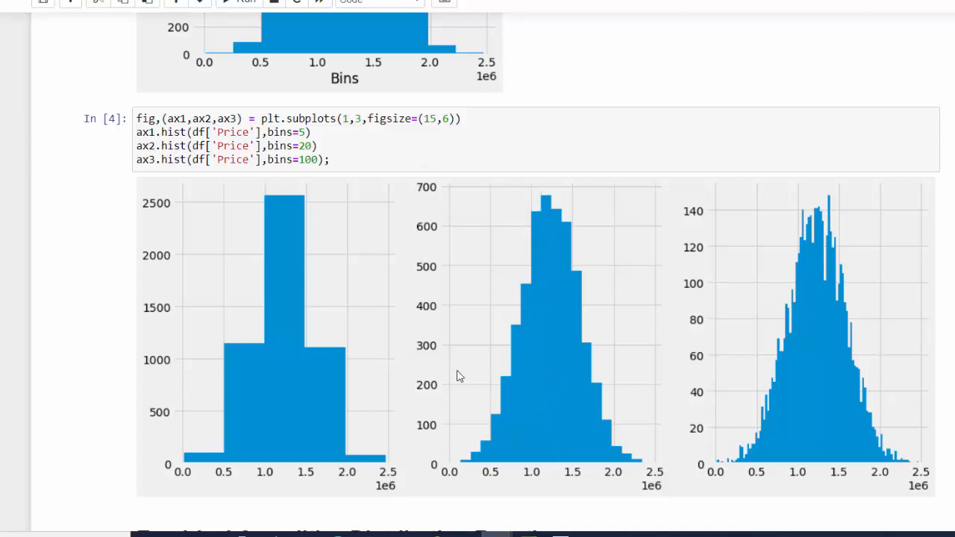
mouse_move(690, 359)
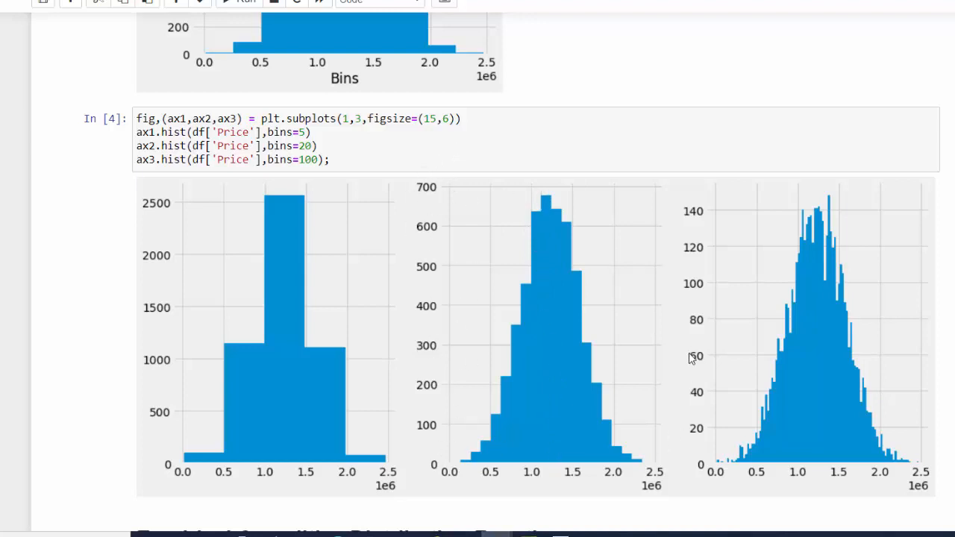
mouse_move(280, 149)
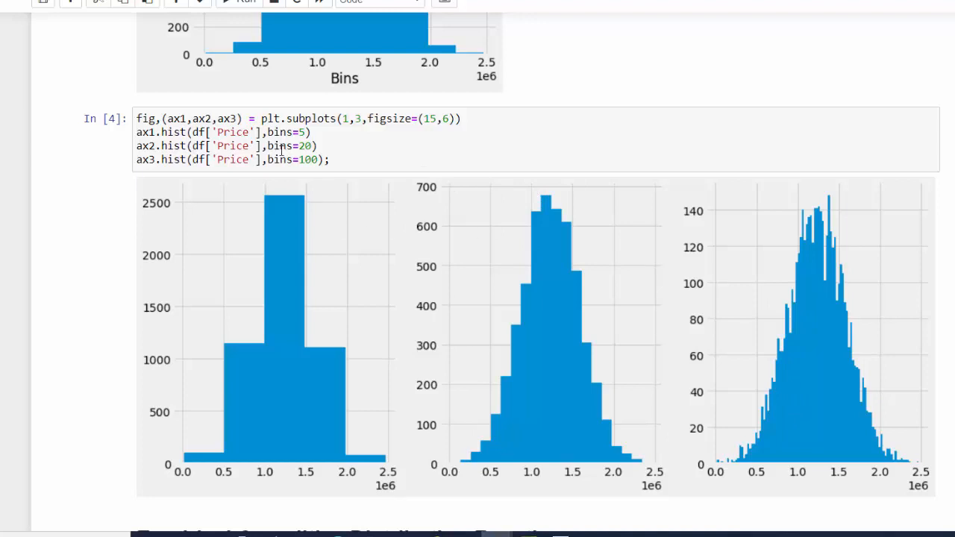
mouse_move(760, 432)
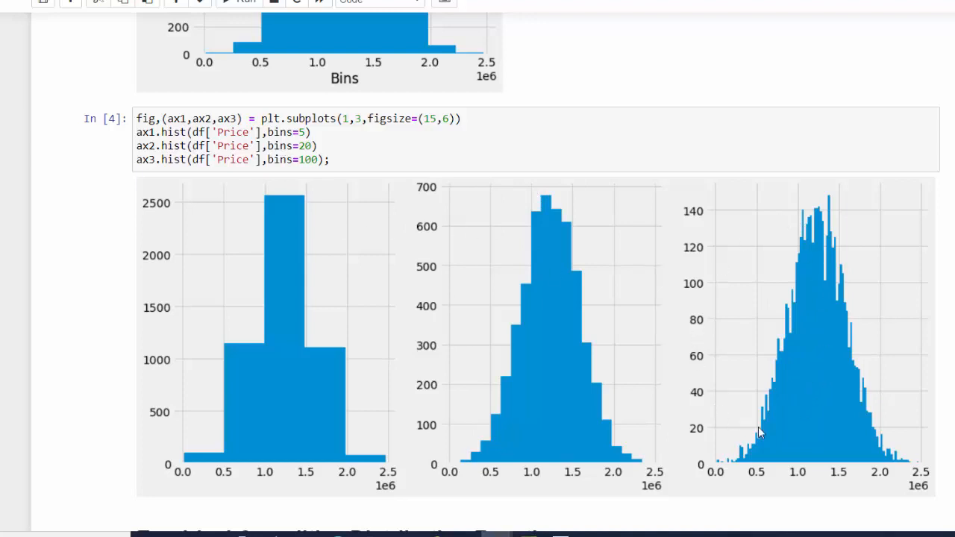
mouse_move(686, 377)
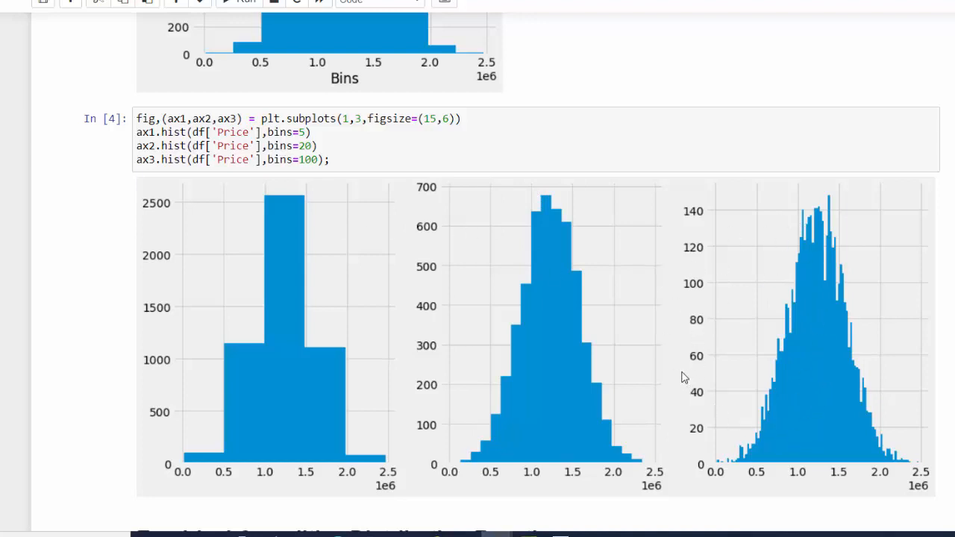
mouse_move(456, 291)
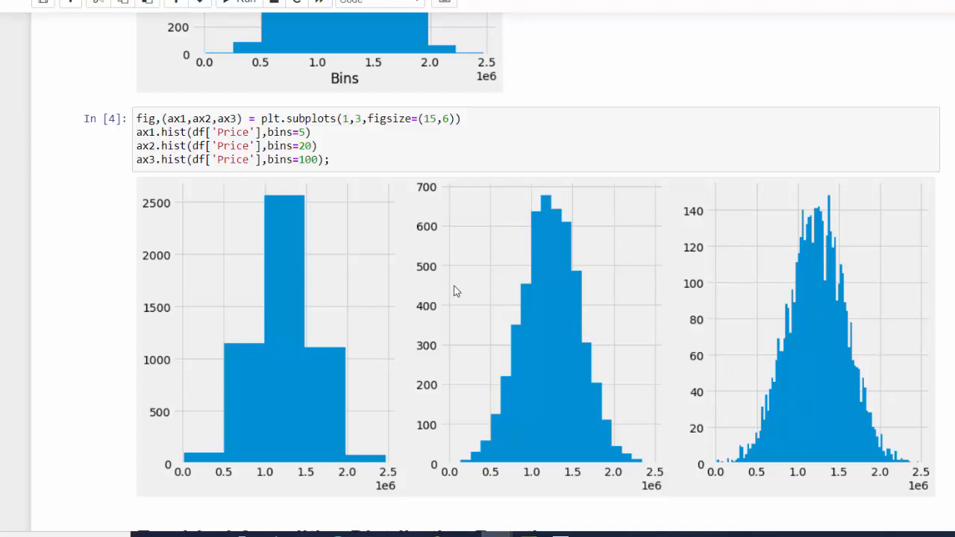
mouse_move(497, 309)
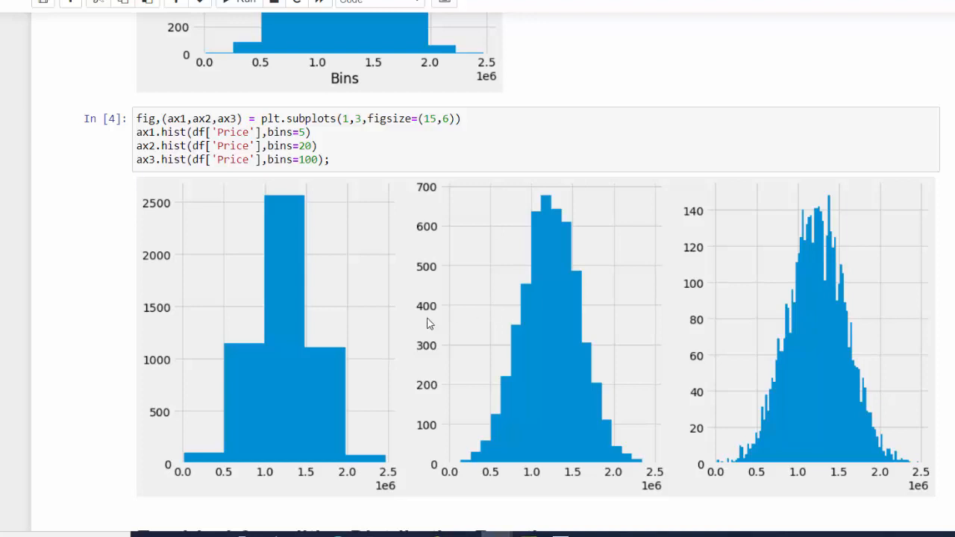
scroll(down, 3)
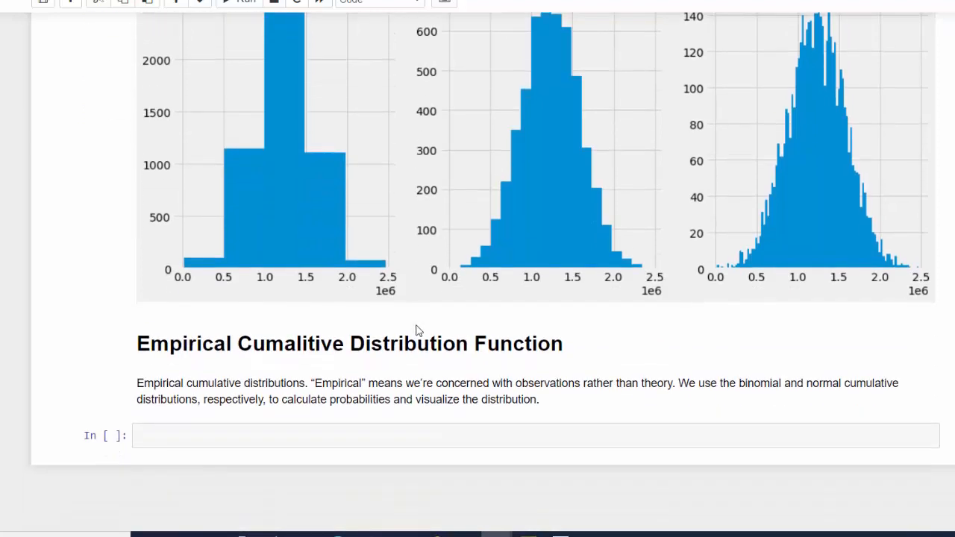
mouse_move(611, 337)
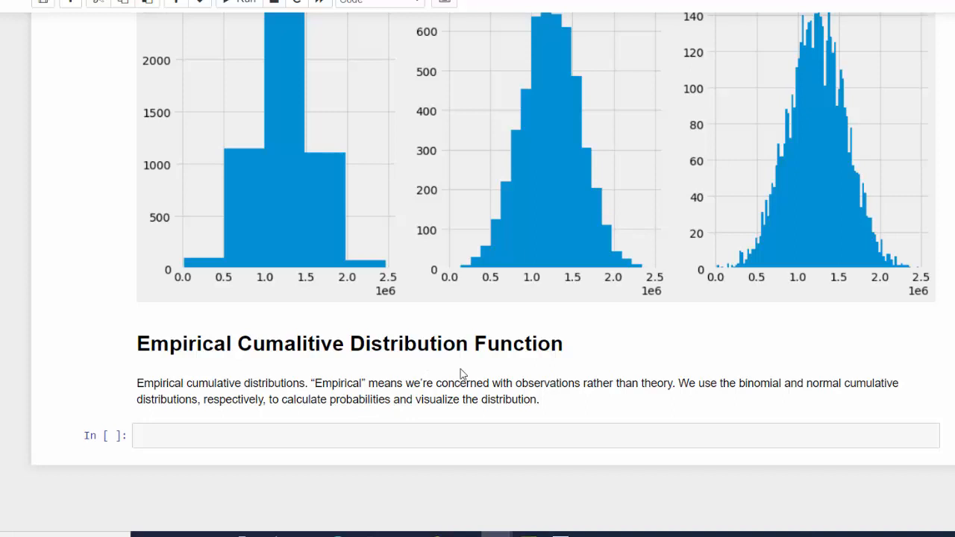
mouse_move(555, 385)
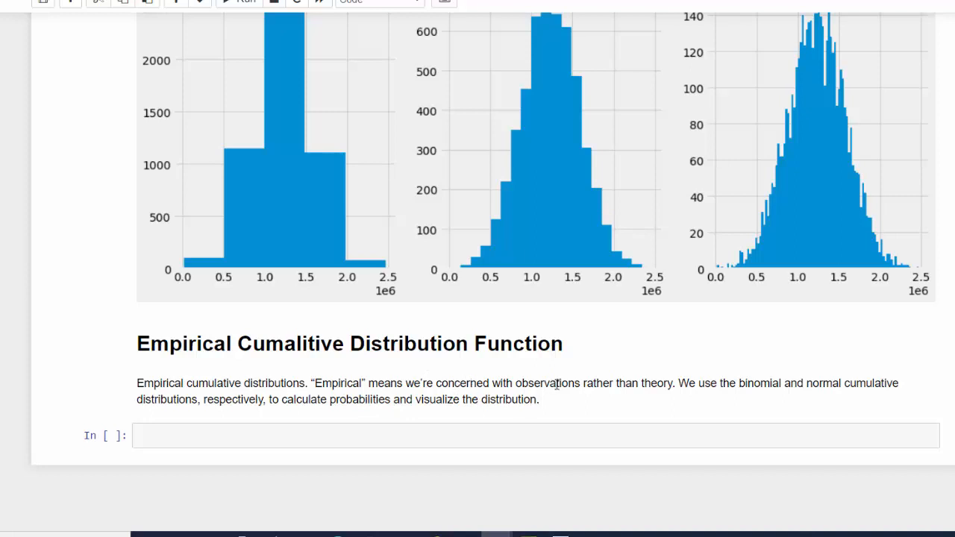
mouse_move(701, 207)
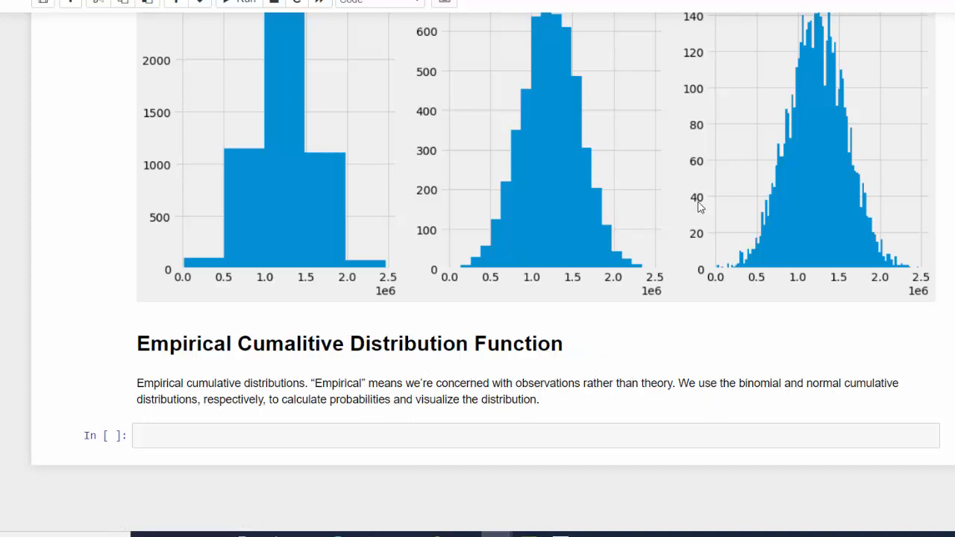
mouse_move(658, 420)
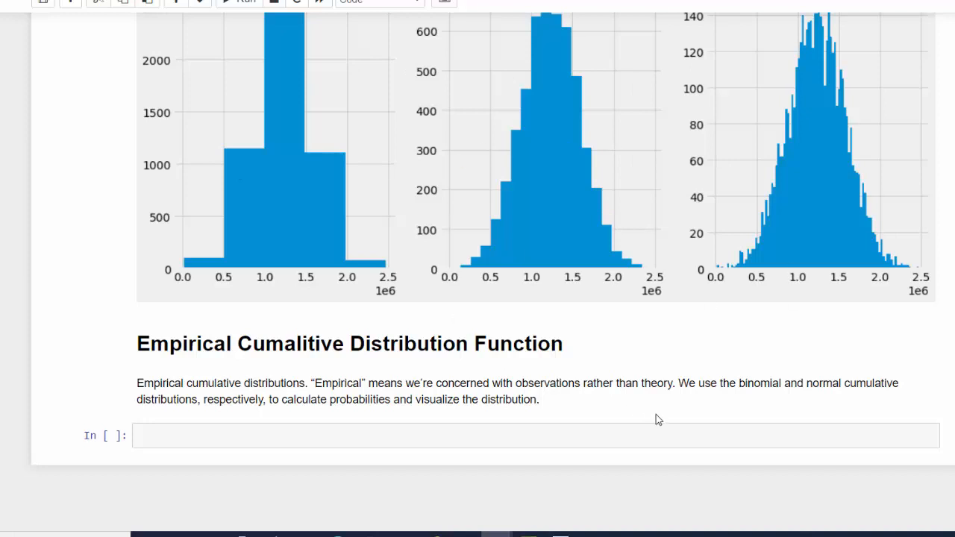
mouse_move(737, 374)
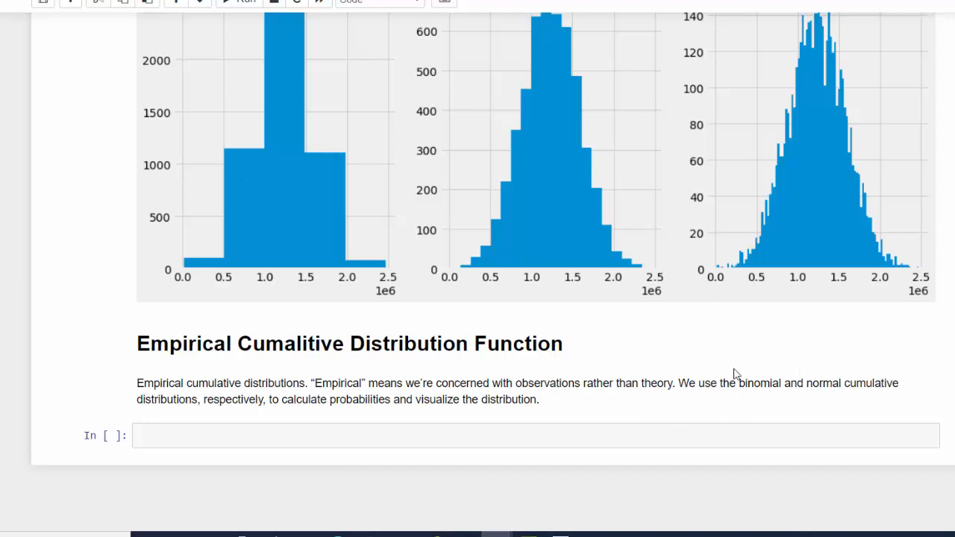
mouse_move(663, 518)
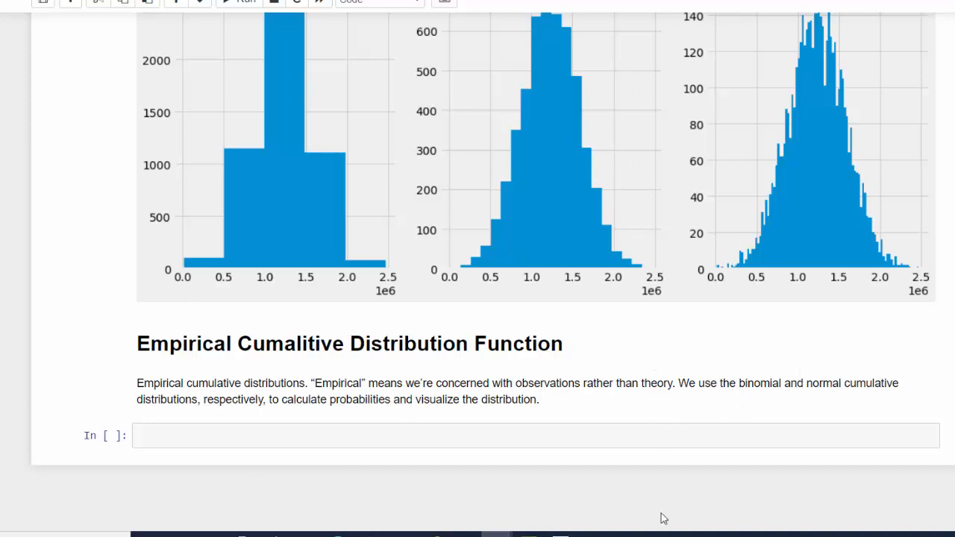
mouse_move(470, 382)
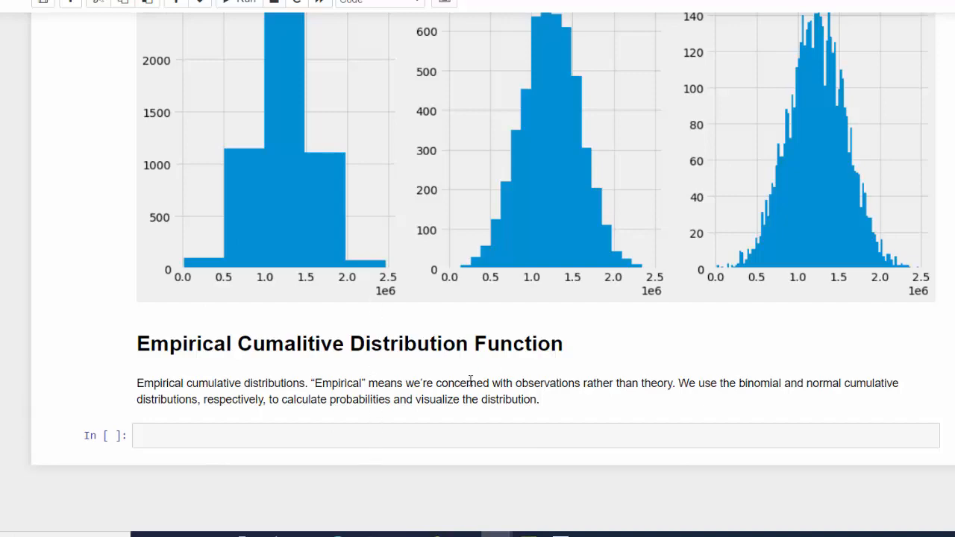
scroll(up, 3)
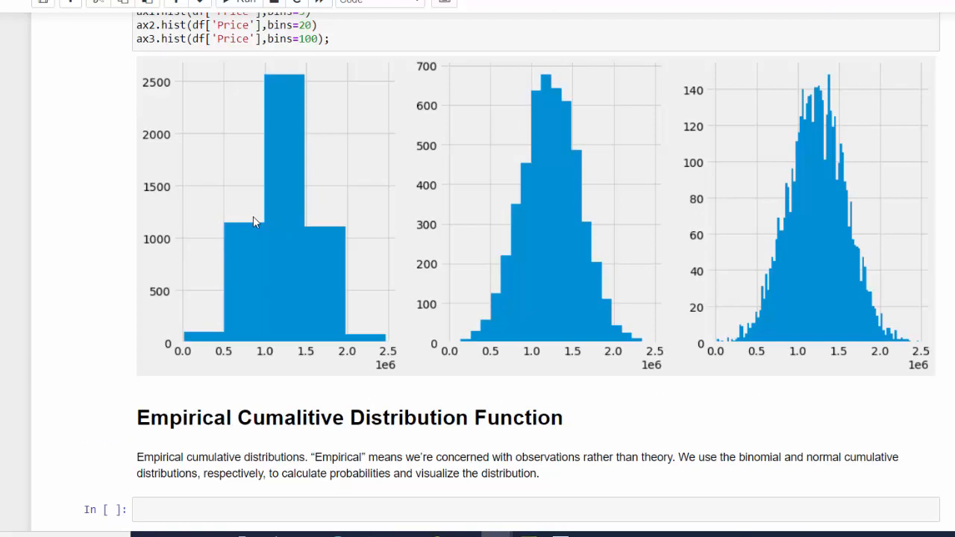
scroll(up, 3)
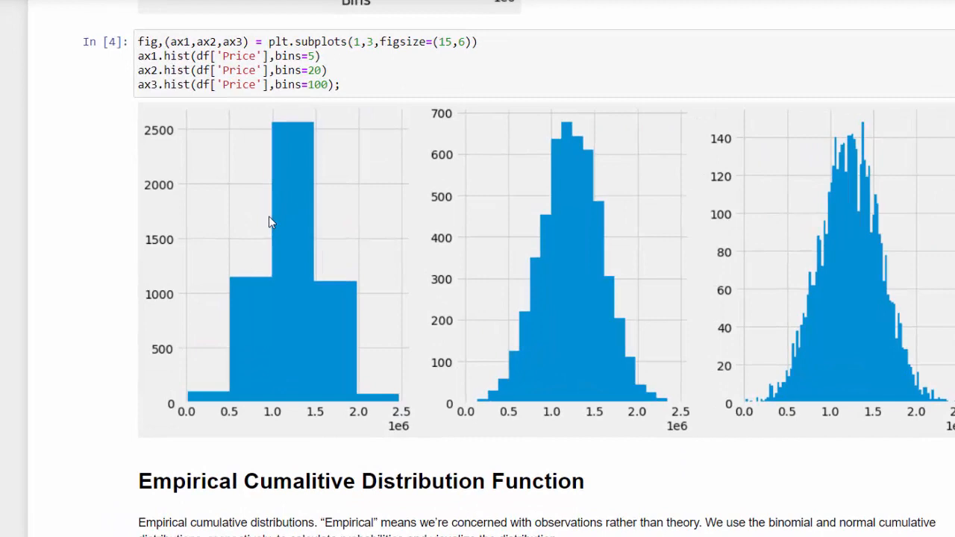
scroll(down, 3)
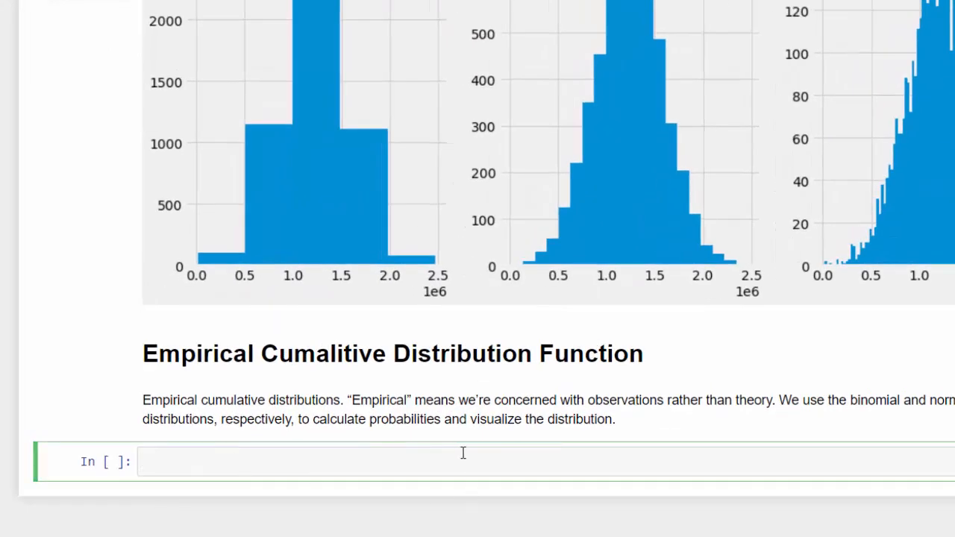
mouse_move(427, 451)
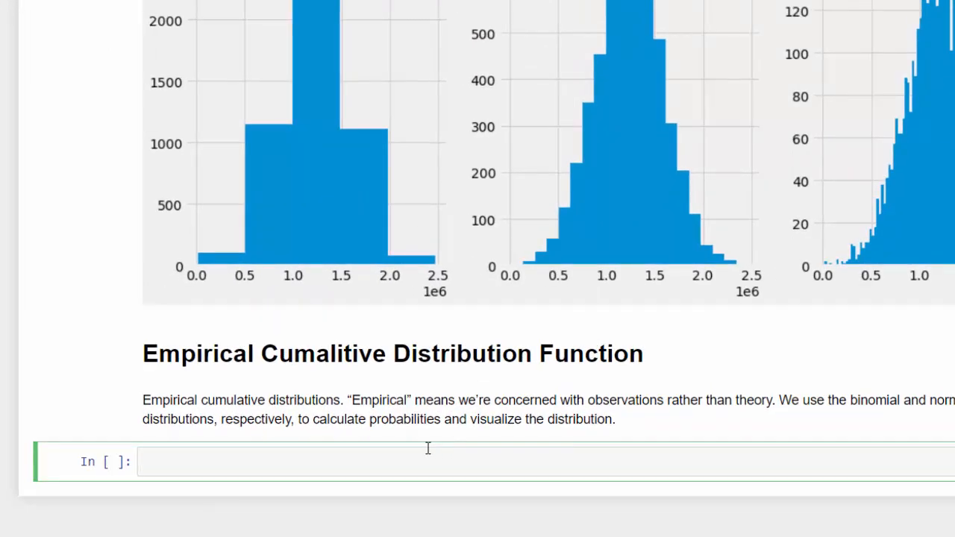
text(df)
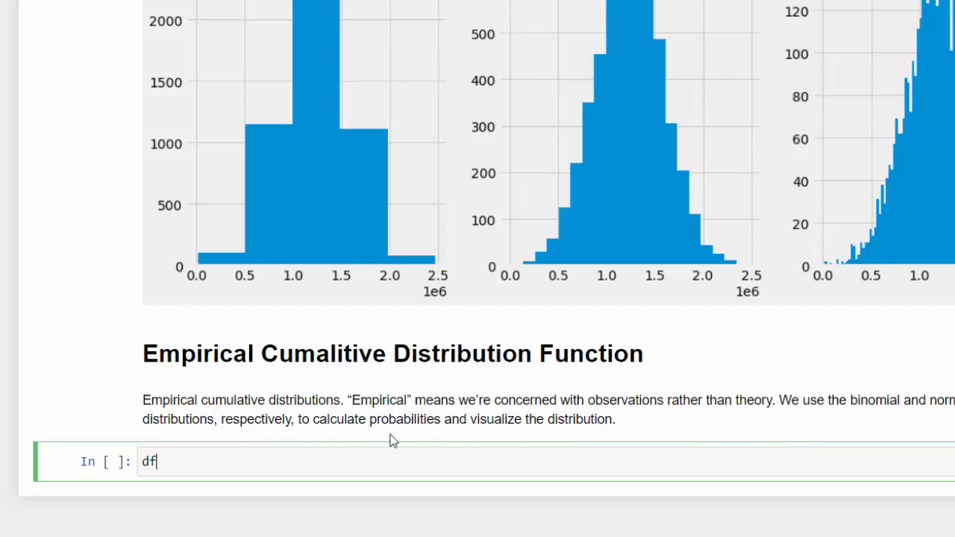
text(at)
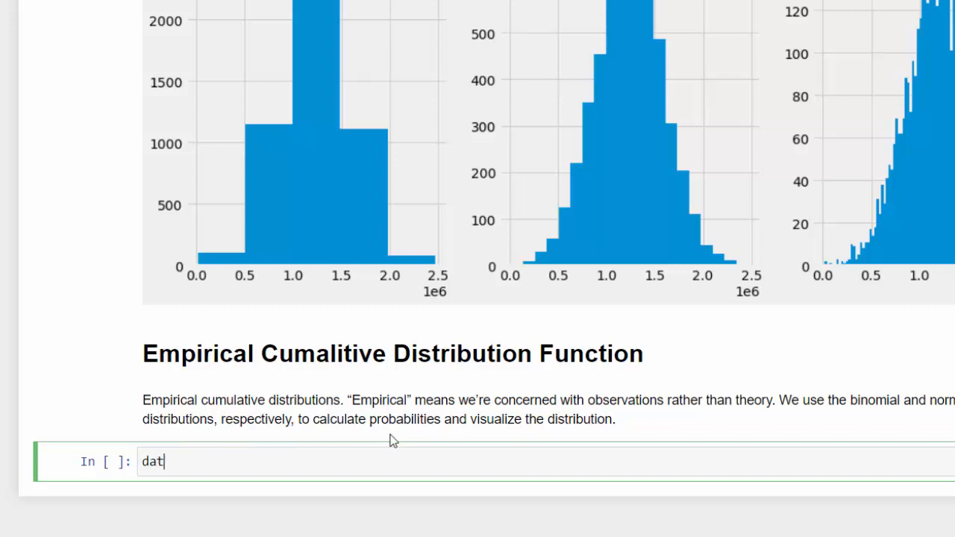
text(a = d)
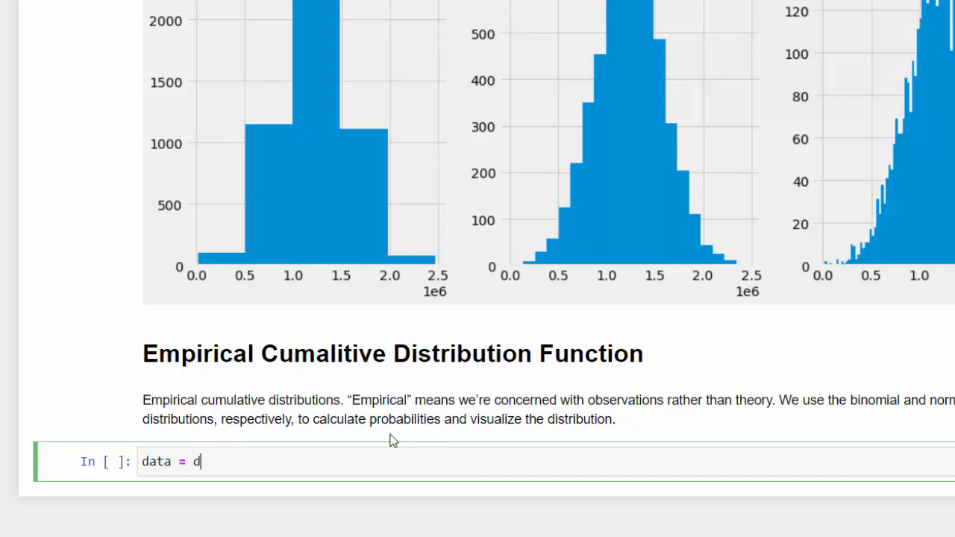
text(f)
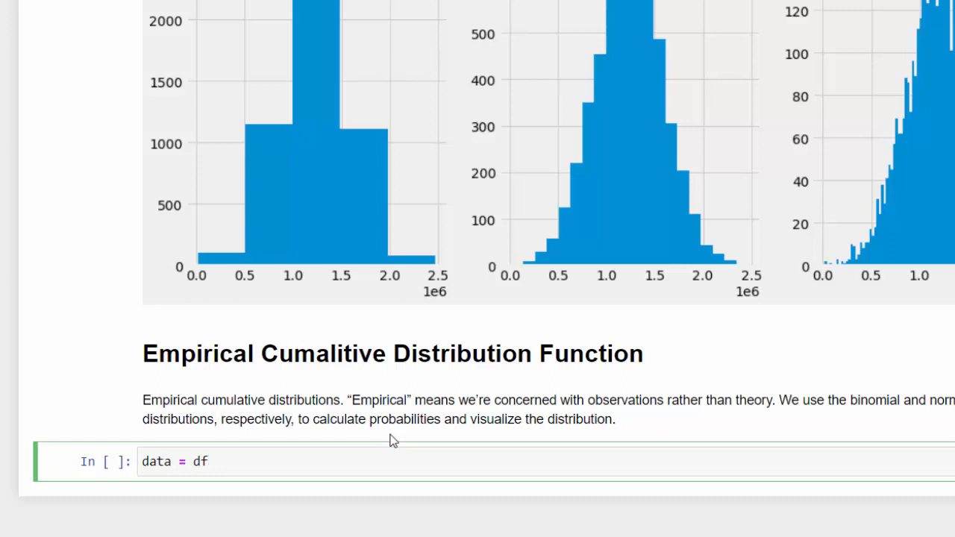
text(['Pric'])
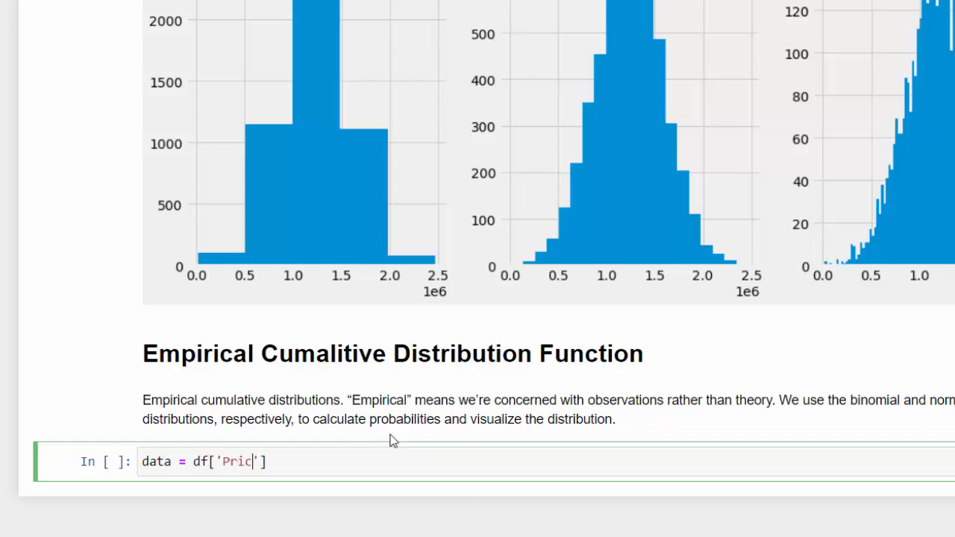
text(e)
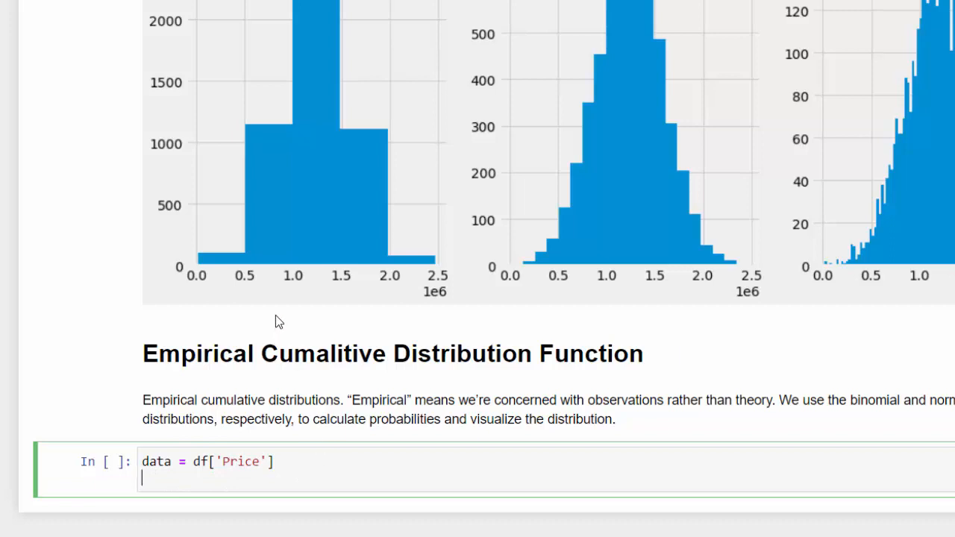
mouse_move(247, 274)
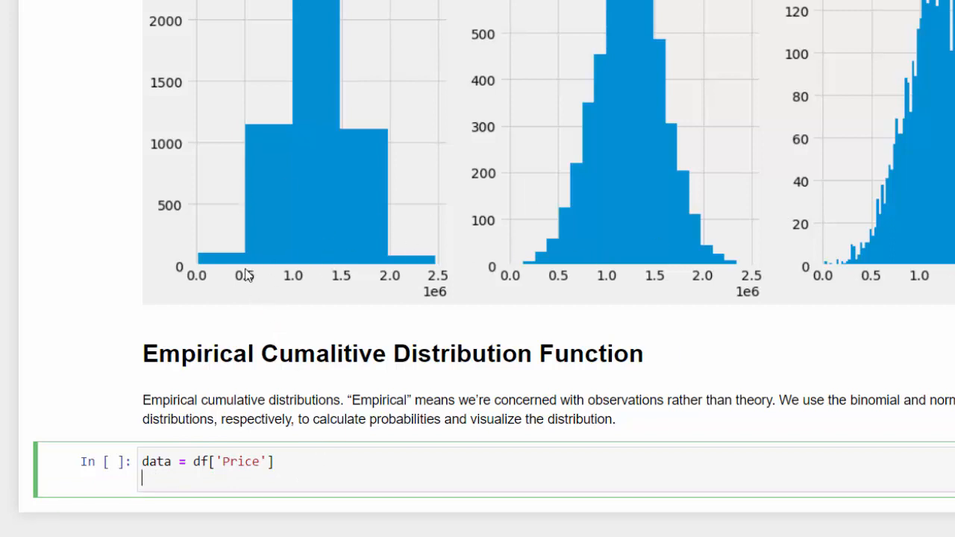
Add x = np.sort(data) to hold the sorted prices
text(x)
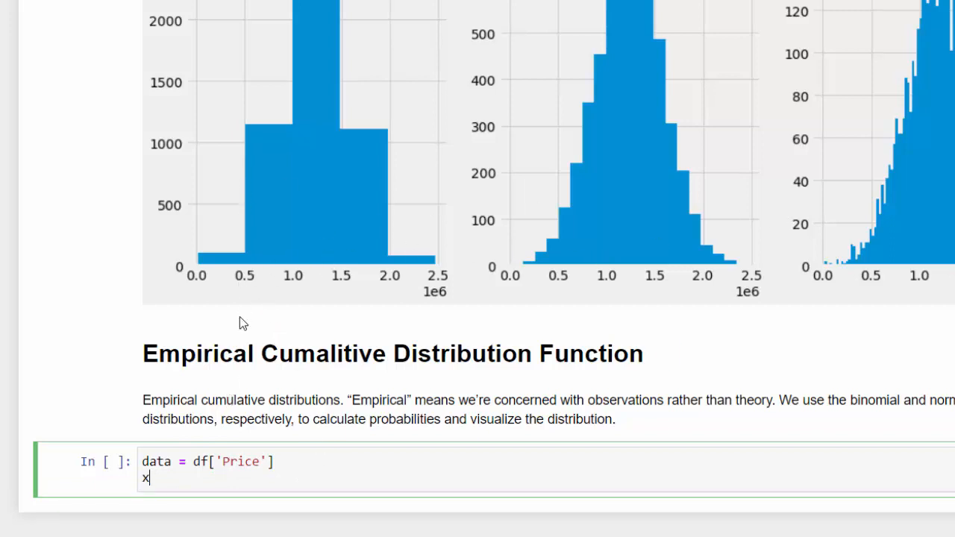
text(=)
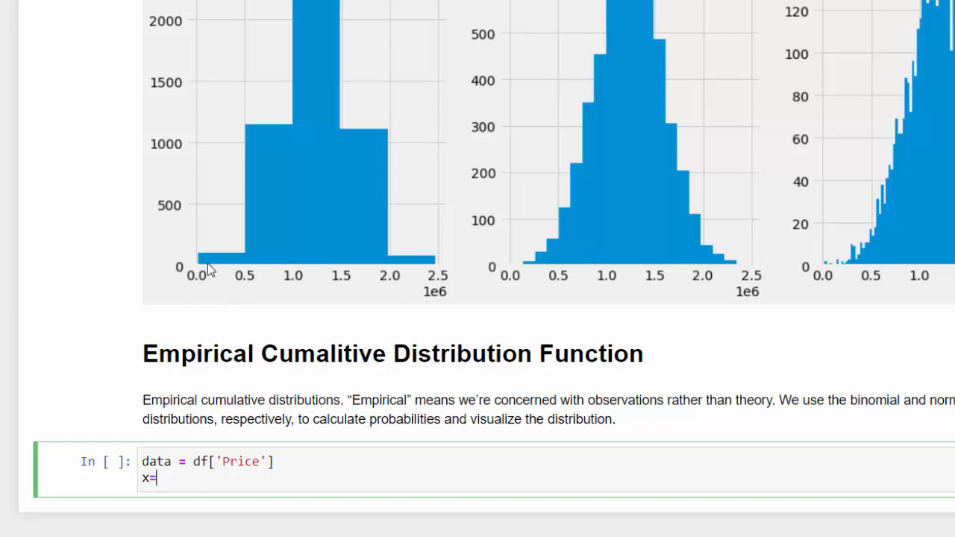
mouse_move(197, 282)
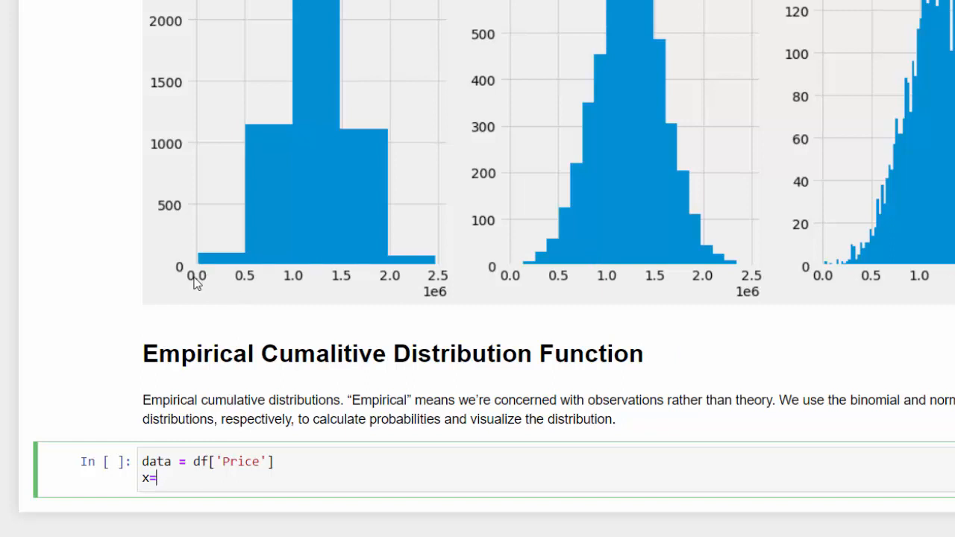
mouse_move(442, 282)
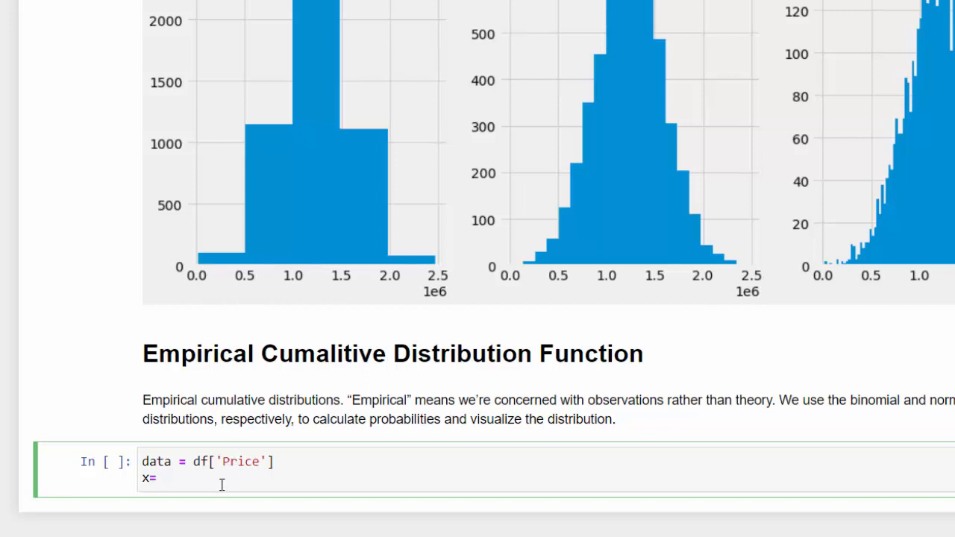
text(np)
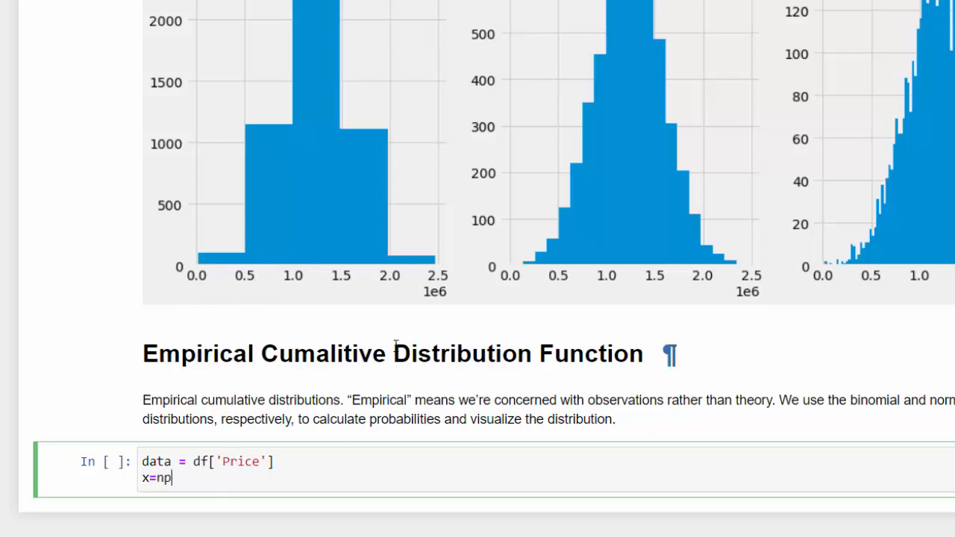
text(.sort)
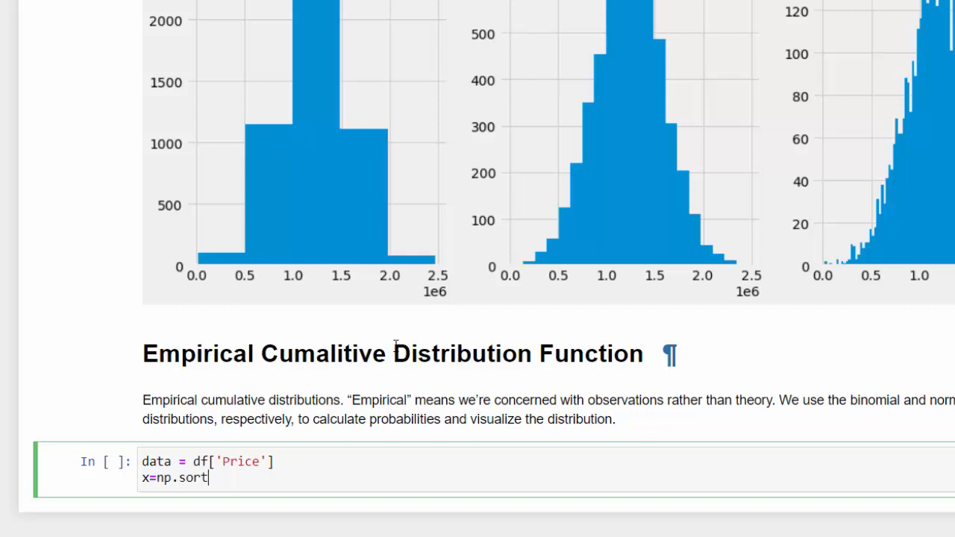
text(())
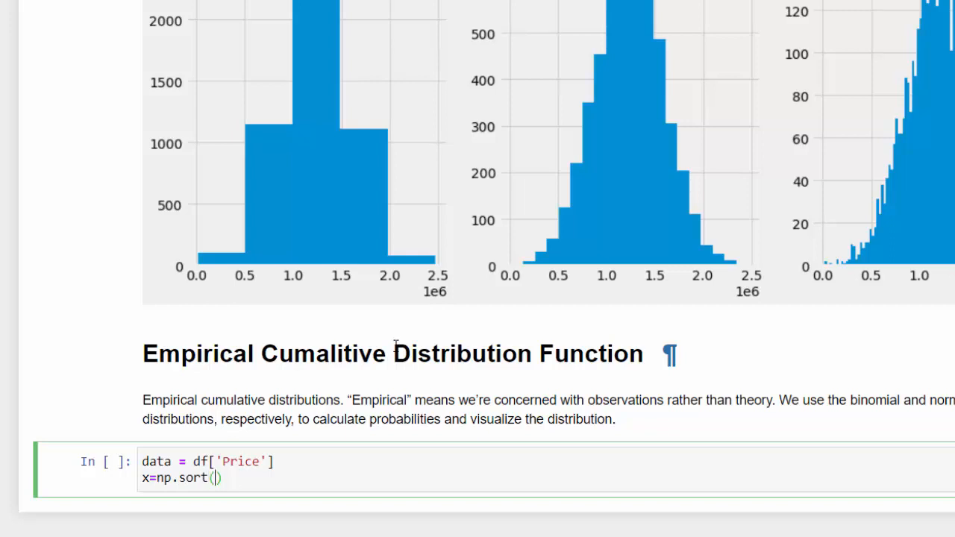
text(data)
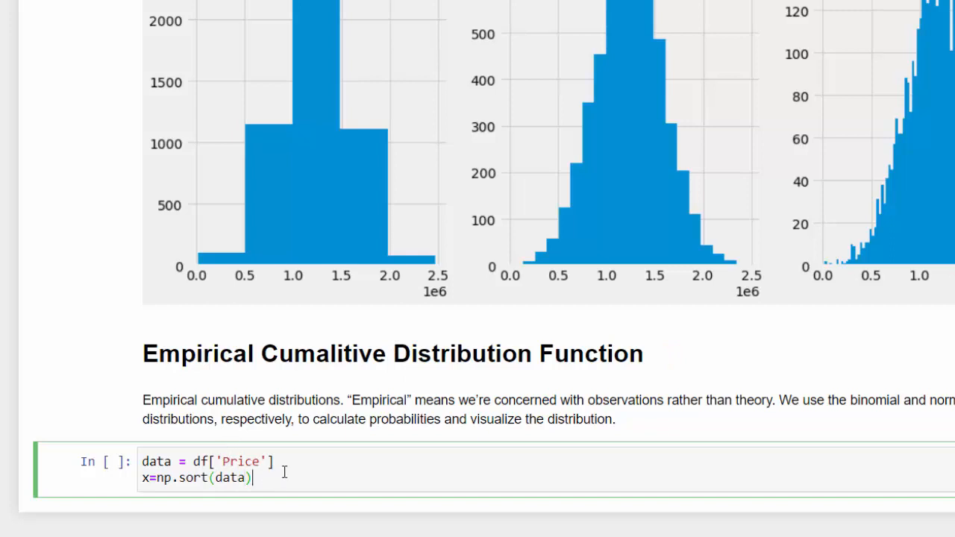
Add y = np.arange(1, len(data)+1)/len(data) as the cumulative fraction line
text(y)
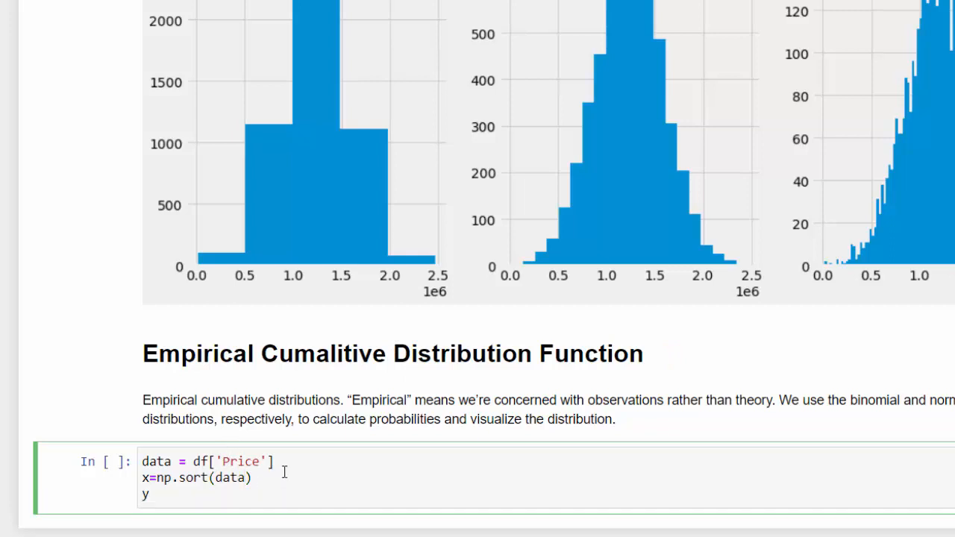
text(=)
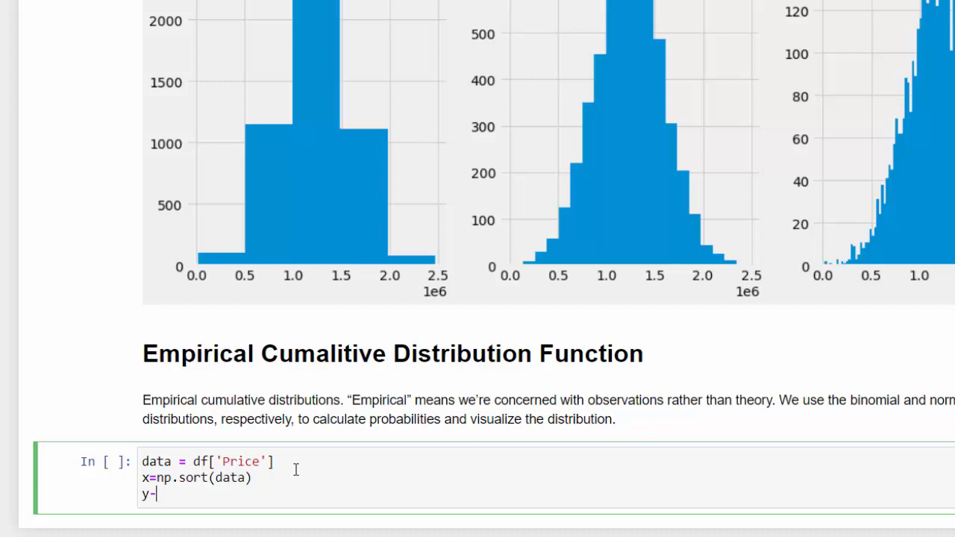
mouse_move(216, 289)
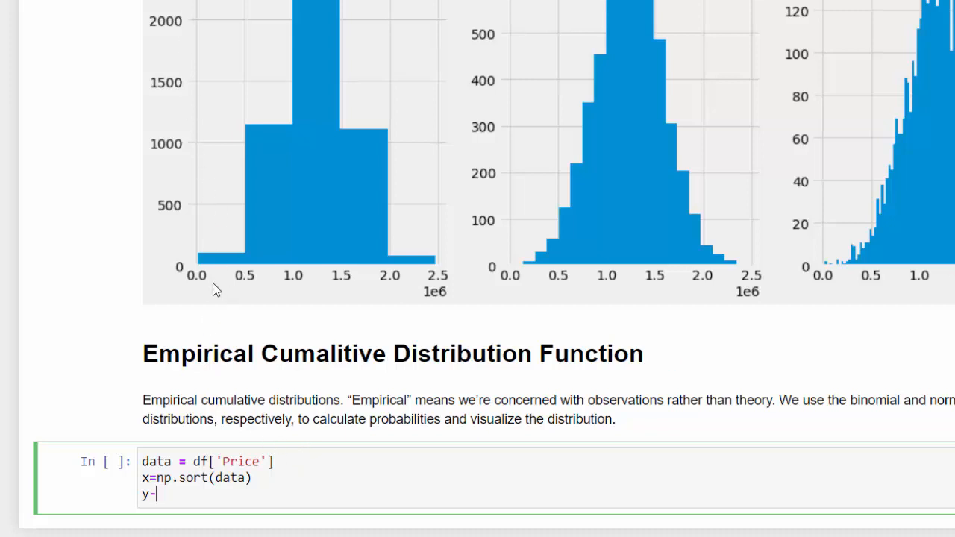
text(=)
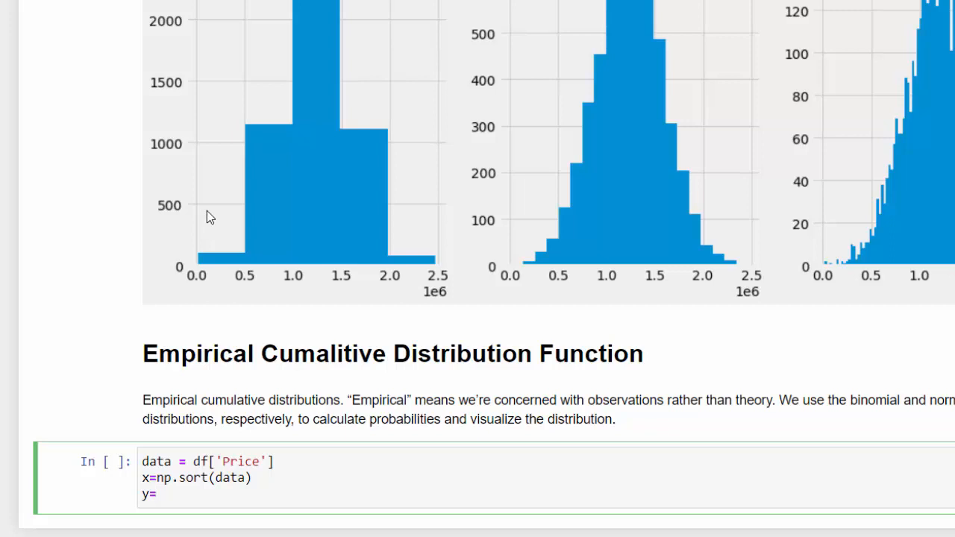
mouse_move(214, 203)
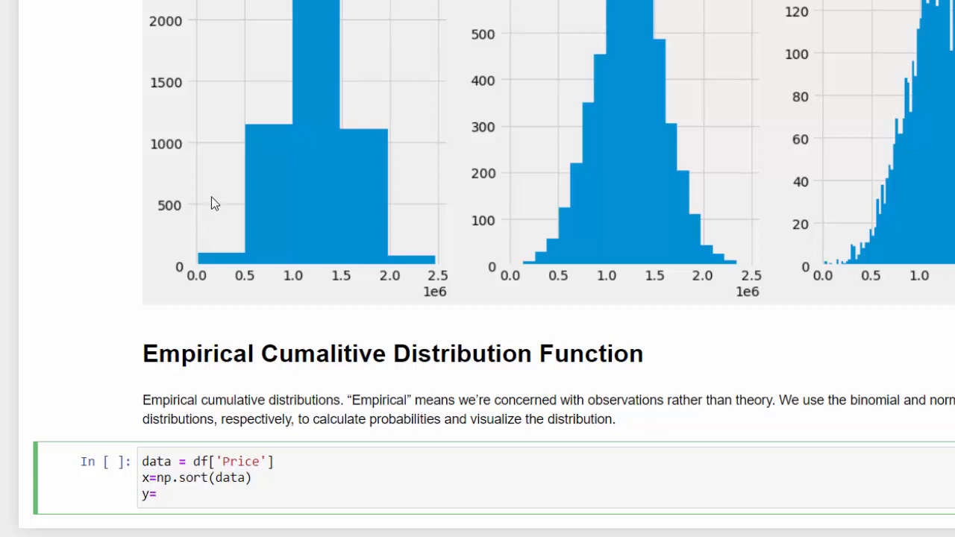
mouse_move(179, 229)
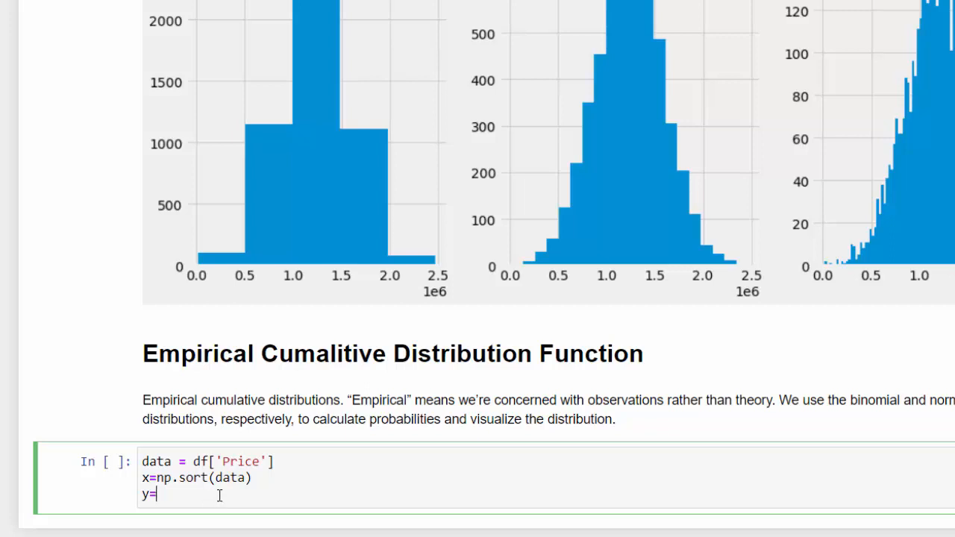
text(np)
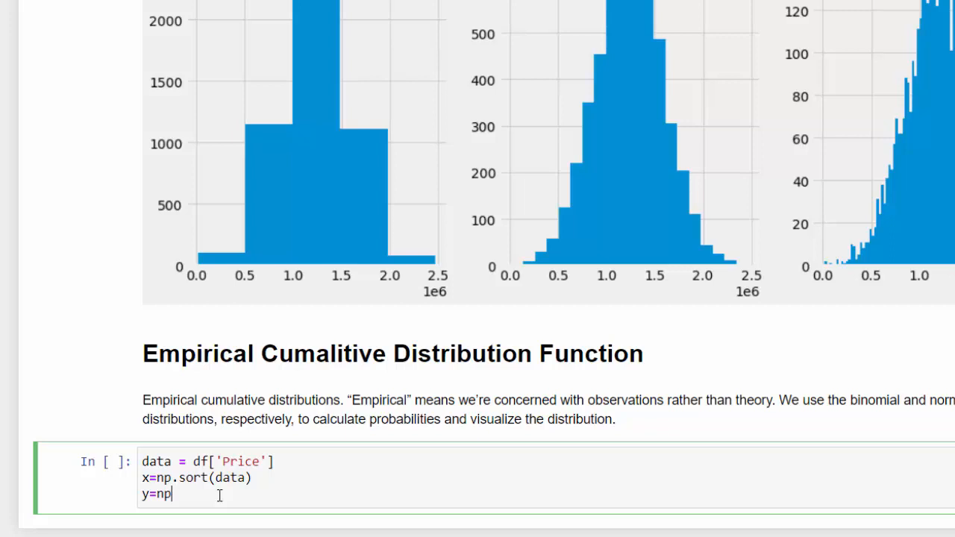
text(.aram)
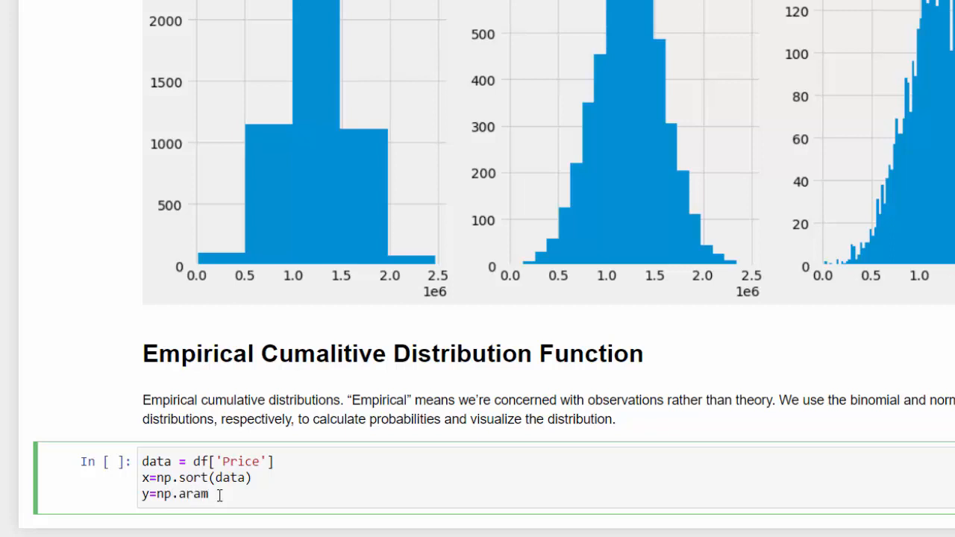
text(ge)
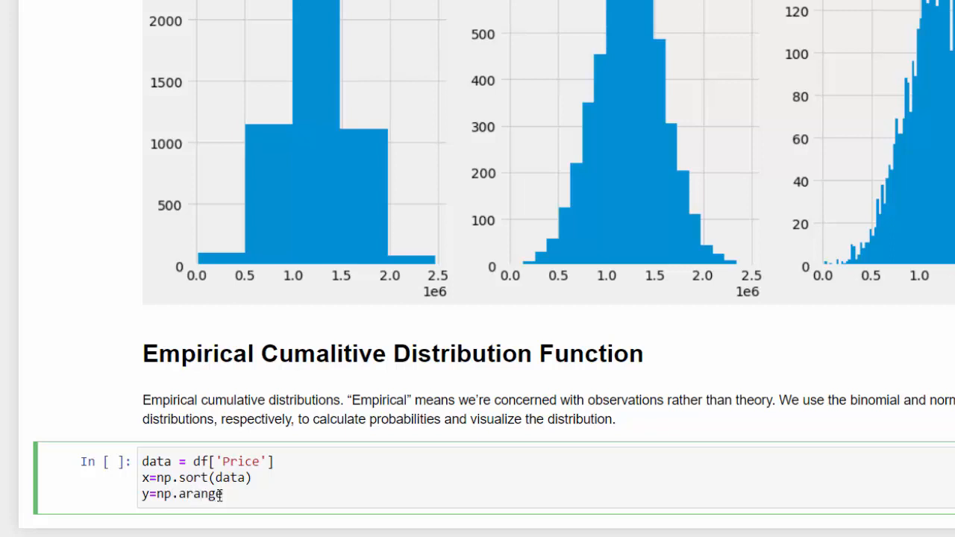
text((1))
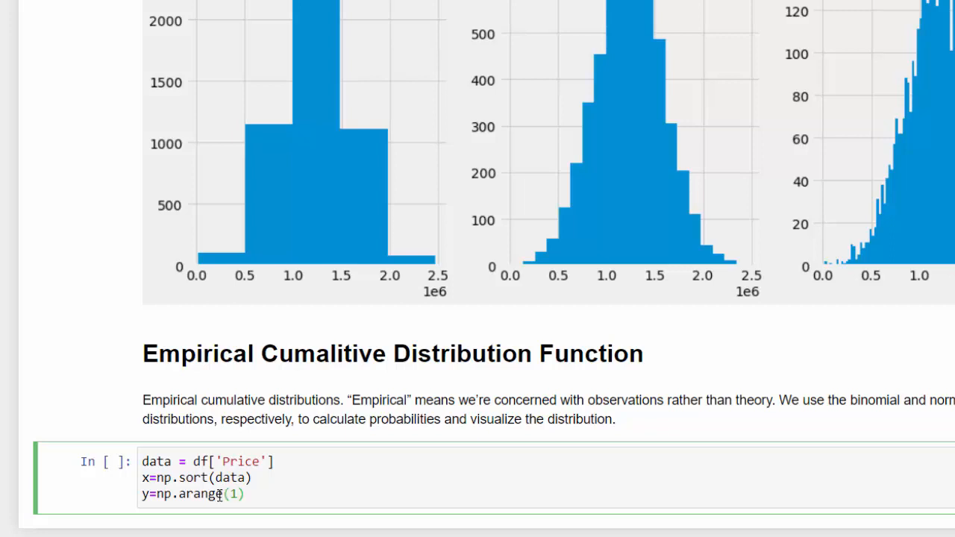
text(,)
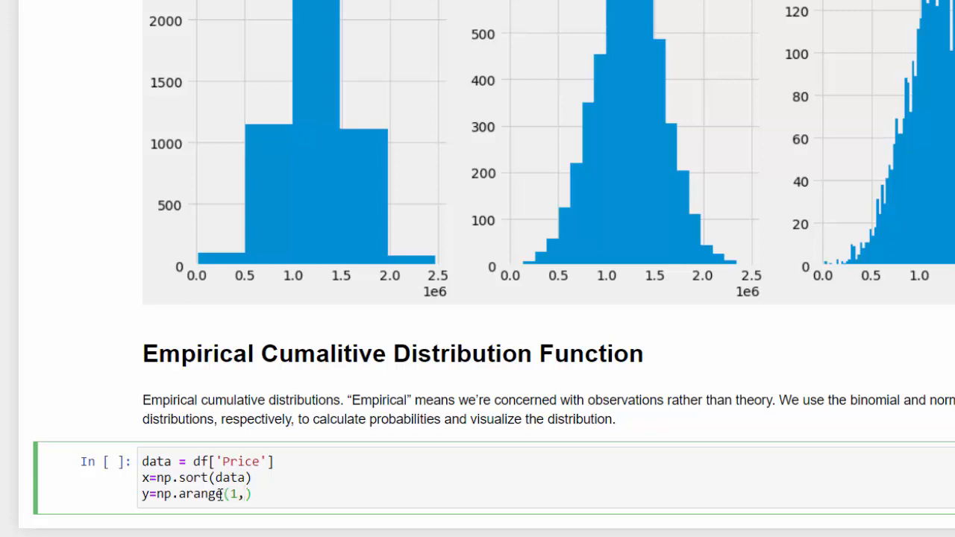
text(len(data)
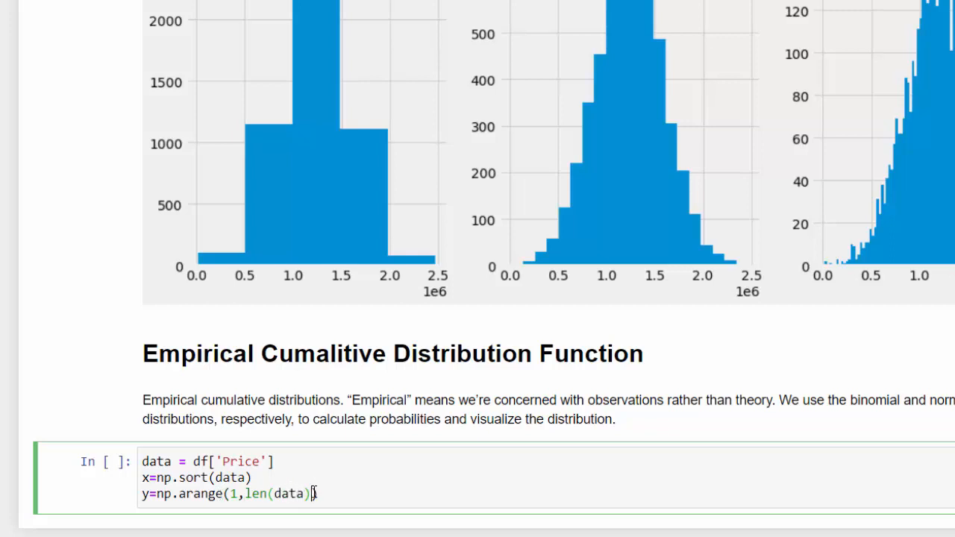
text())
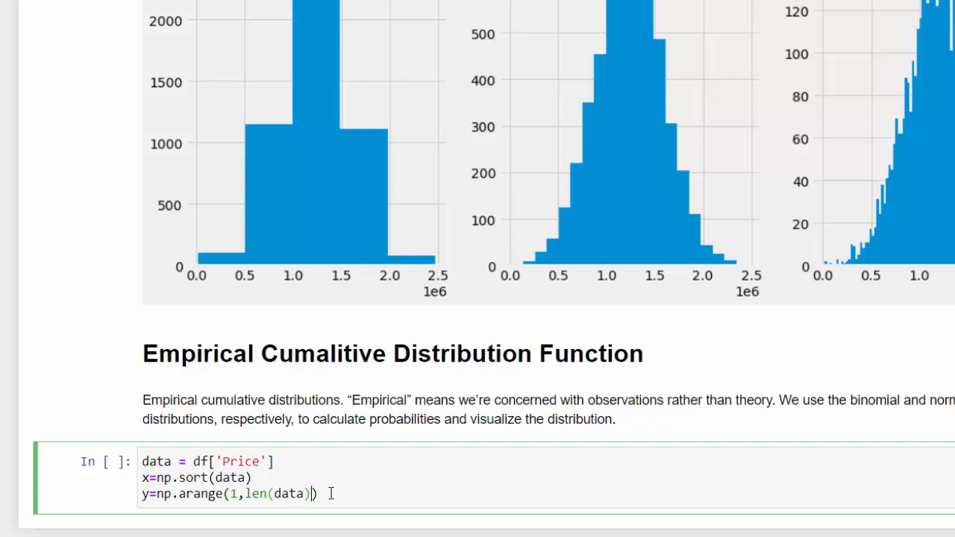
text(+1)
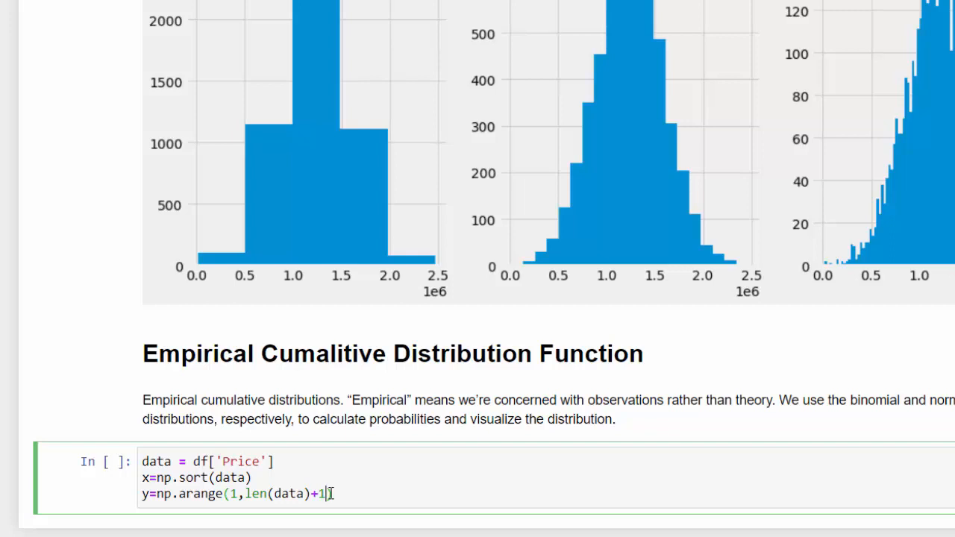
text())
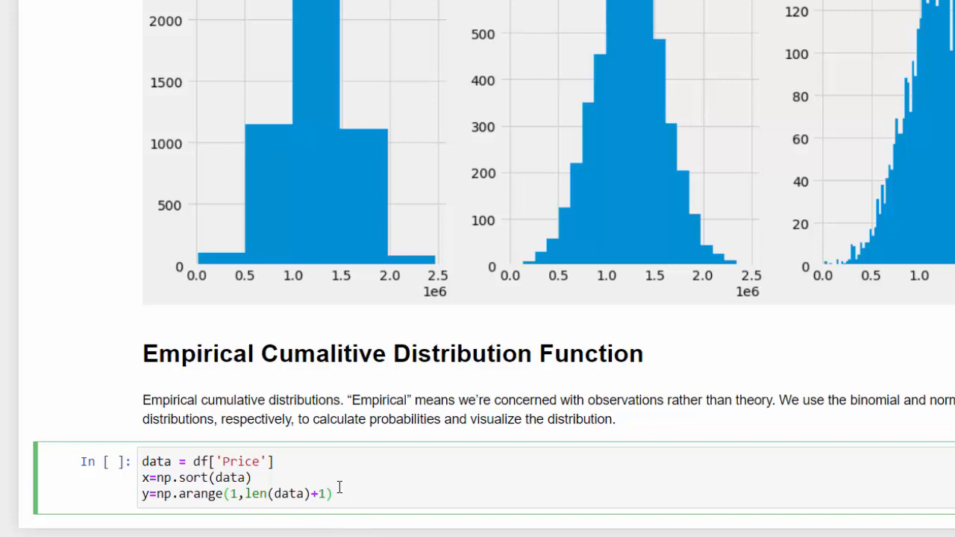
text(/)
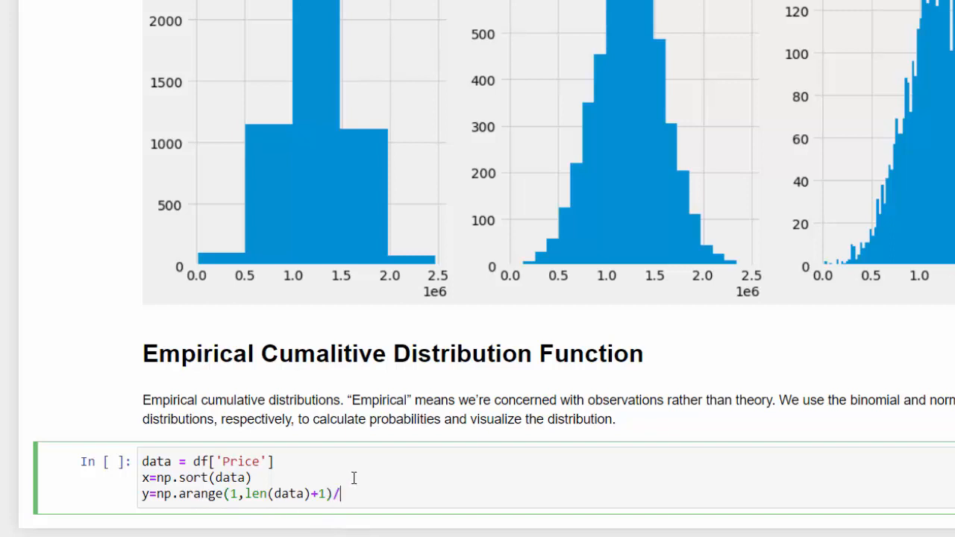
text(len(dat))
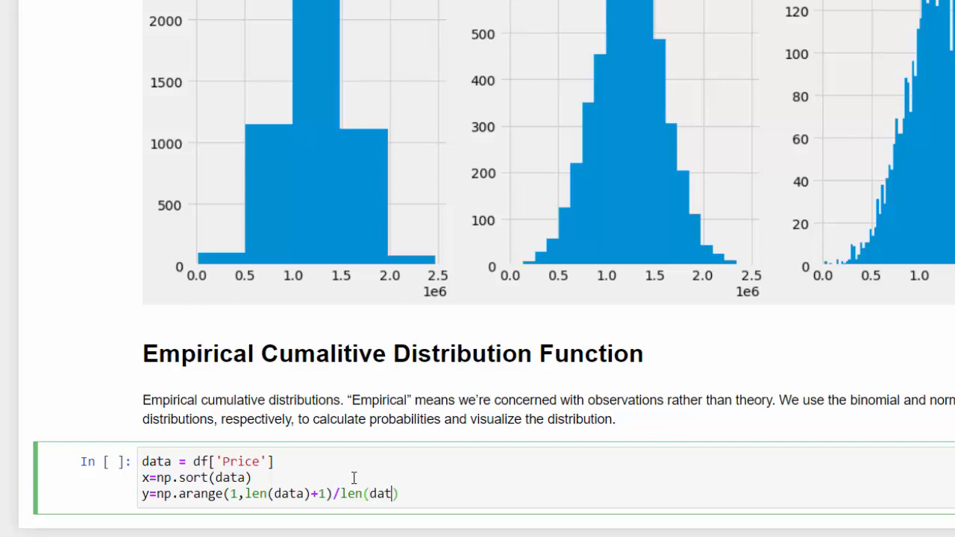
text(a))
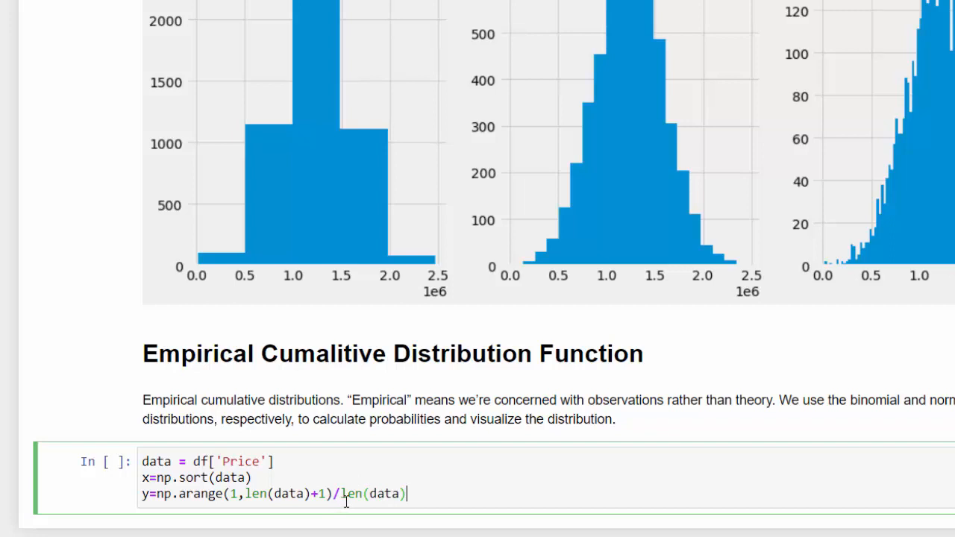
mouse_move(415, 502)
text(pl)
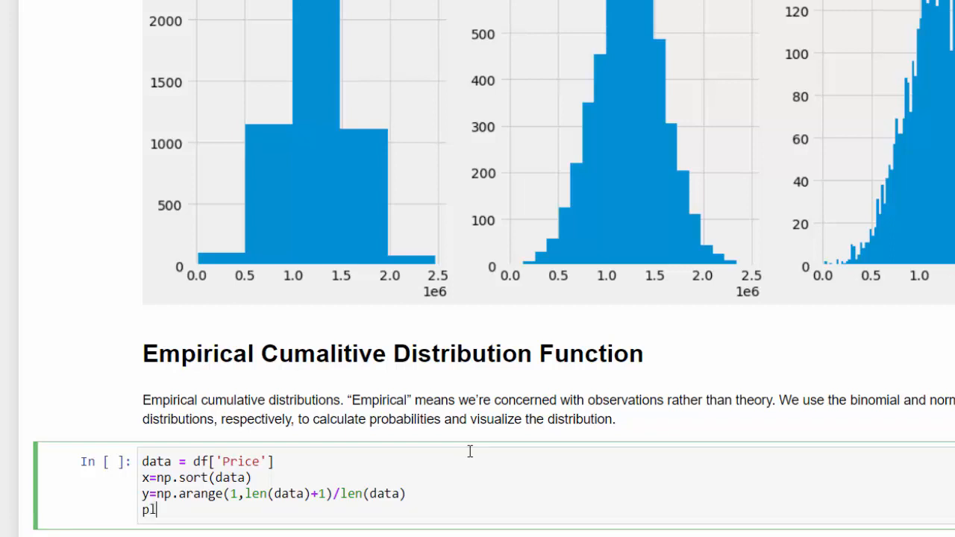
Write plt.plot(x, y, linestyle='none', marker='.') to draw the ECDF as dots
text(t.plo)
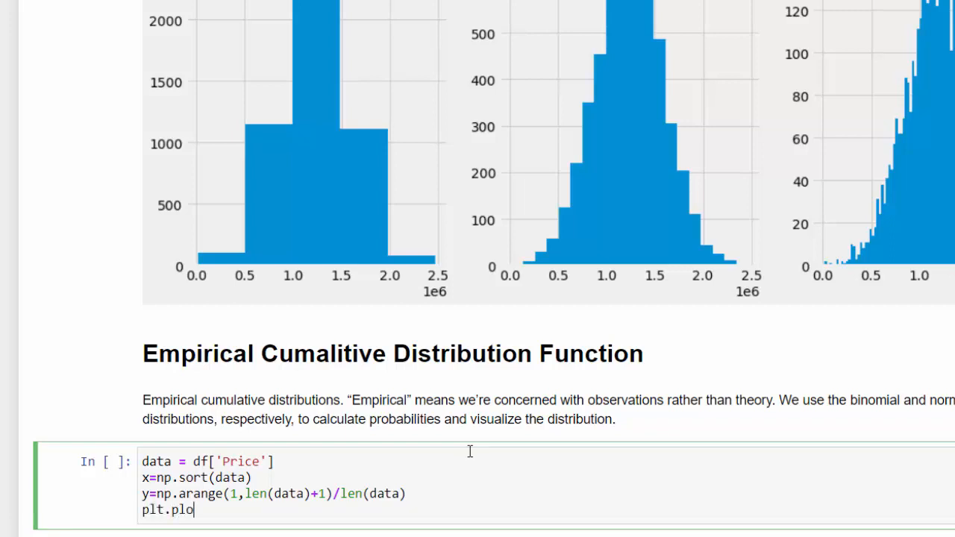
text(t())
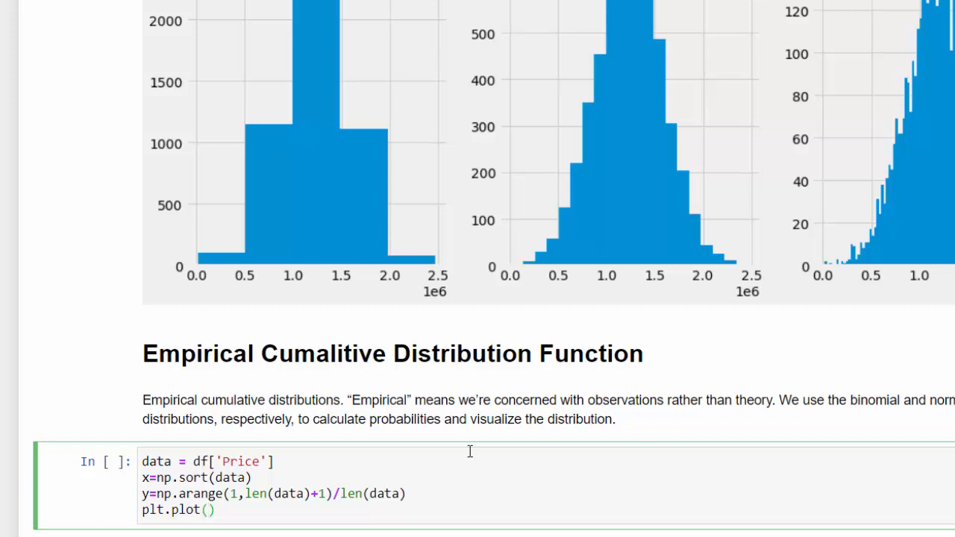
text(x,y)
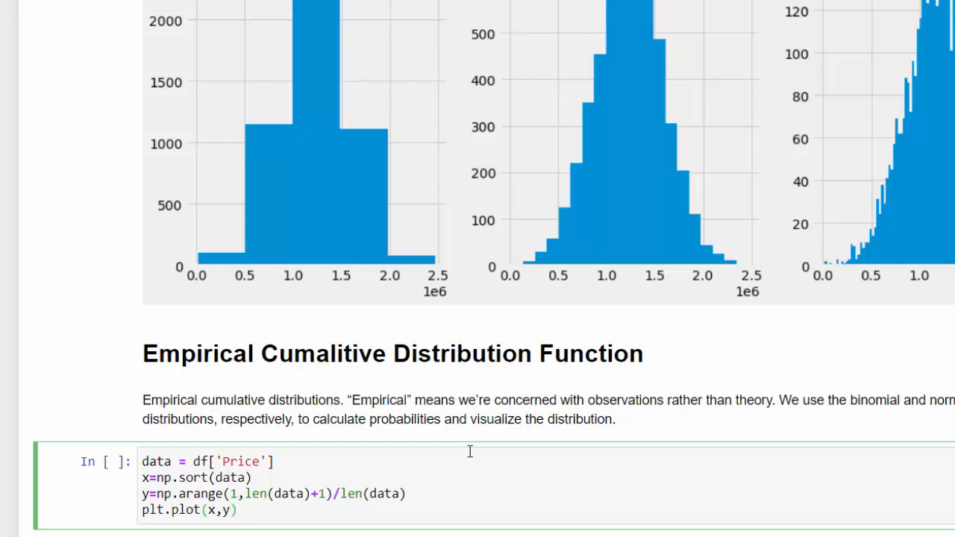
text(,linest)
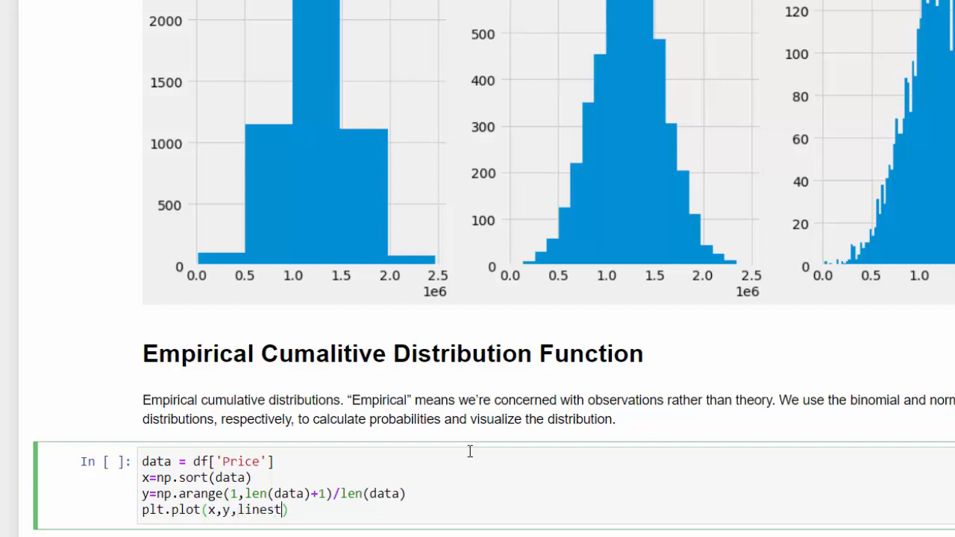
text(yle)
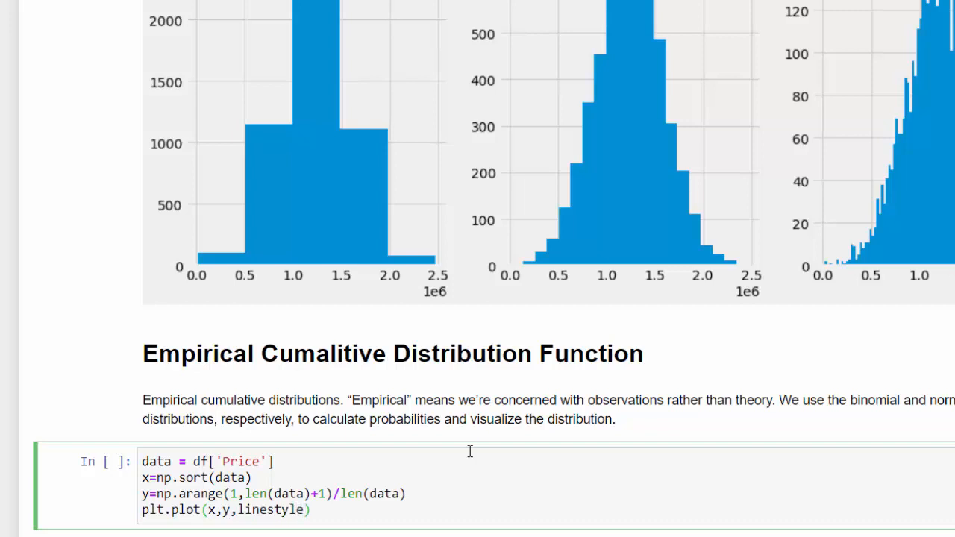
text(=)
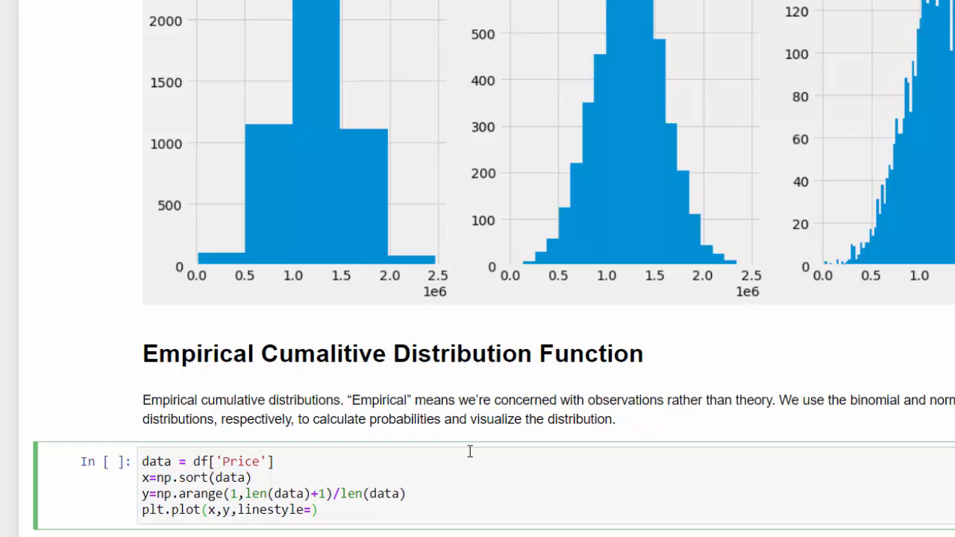
text('none')
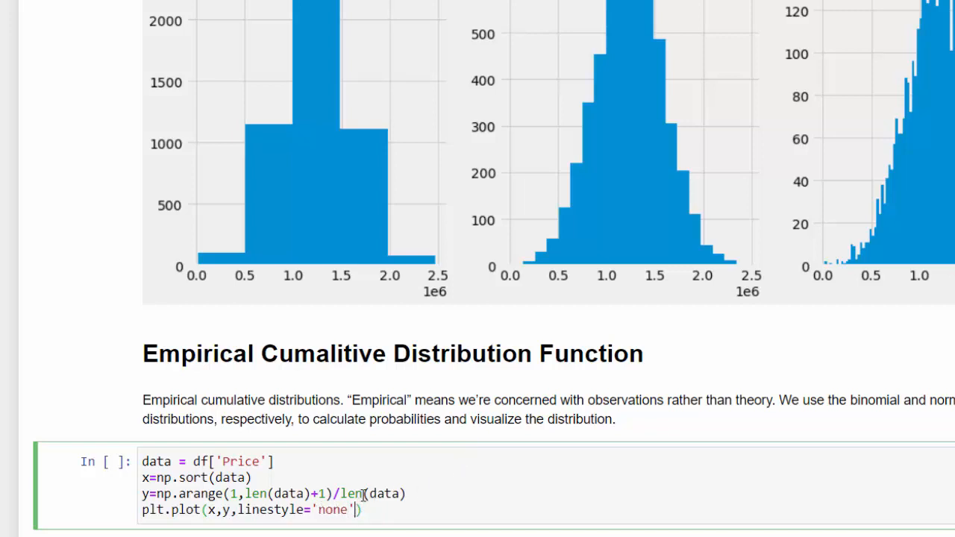
text(,)
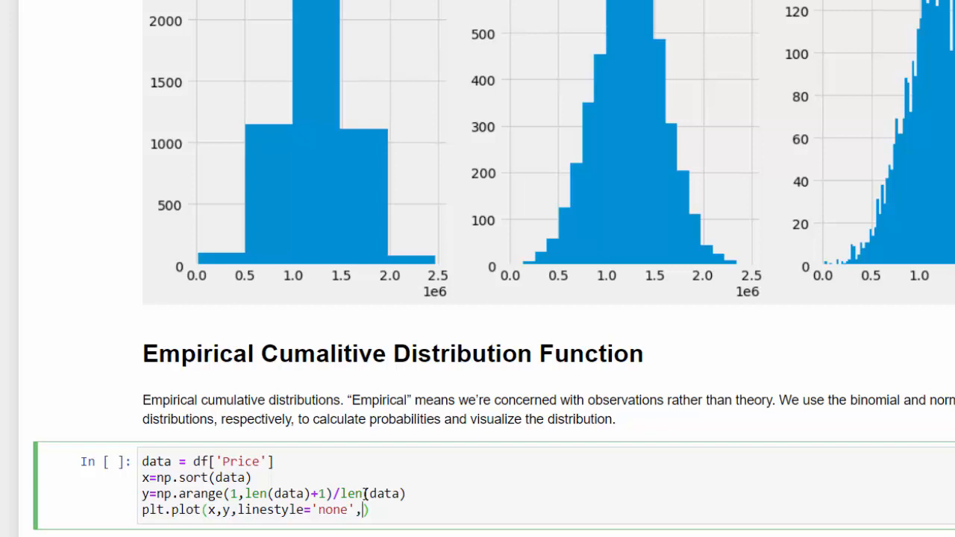
text(marker)
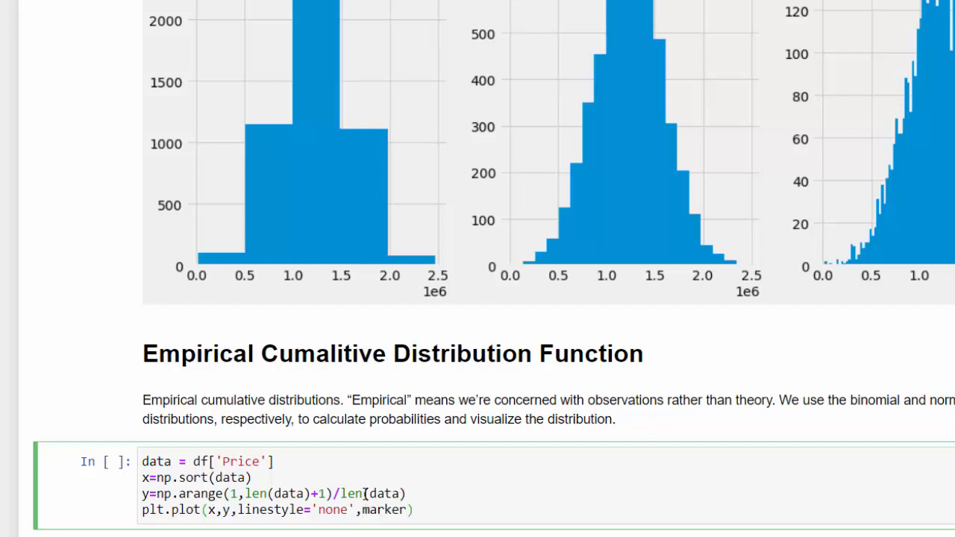
text(")
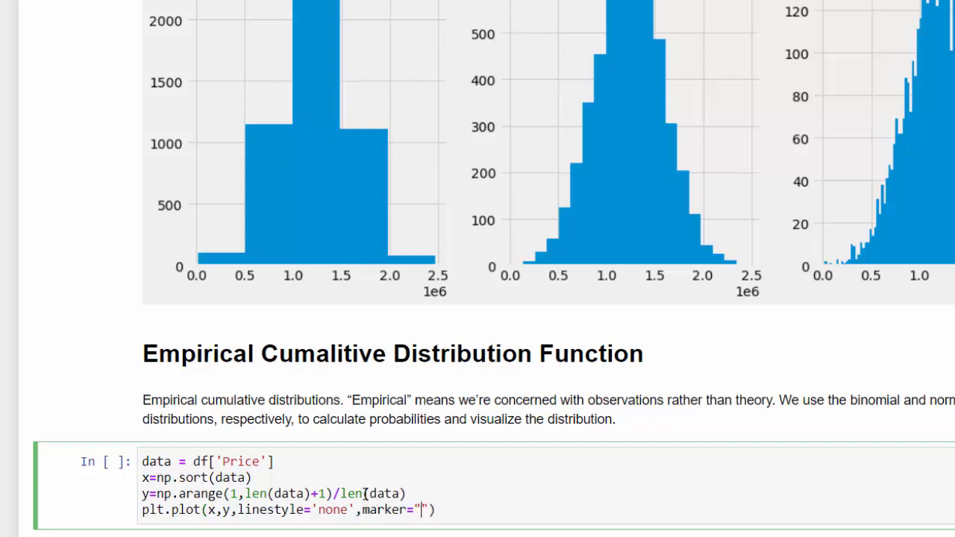
text(.)
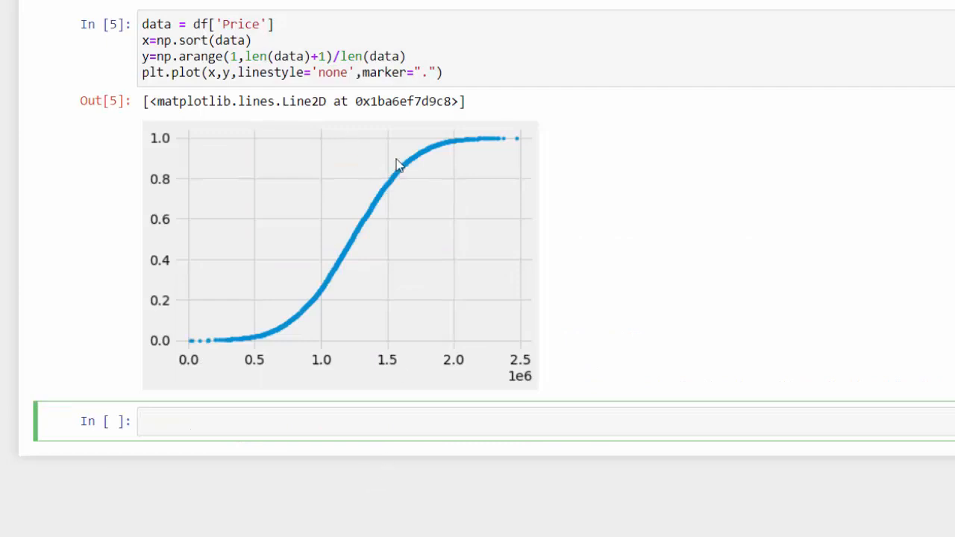
mouse_move(253, 344)
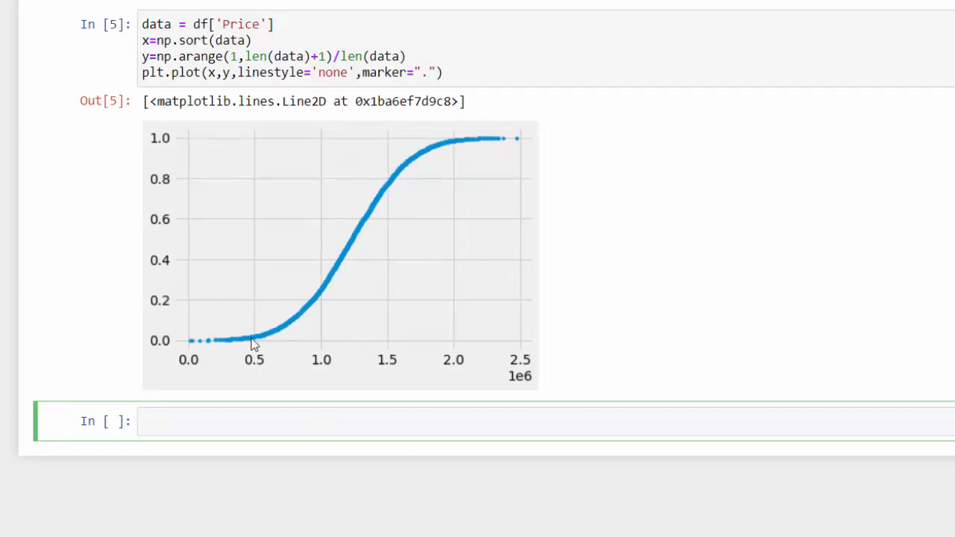
mouse_move(209, 328)
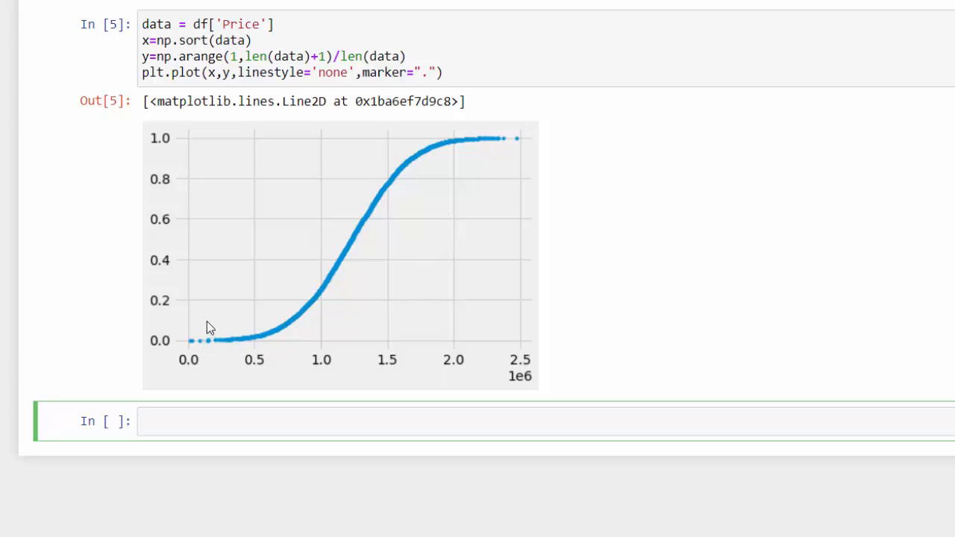
mouse_move(206, 358)
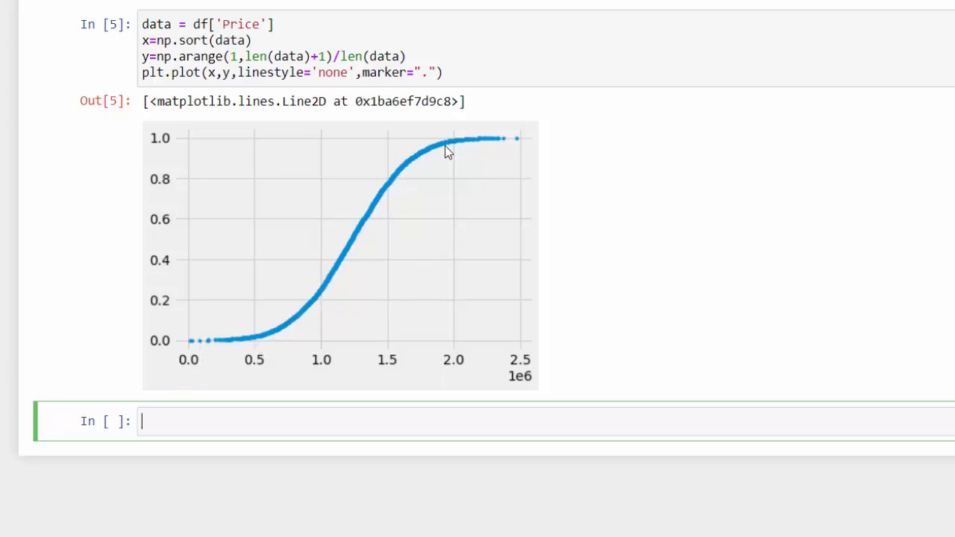
mouse_move(350, 366)
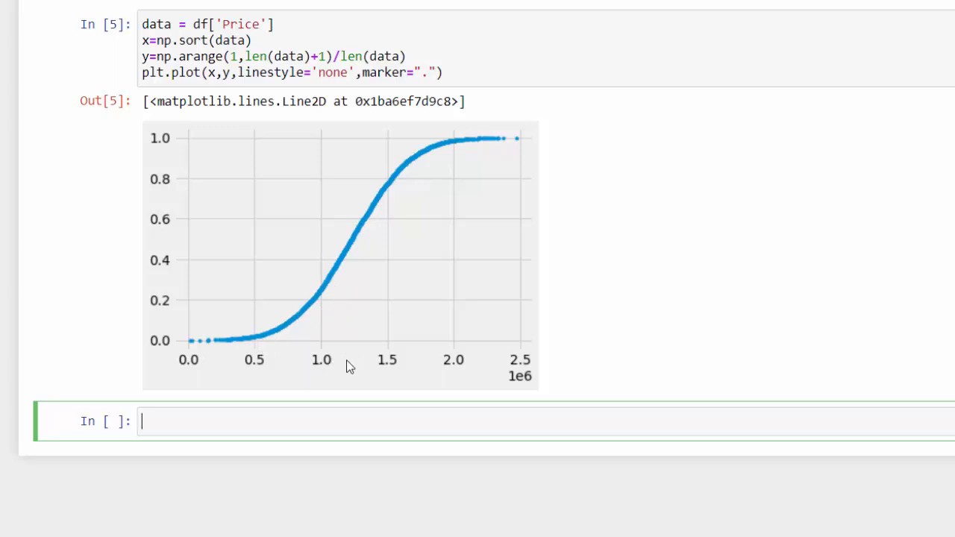
mouse_move(248, 308)
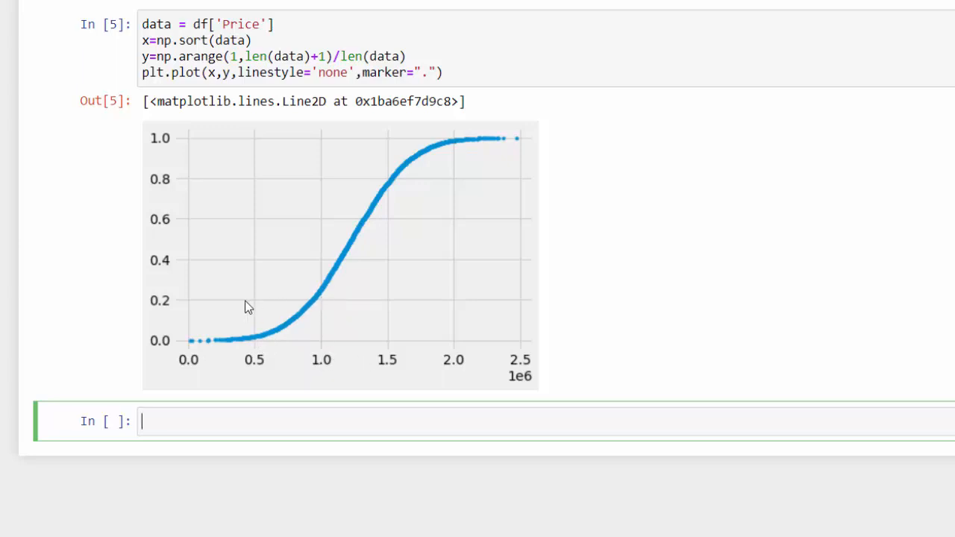
mouse_move(185, 306)
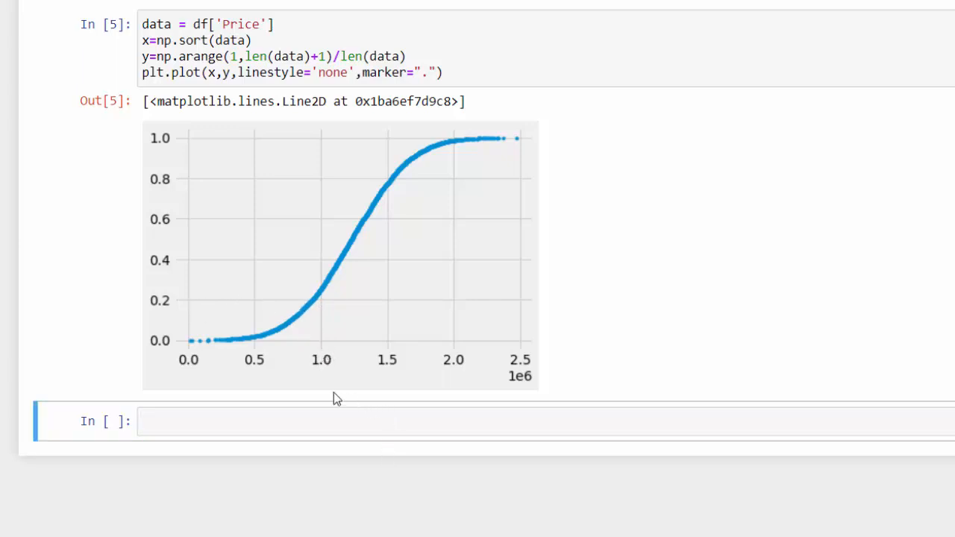
mouse_move(319, 304)
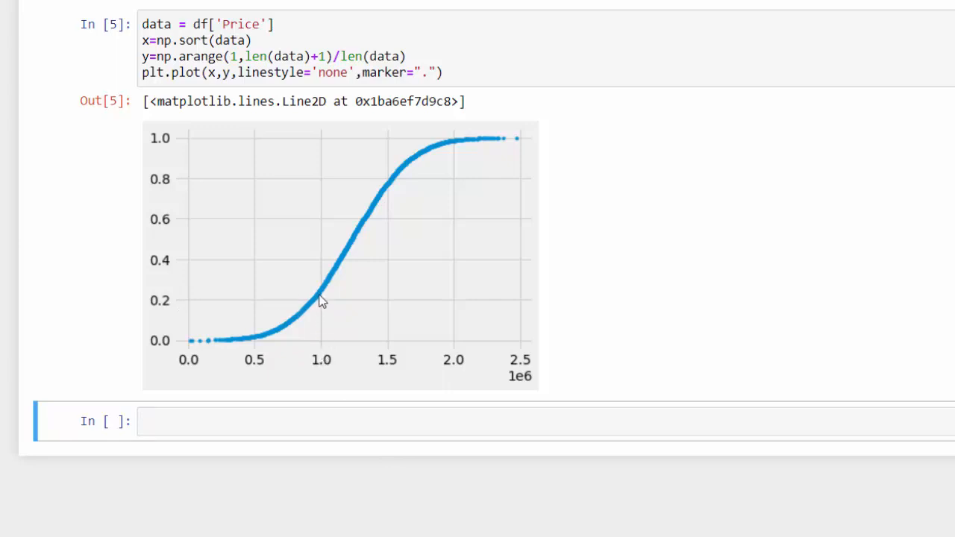
mouse_move(271, 306)
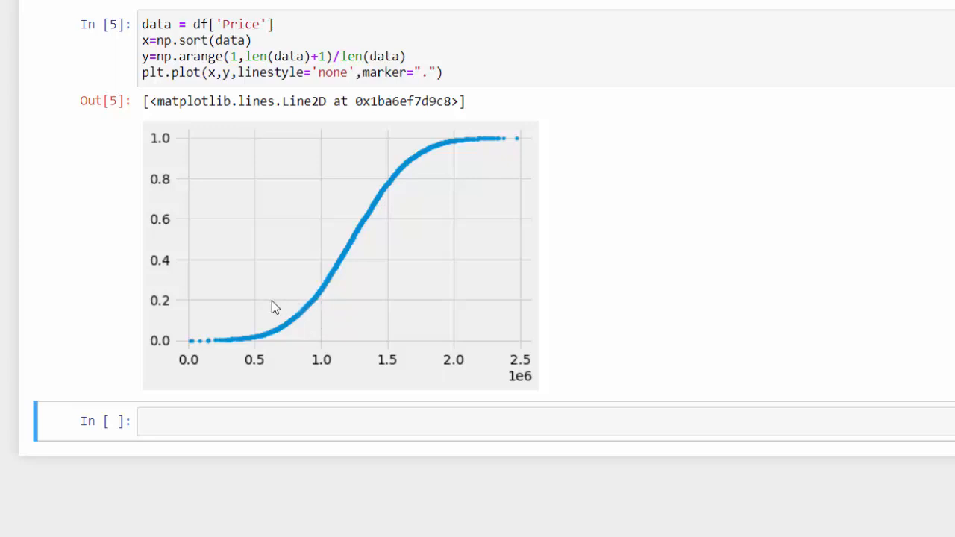
mouse_move(320, 311)
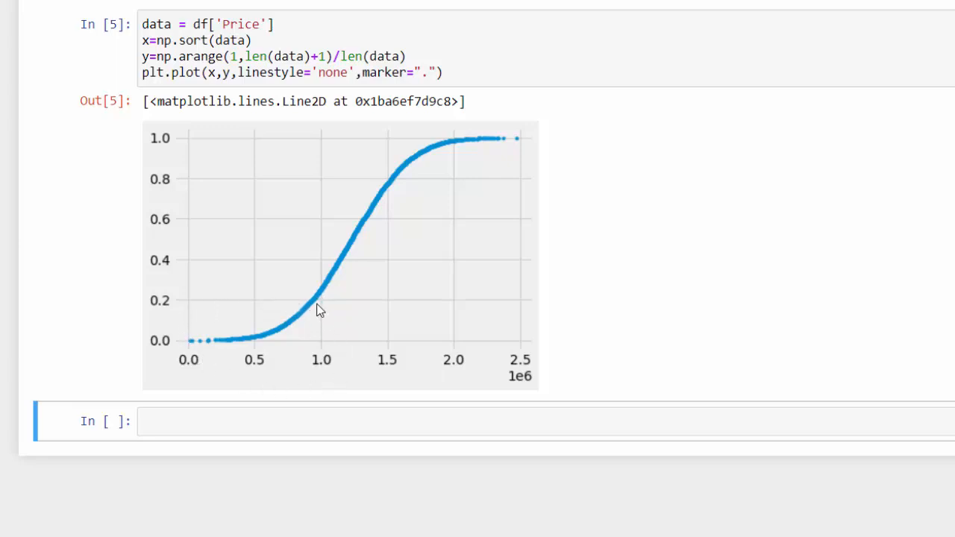
mouse_move(296, 352)
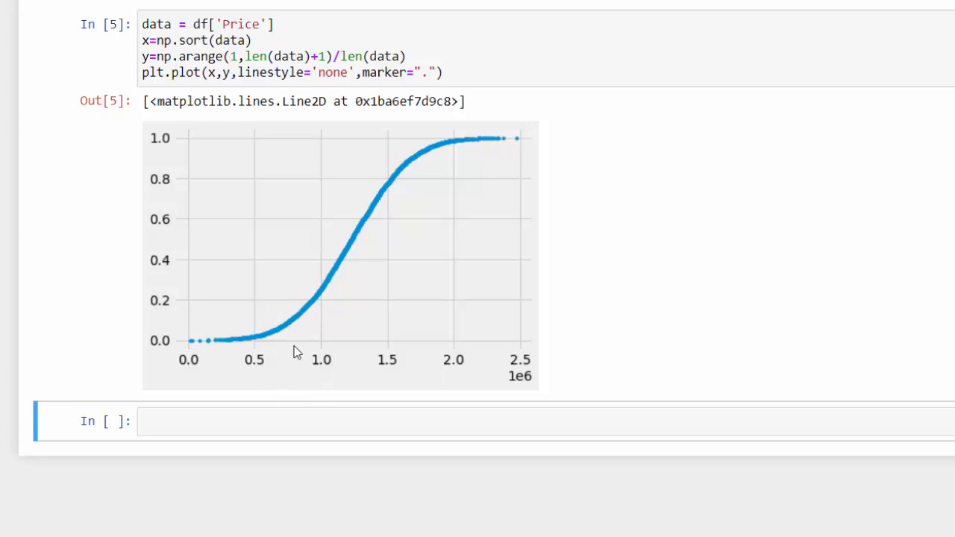
mouse_move(206, 344)
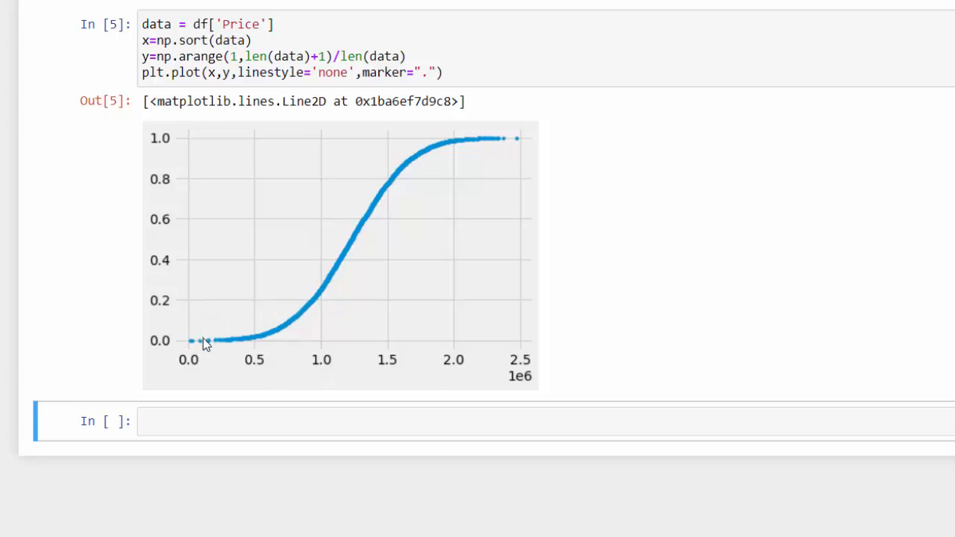
mouse_move(321, 317)
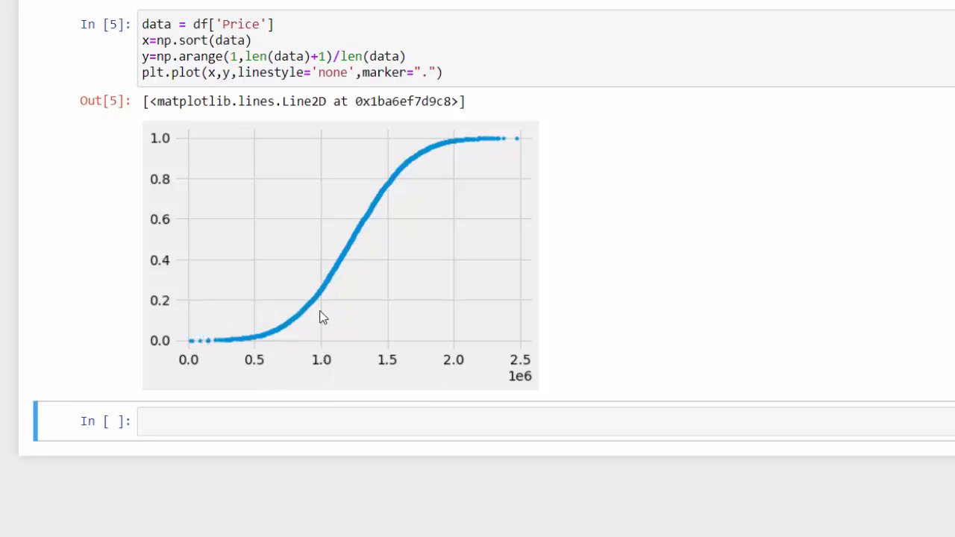
mouse_move(322, 306)
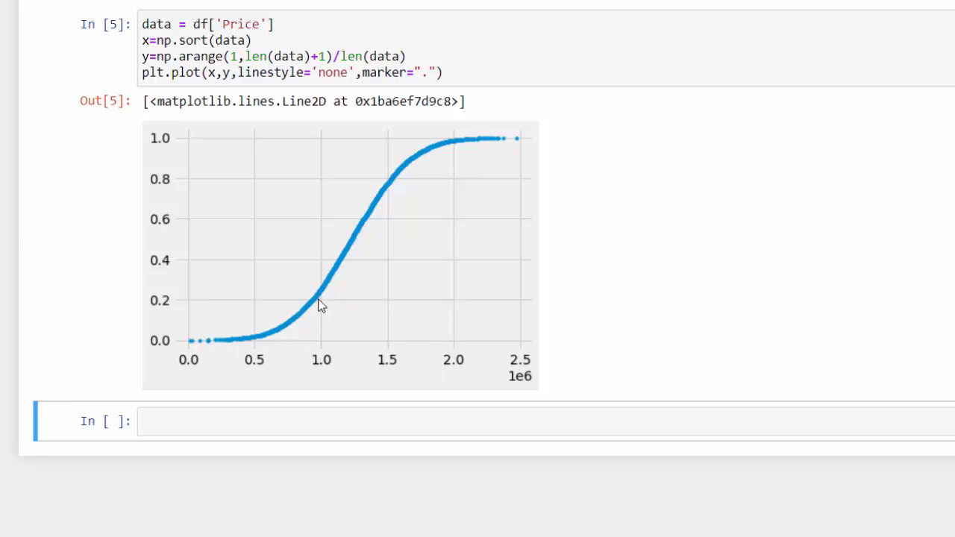
mouse_move(415, 237)
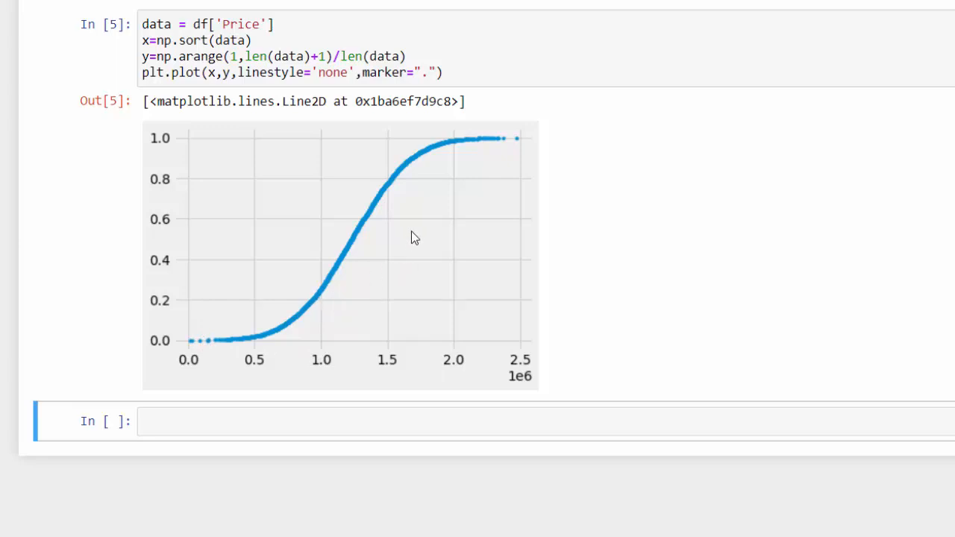
mouse_move(388, 190)
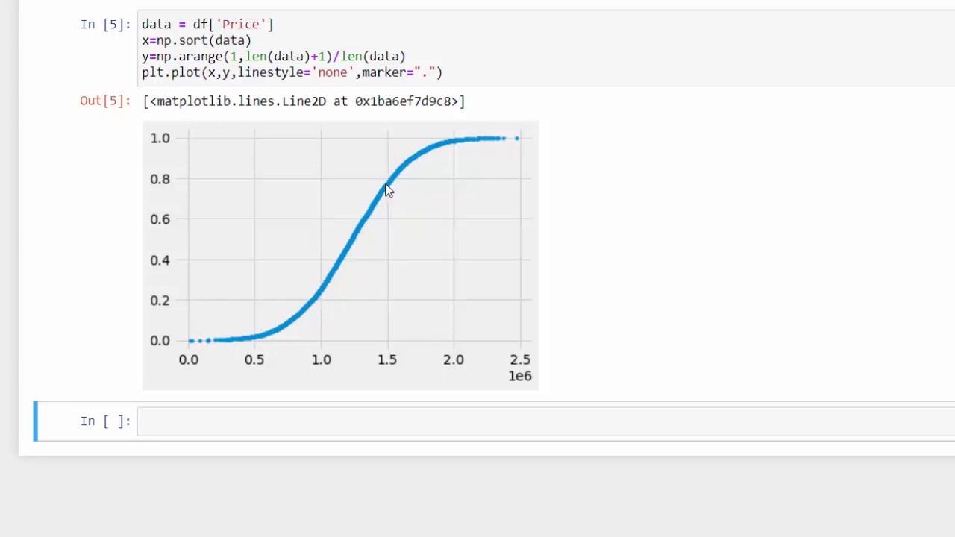
mouse_move(395, 186)
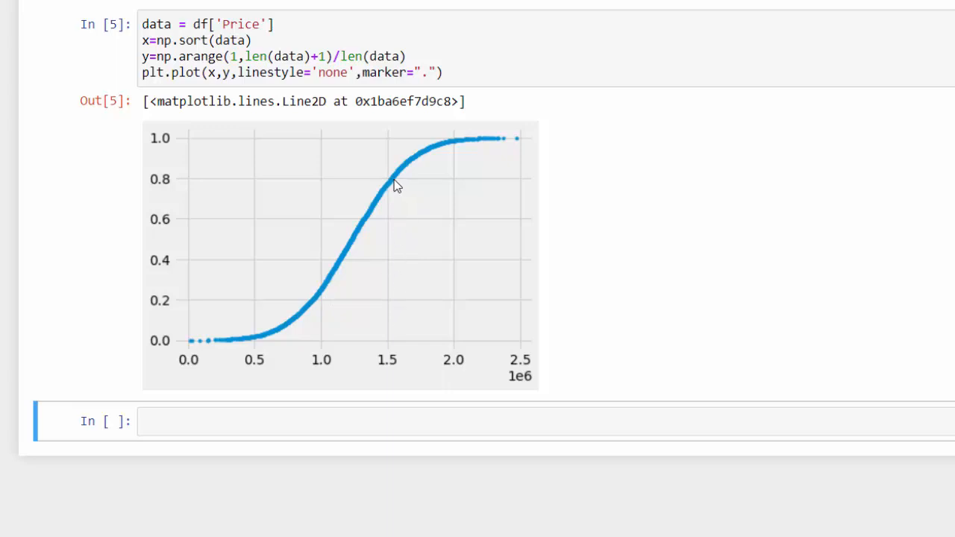
mouse_move(395, 193)
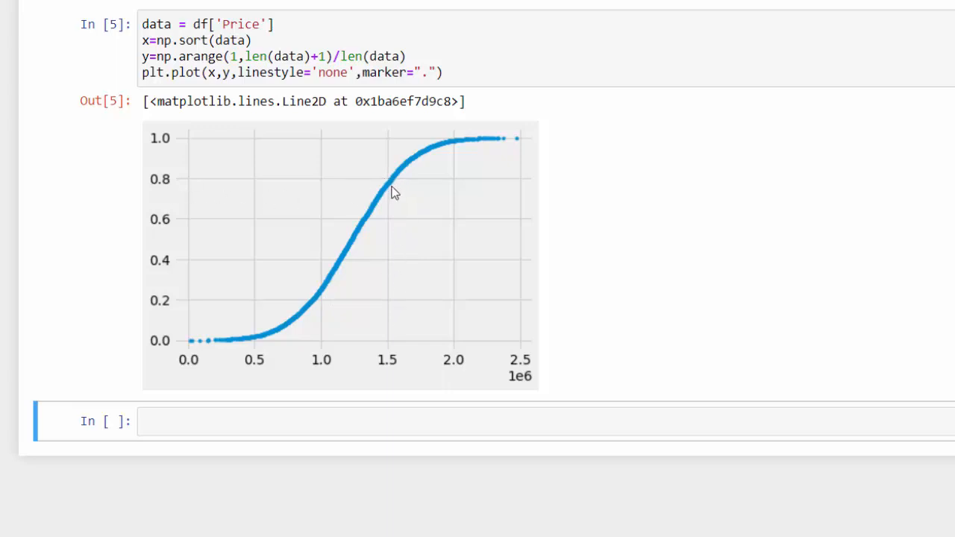
mouse_move(371, 220)
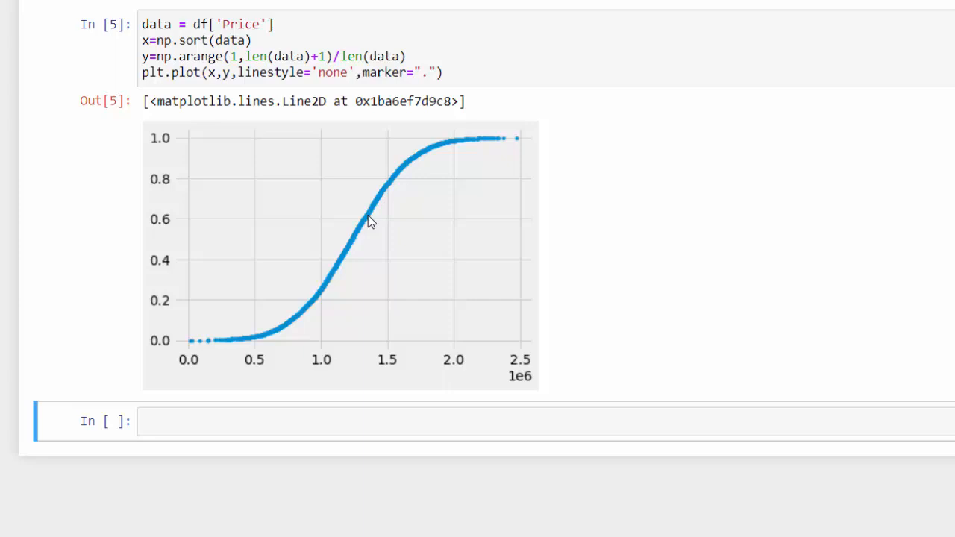
mouse_move(451, 336)
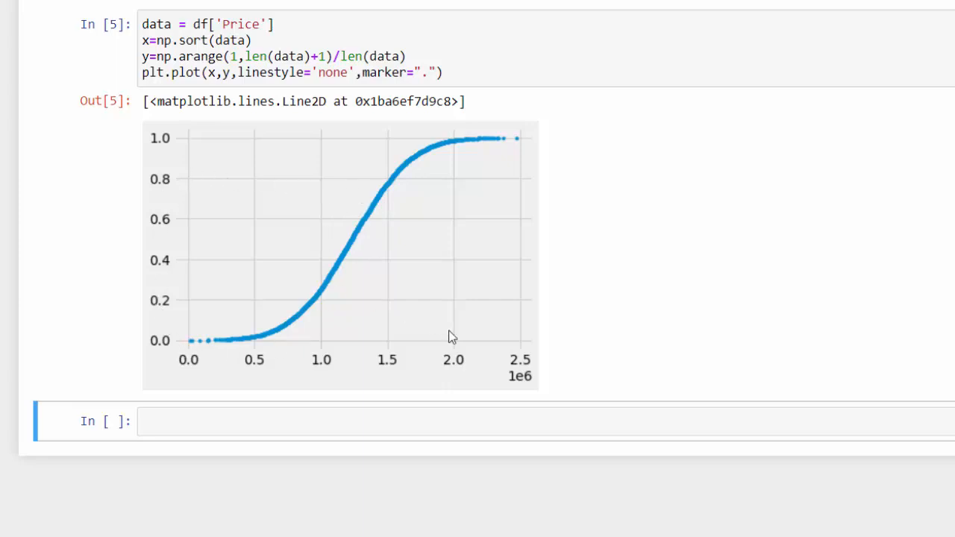
mouse_move(507, 144)
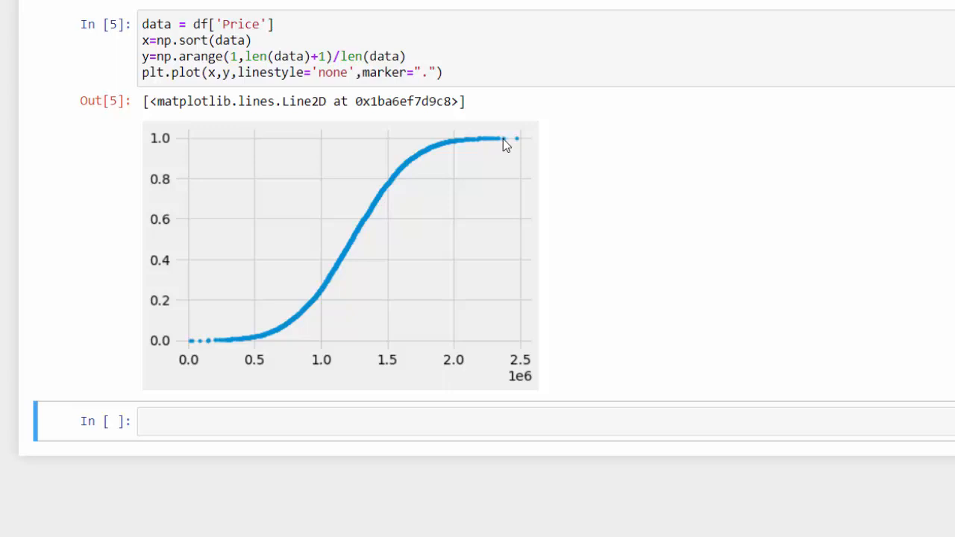
mouse_move(466, 147)
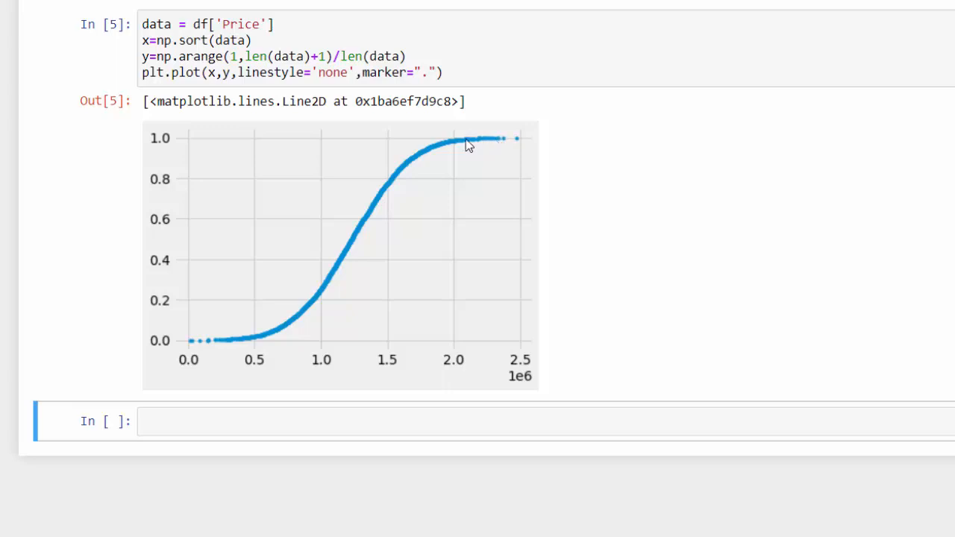
mouse_move(164, 152)
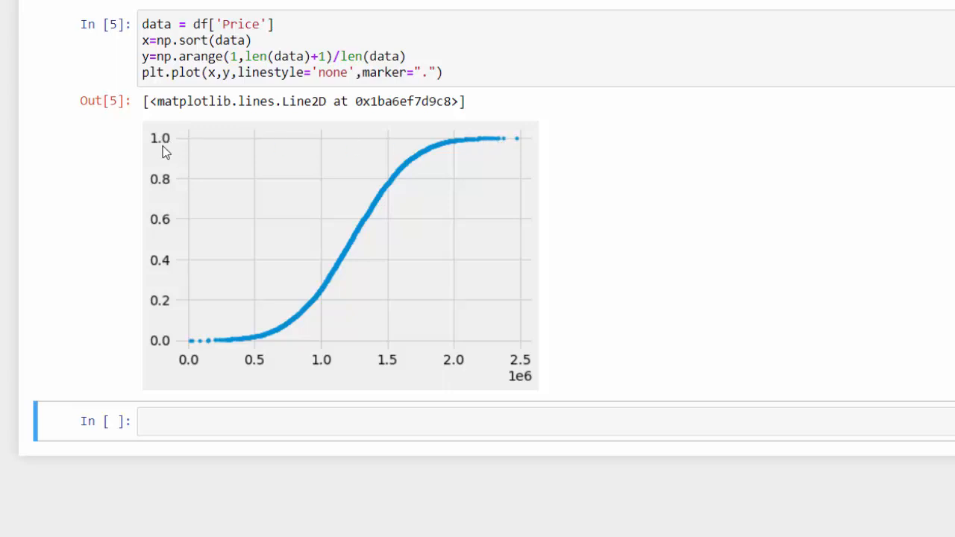
mouse_move(502, 138)
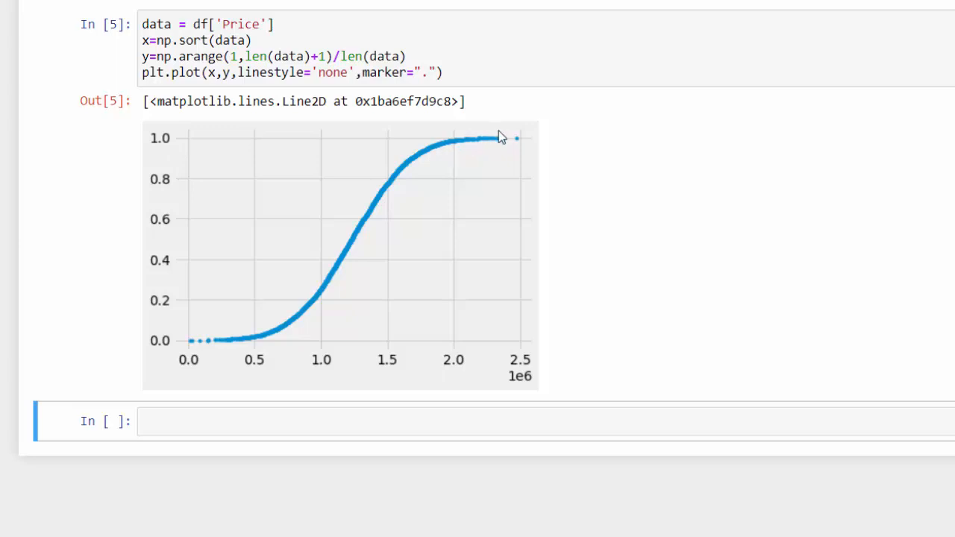
mouse_move(499, 284)
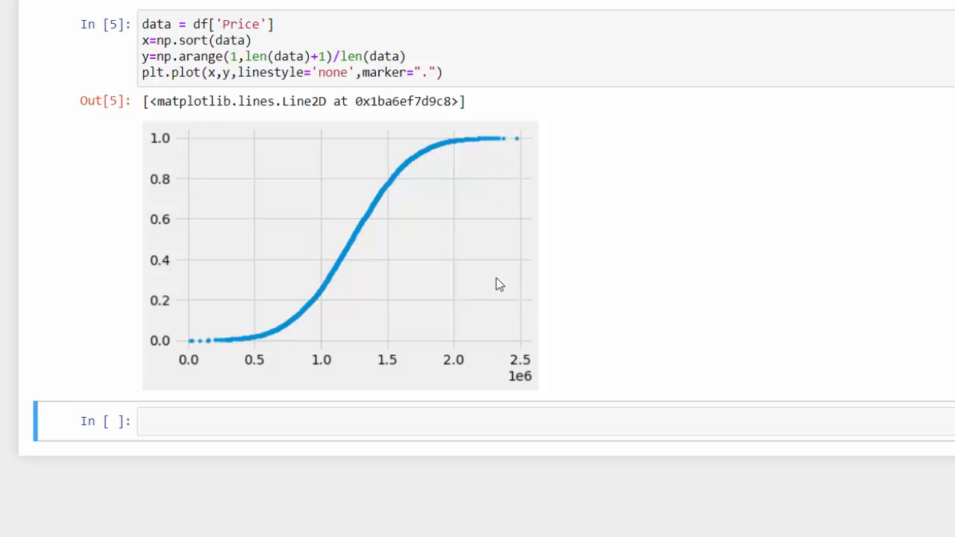
mouse_move(459, 251)
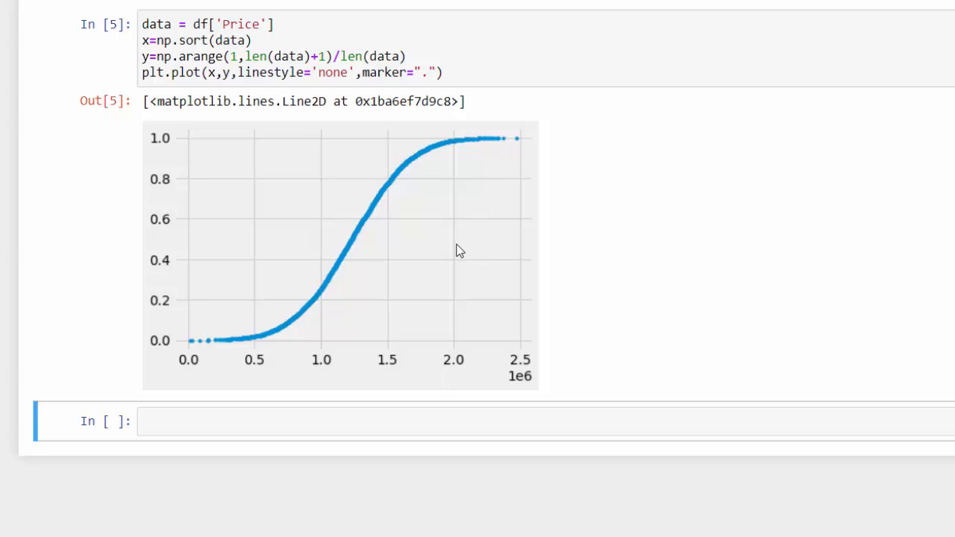
mouse_move(256, 314)
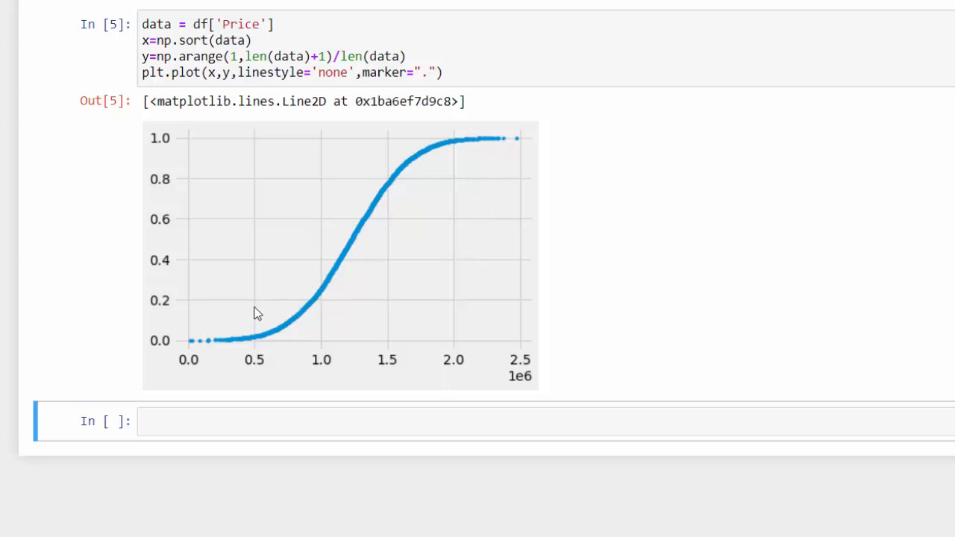
mouse_move(296, 353)
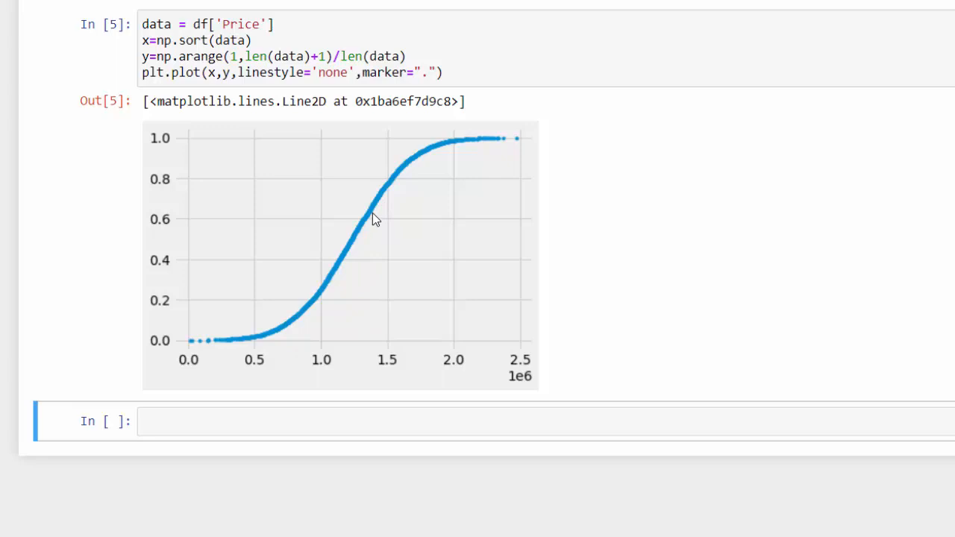
mouse_move(435, 174)
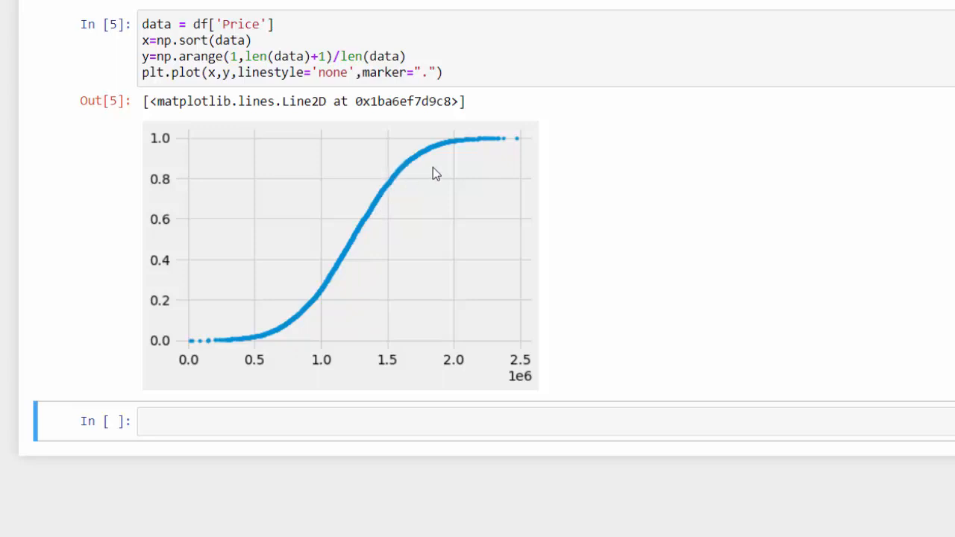
mouse_move(445, 150)
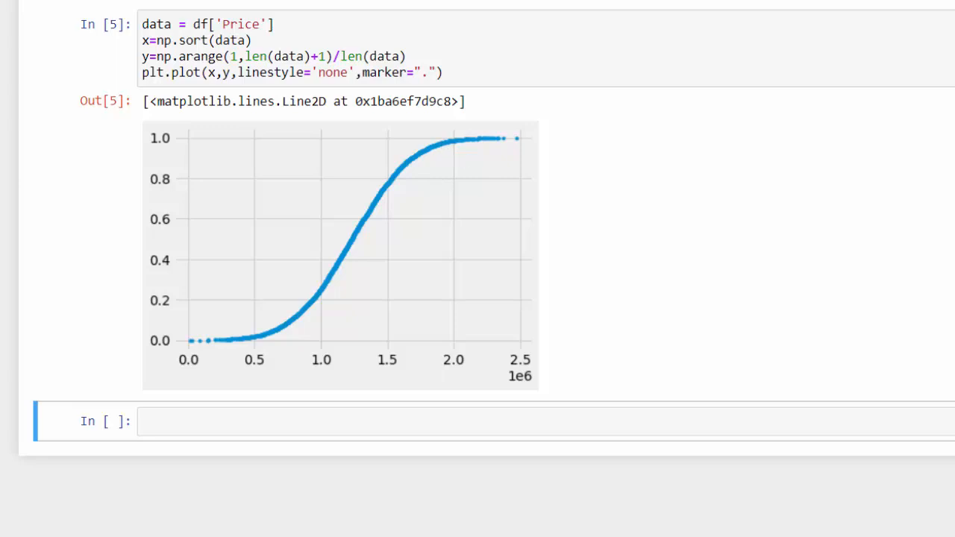
Scroll up to review the Price ECDF code and plot
scroll(up, 3)
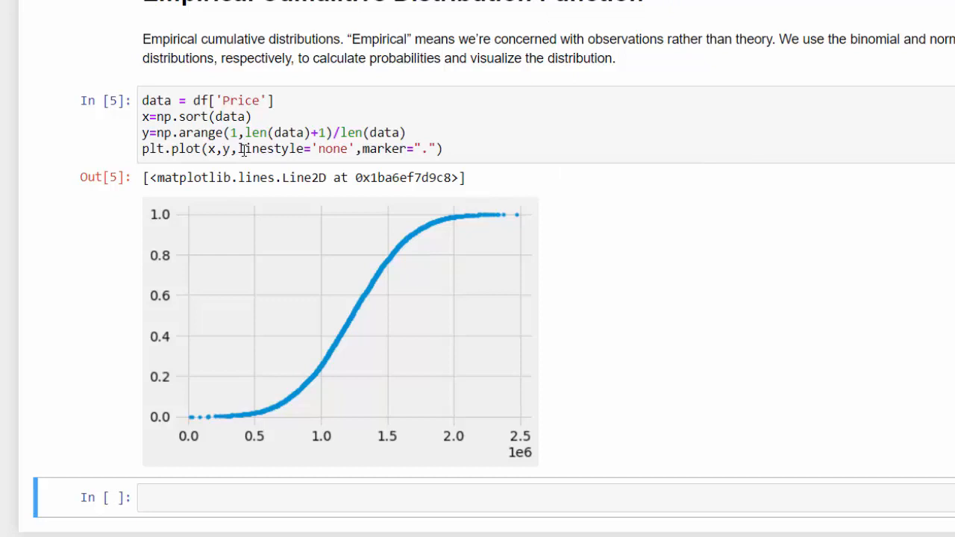
mouse_move(421, 327)
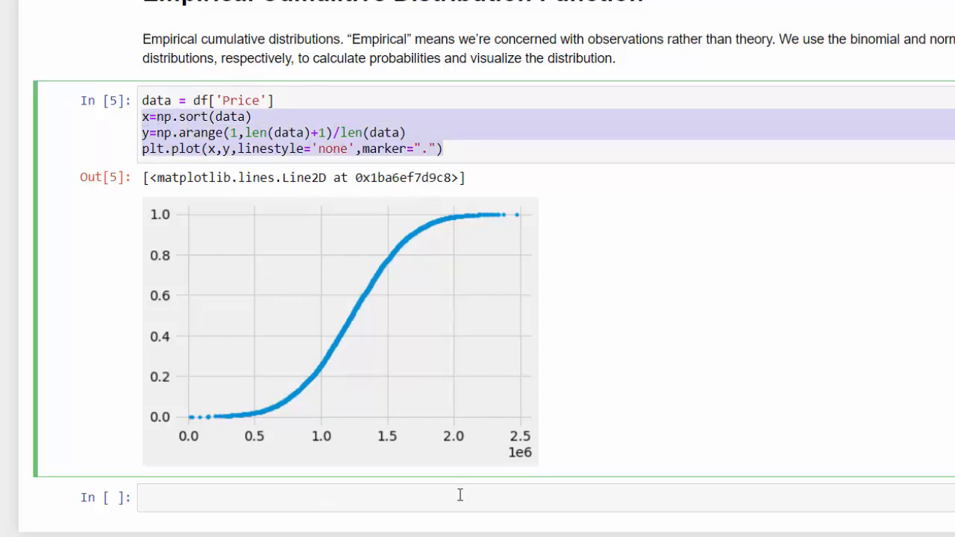
Start a new cell with def ecdf(data): to wrap the ECDF lines
text(def)
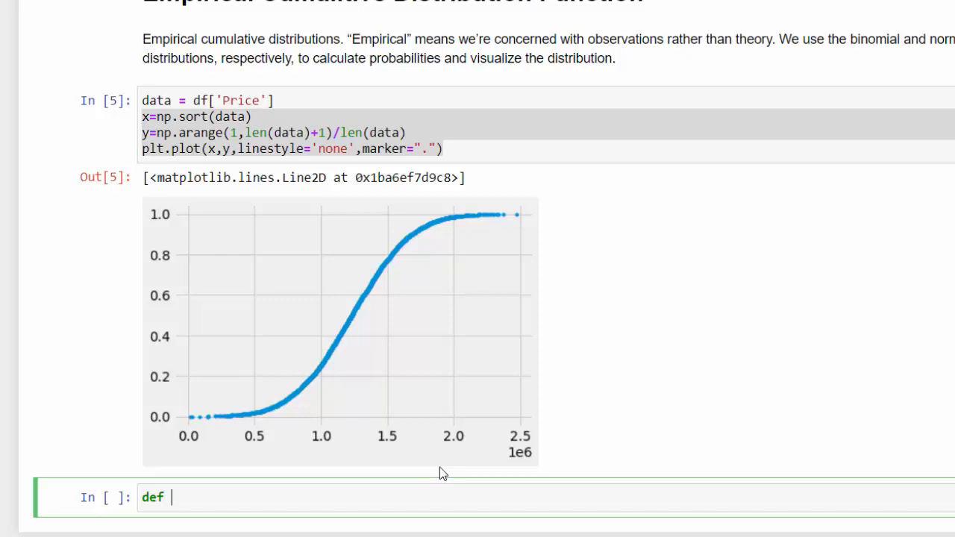
text(e)
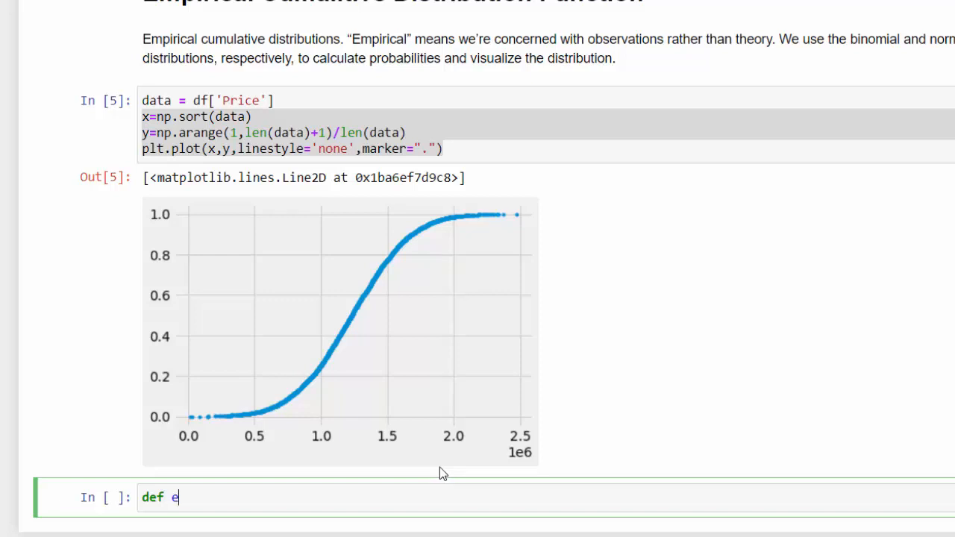
text(c)
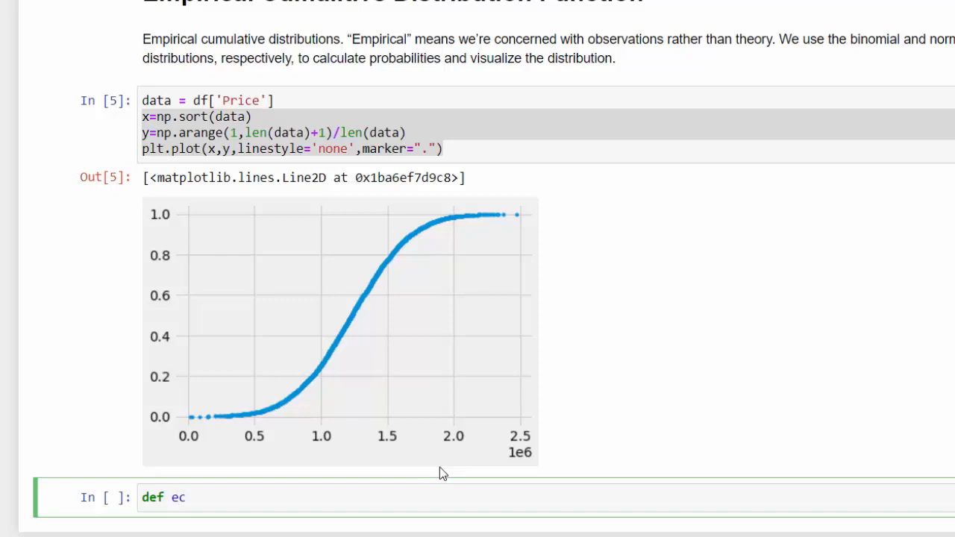
text(df)
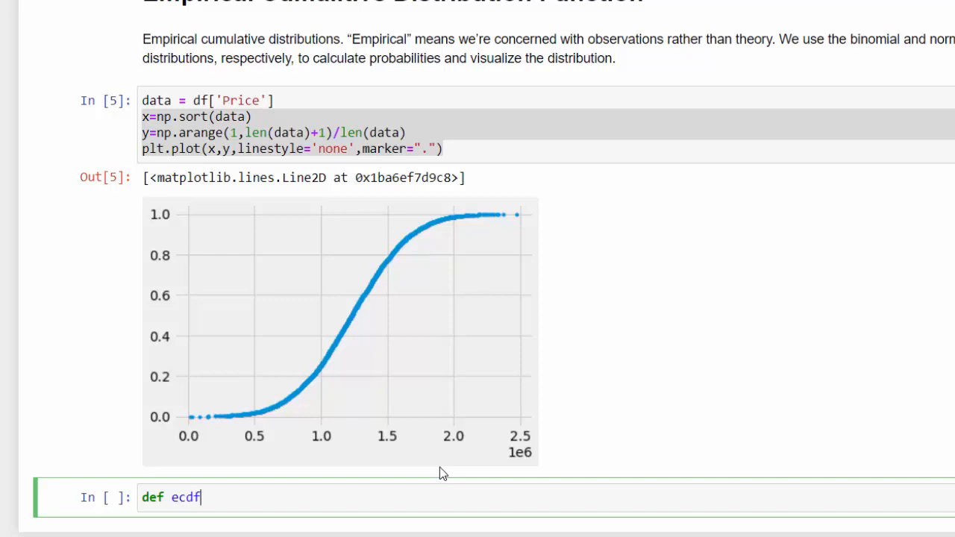
text((dfa))
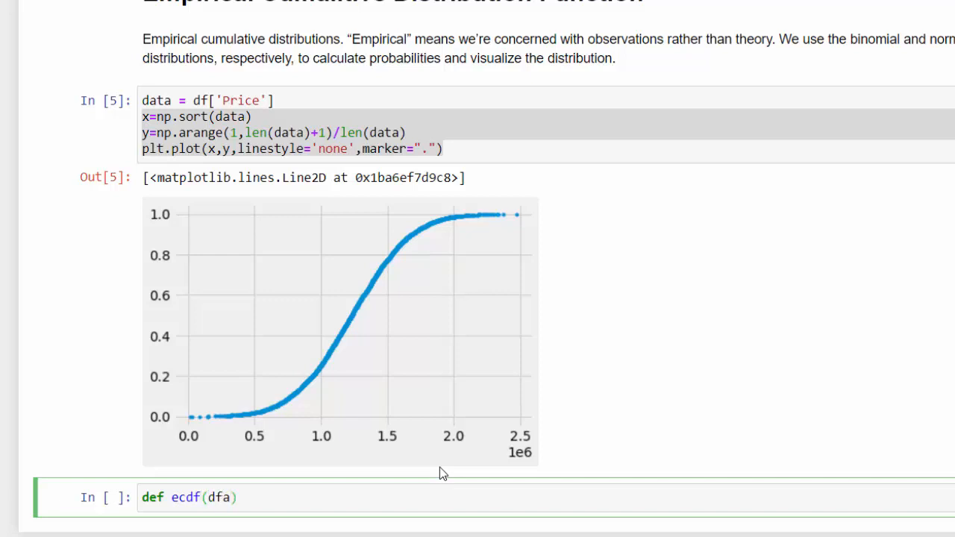
key(Backspace)
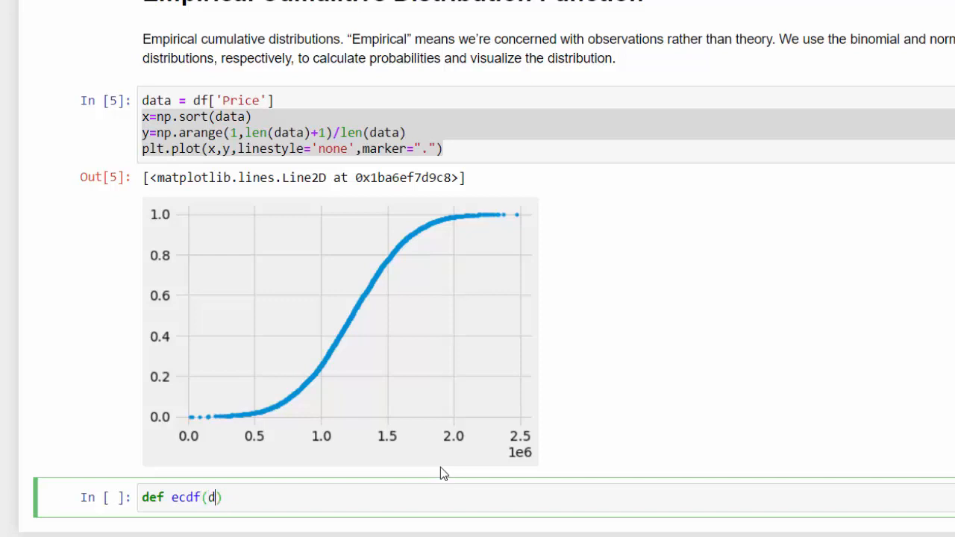
text(ata)
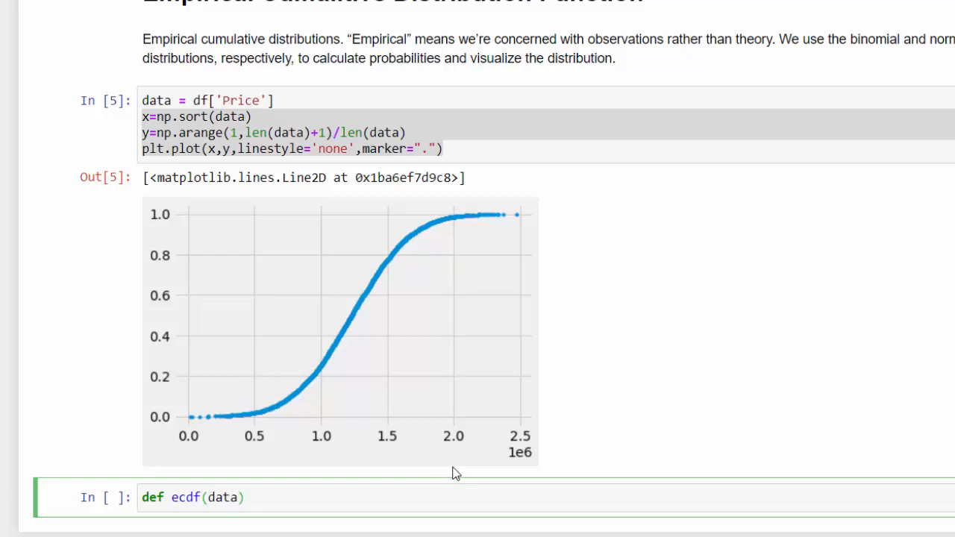
text(:)
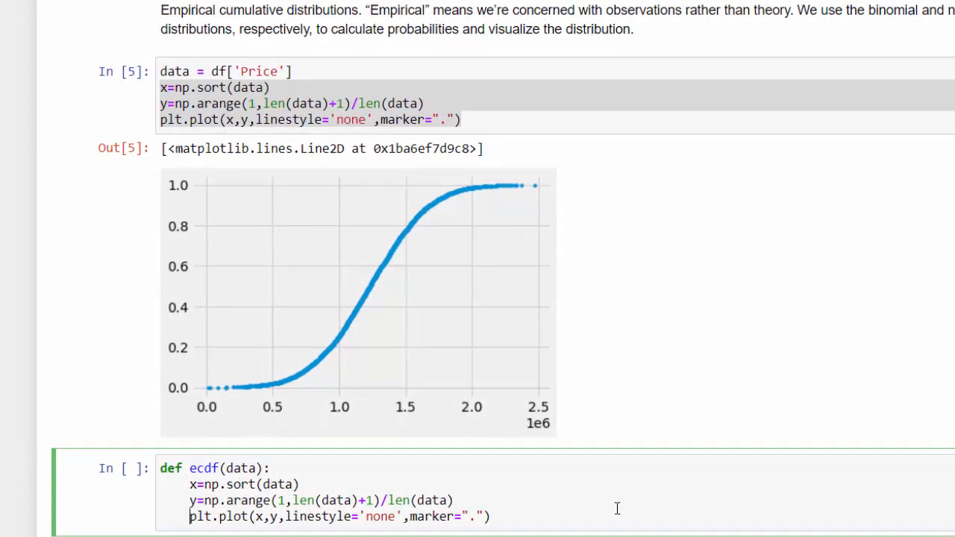
mouse_move(518, 489)
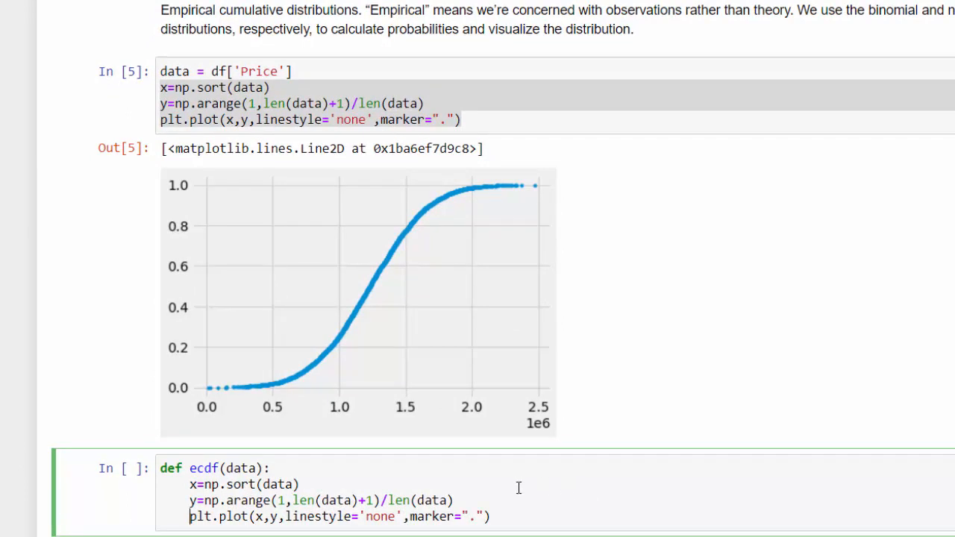
scroll(down, 3)
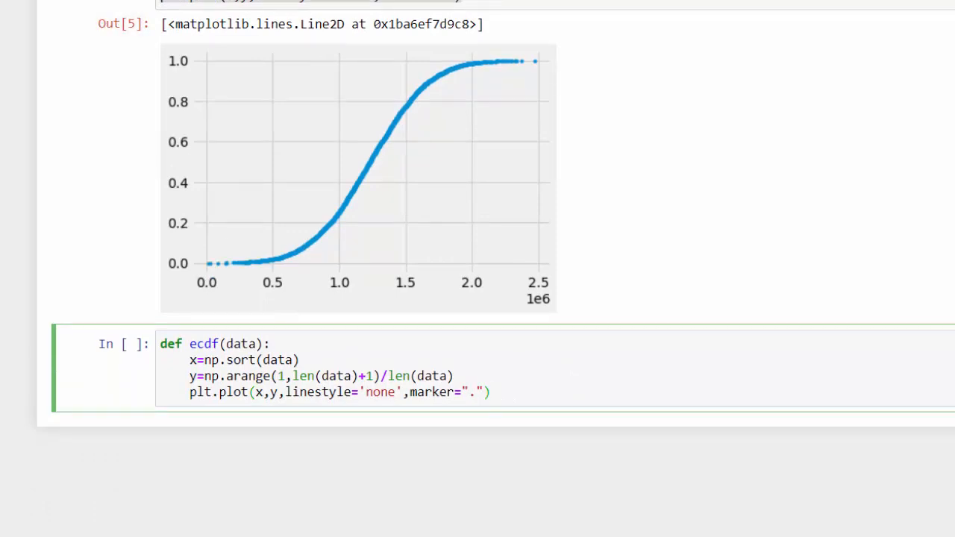
Run the ecdf function cell and write df2 = pd.read_csv('avocado.csv')
key(shift+enter)
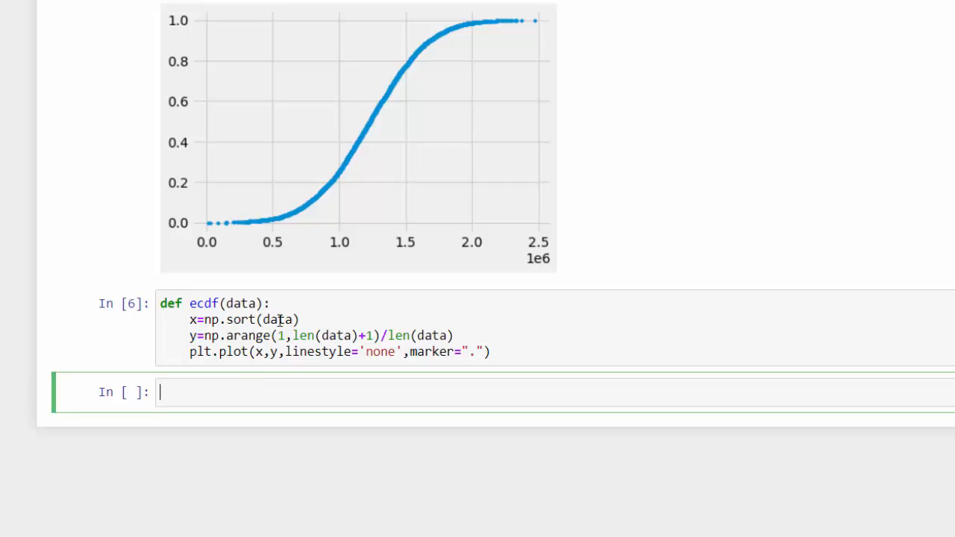
text(dfe)
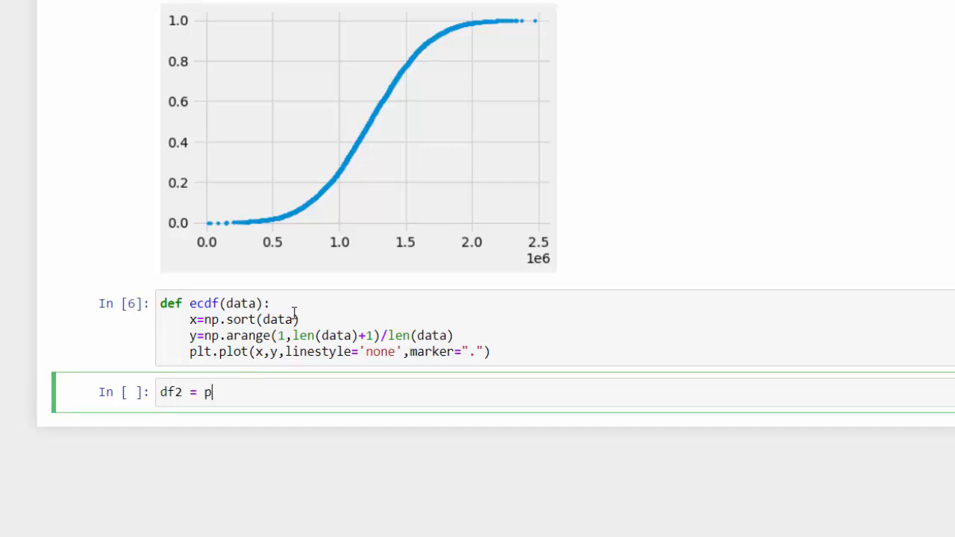
text(d.)
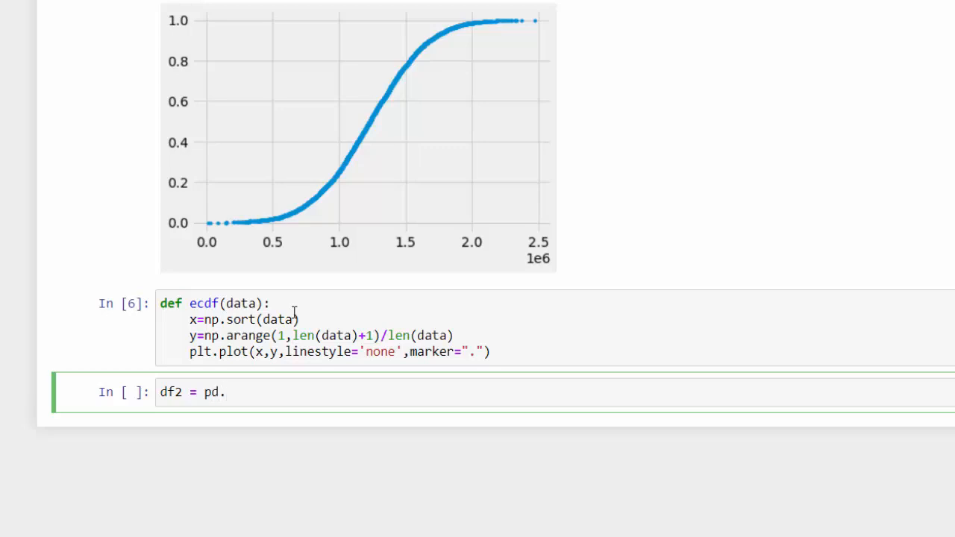
text(read)
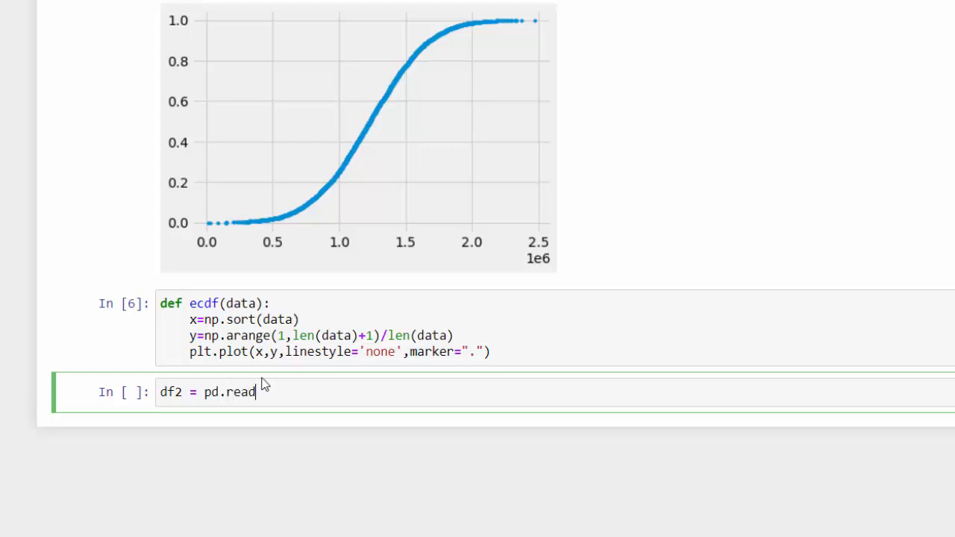
text(_cdv)
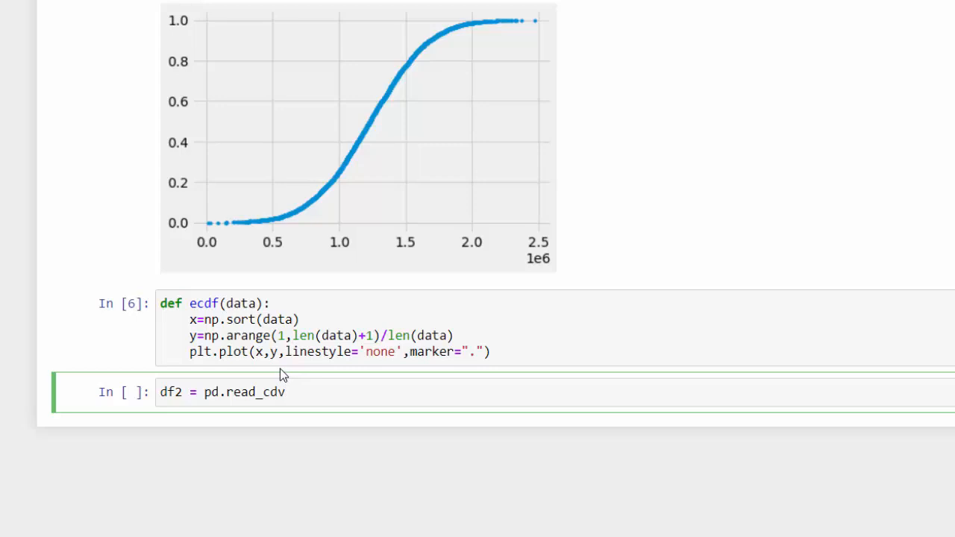
text(sv())
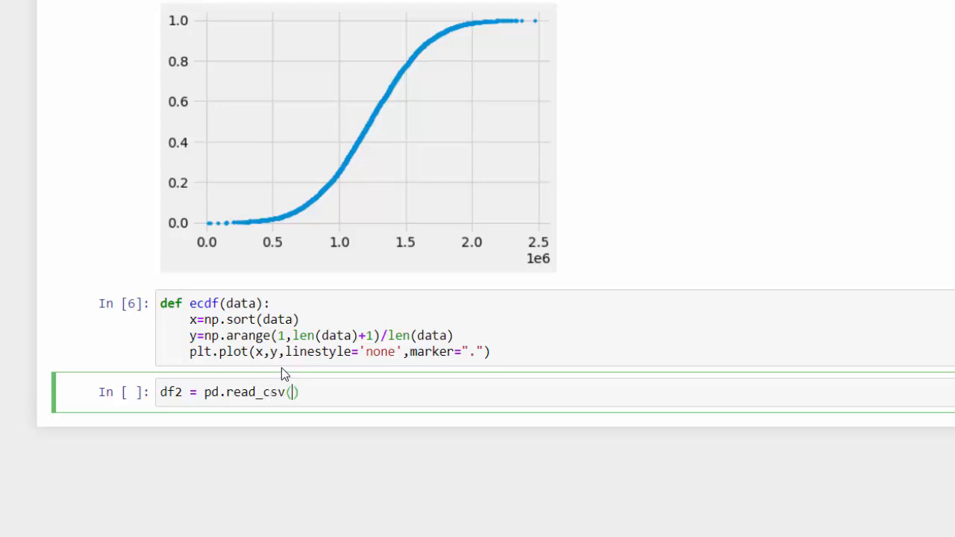
text(avoca)
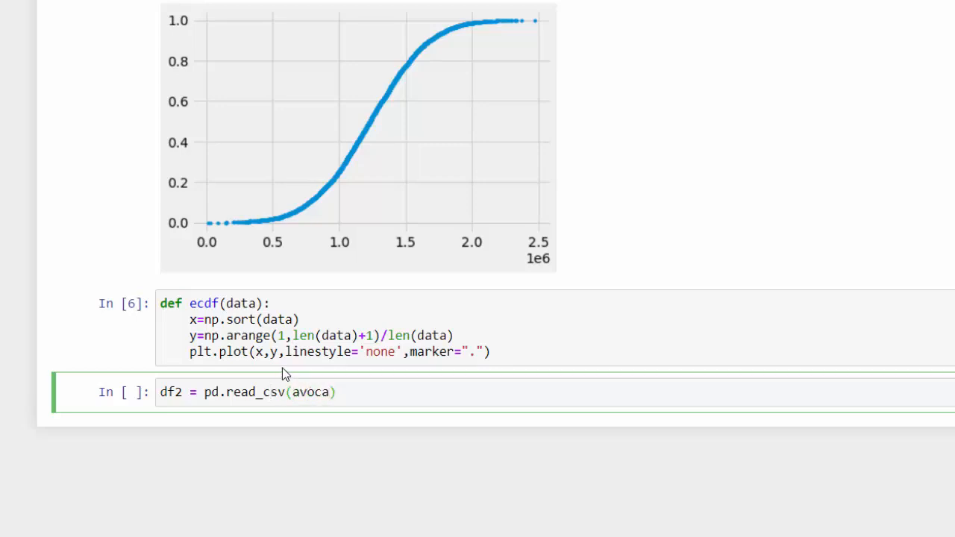
text(do.cs)
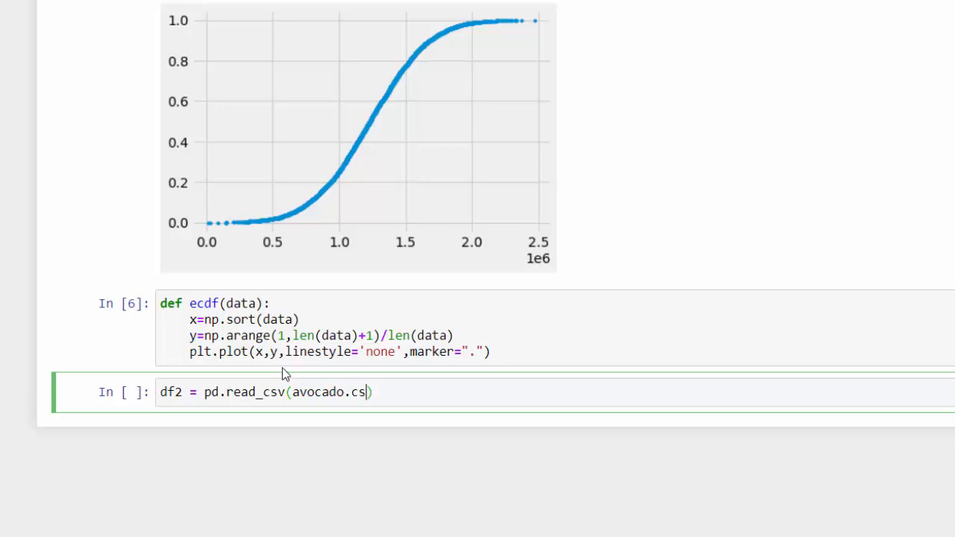
text(v)
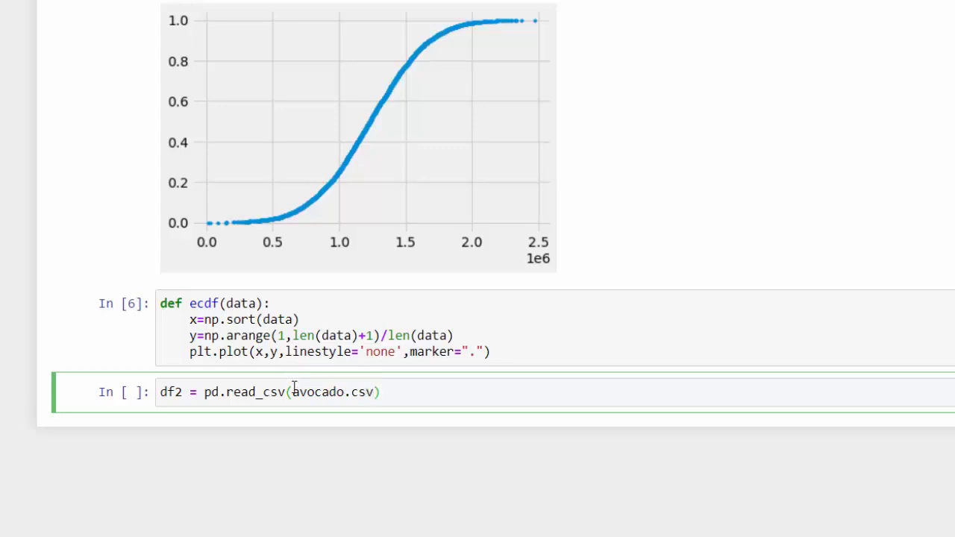
double_click(333, 391)
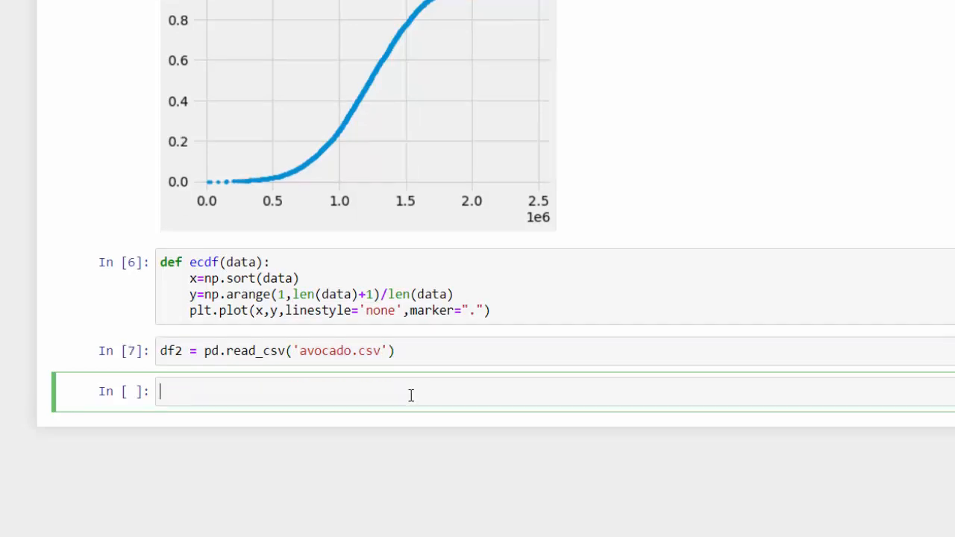
Write df2.head() in the next cell to preview the avocado rows
click(298, 351)
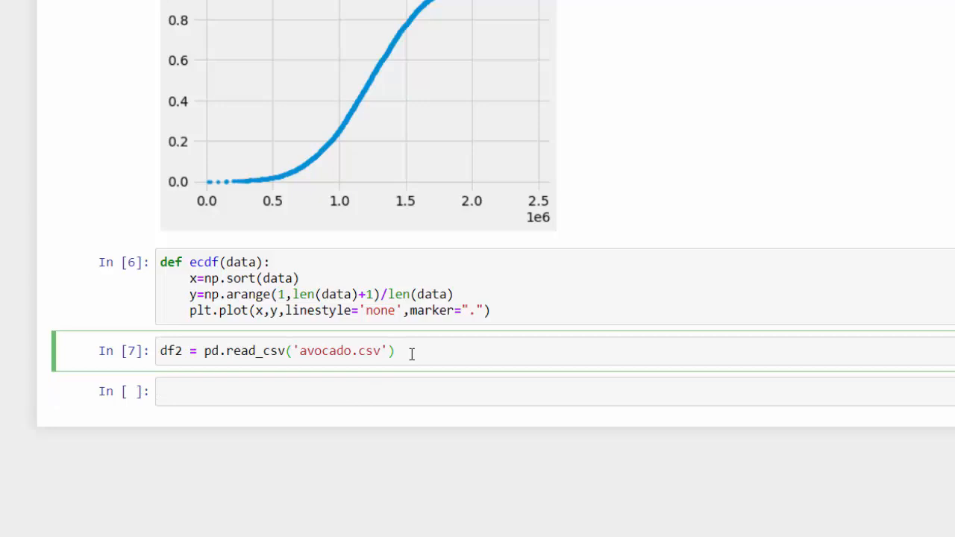
text(df)
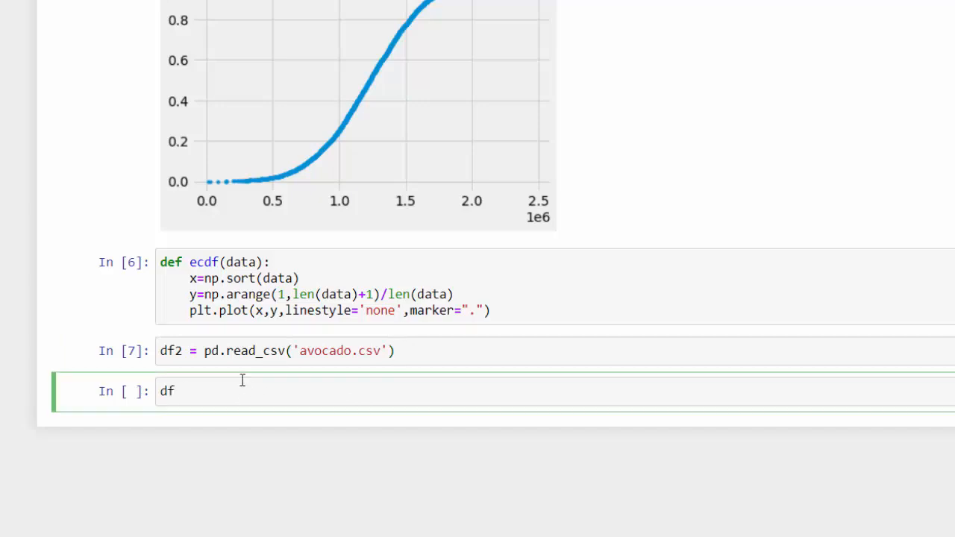
text(2.head()
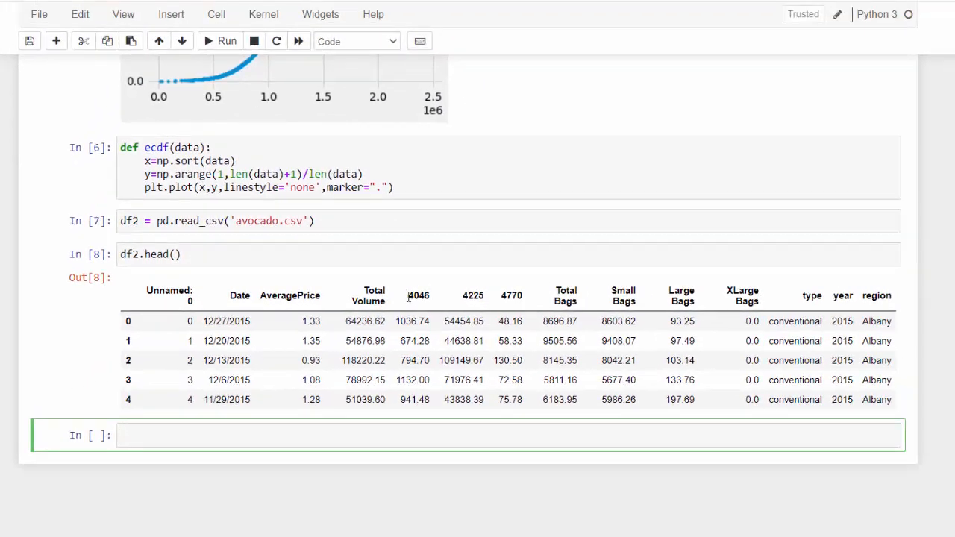
mouse_move(862, 287)
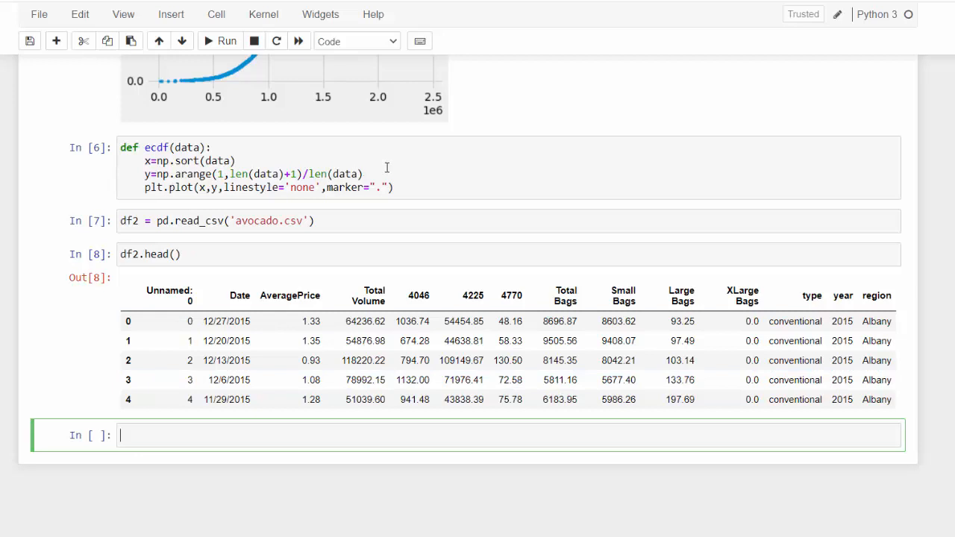
mouse_move(397, 173)
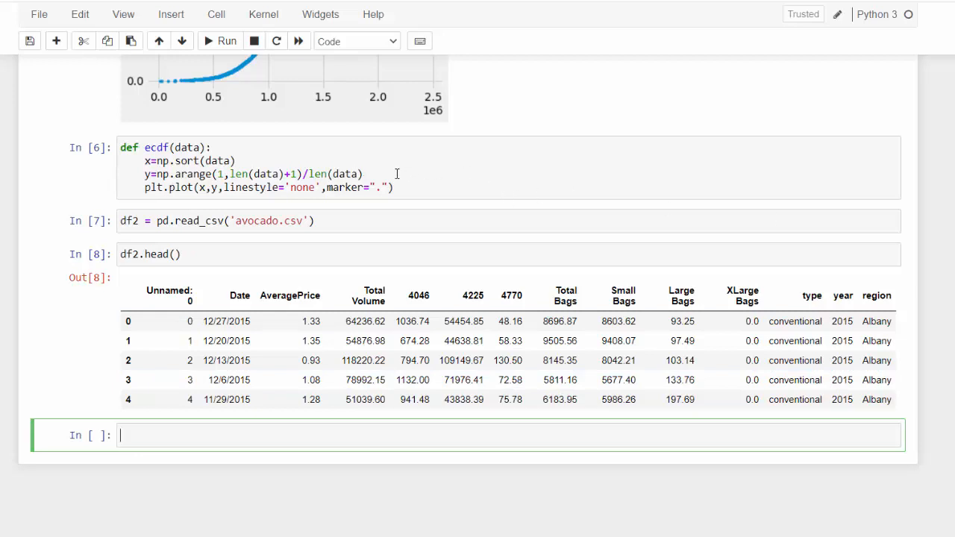
Add plt.xlabel('data distribution') inside the ecdf function
click(374, 173)
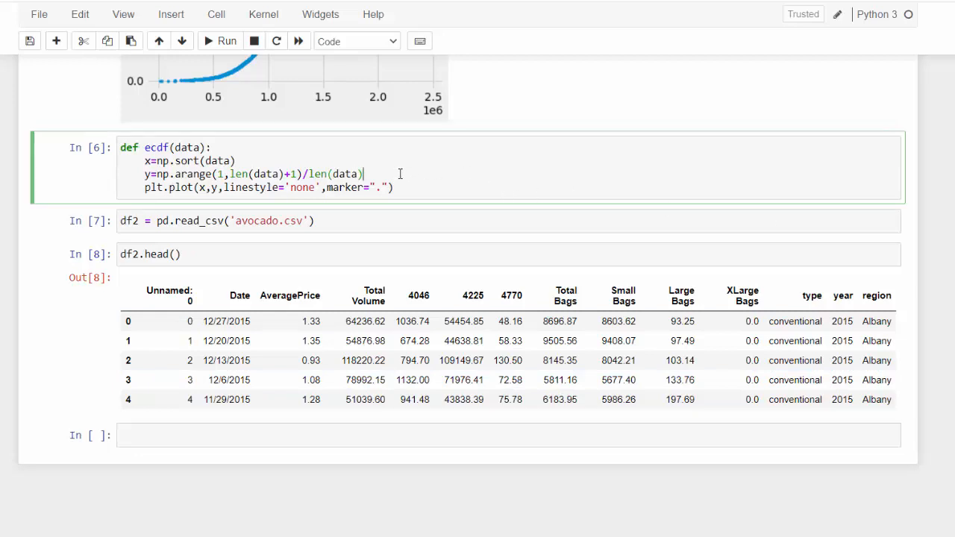
key(Return)
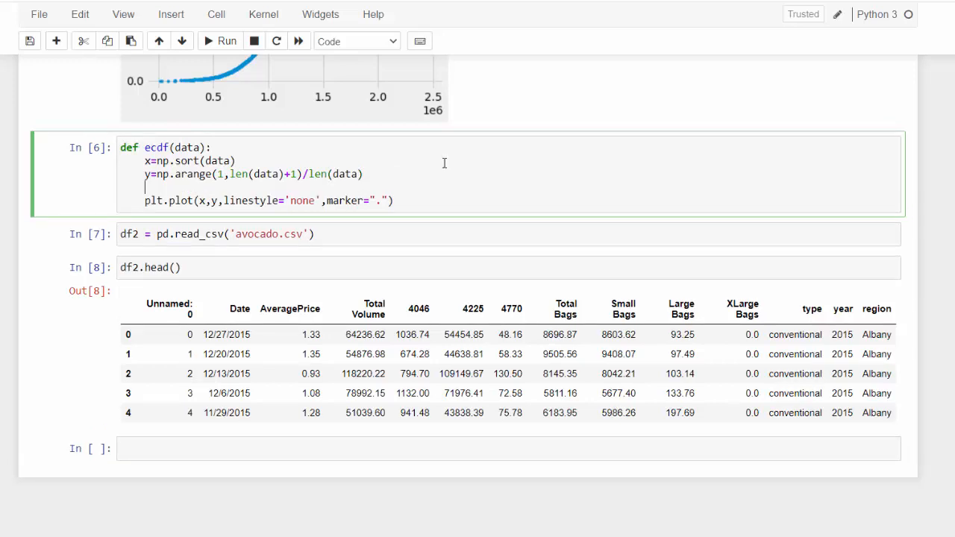
text(plt.x)
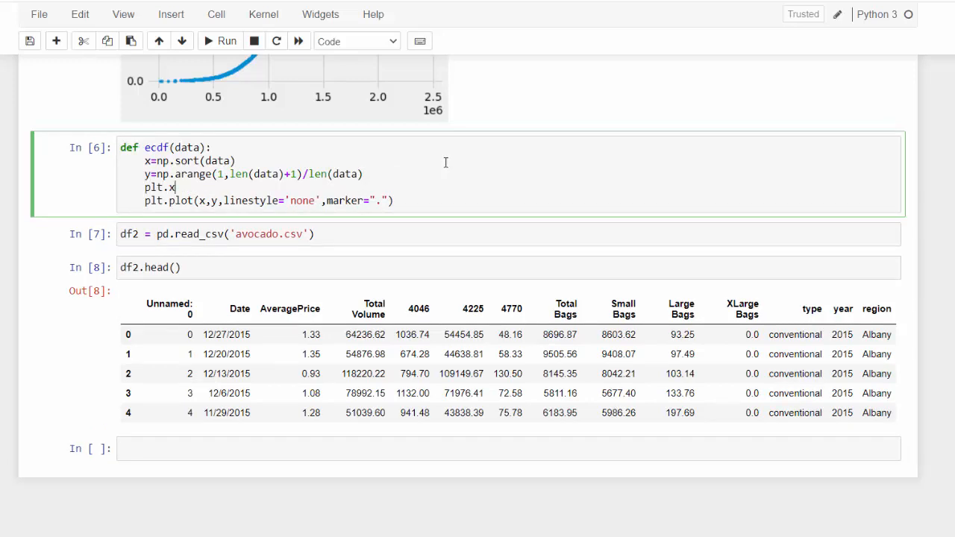
text(lable)
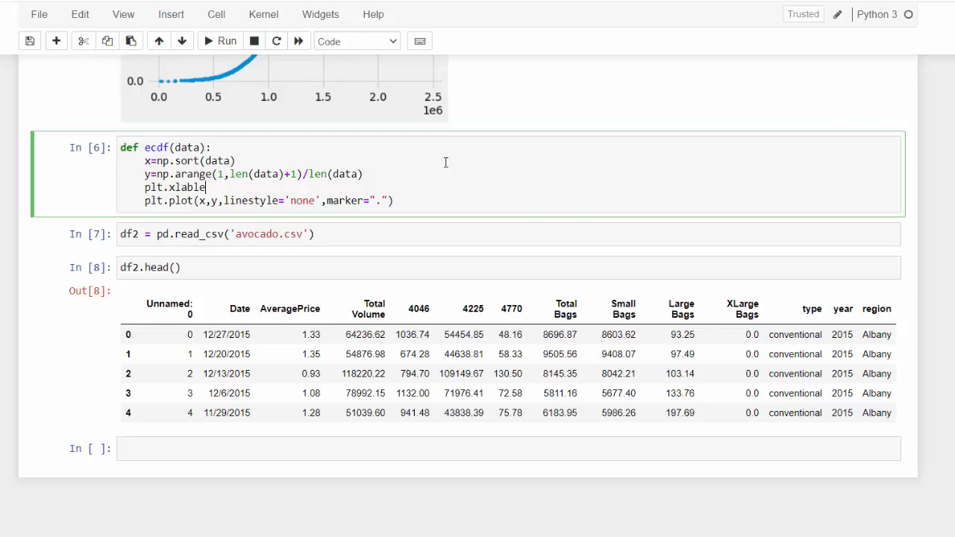
text(())
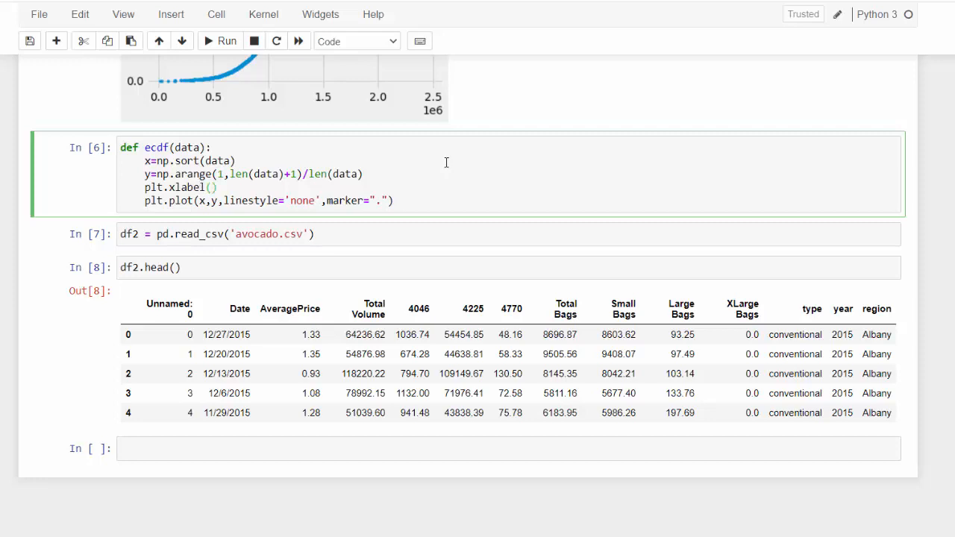
text(data)
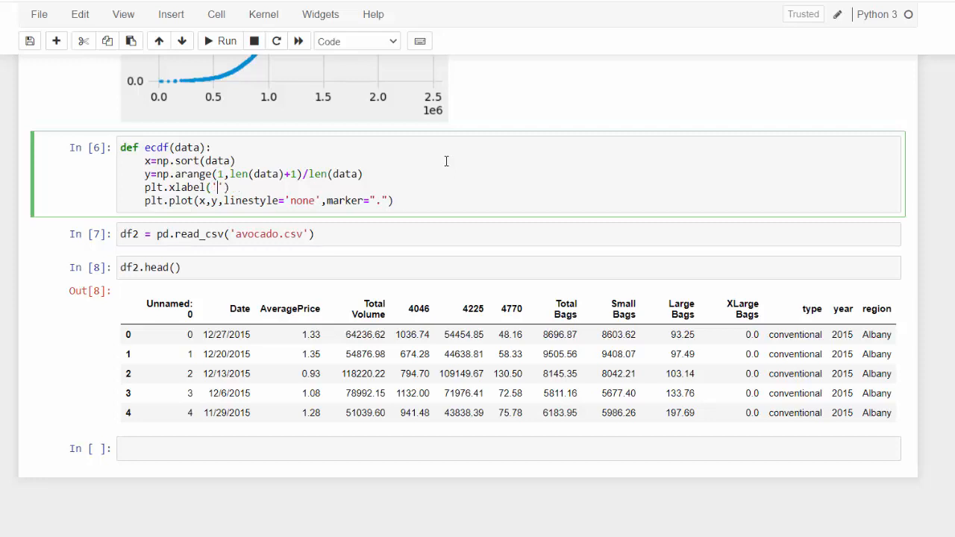
text(data)
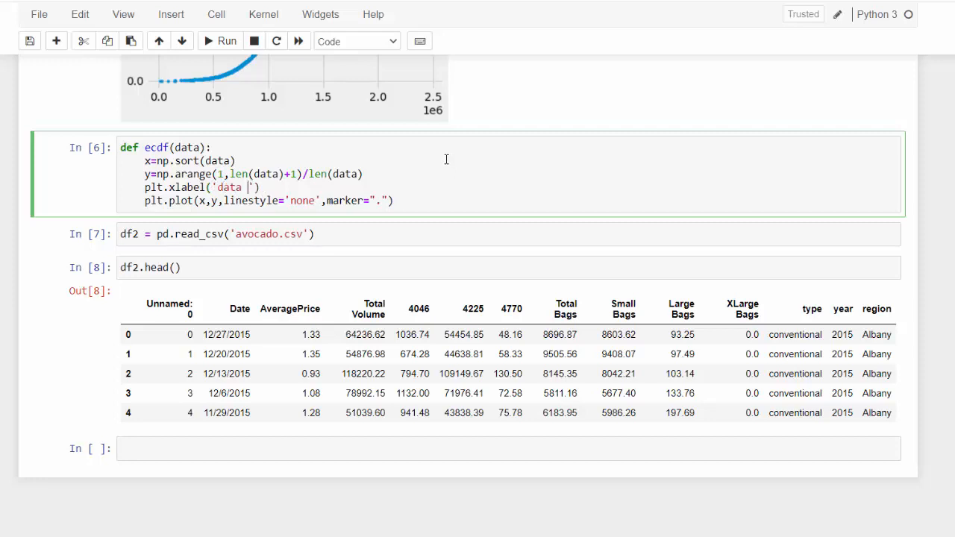
text(distribution)
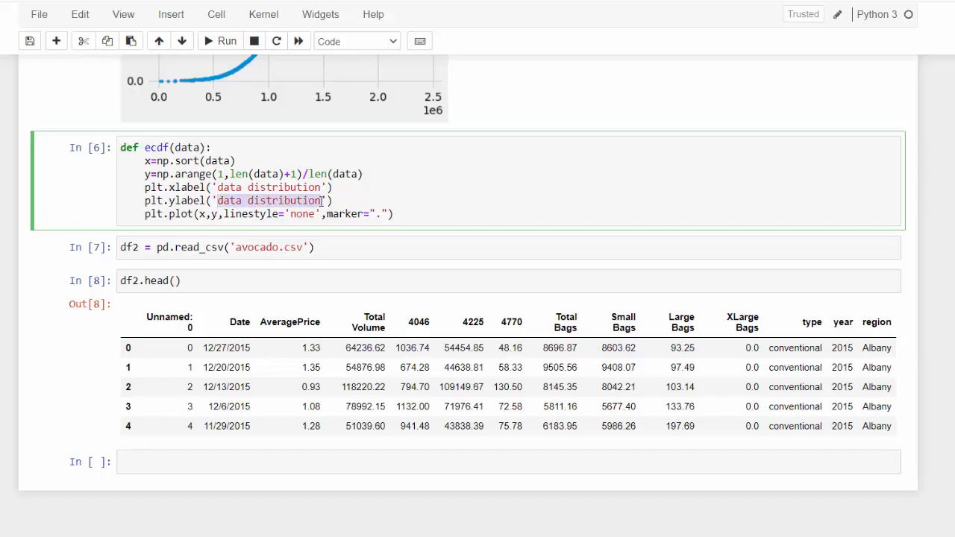
Add plt.ylabel('cumaltive probability') and plt.title('ECDF Function'), then rerun the function
text(cn'))
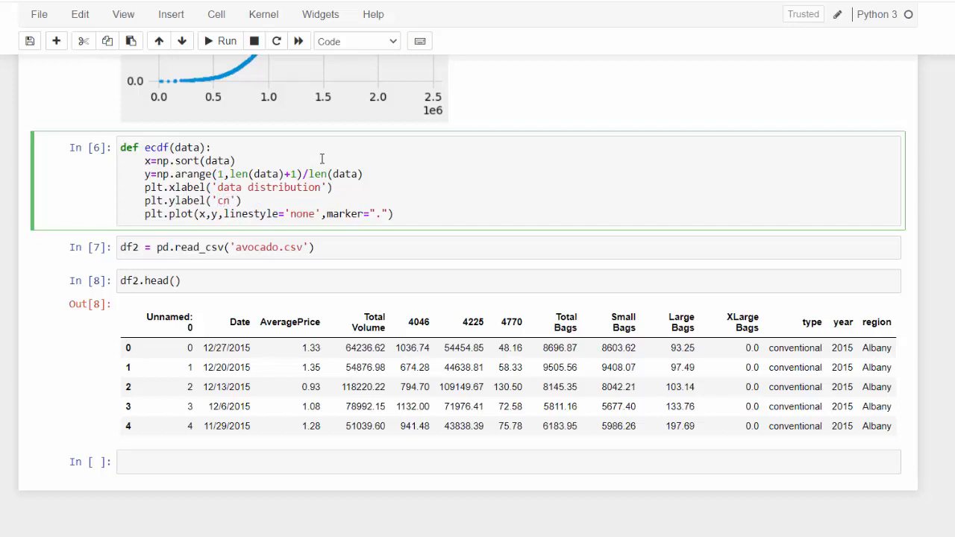
text(cumaltive probability)
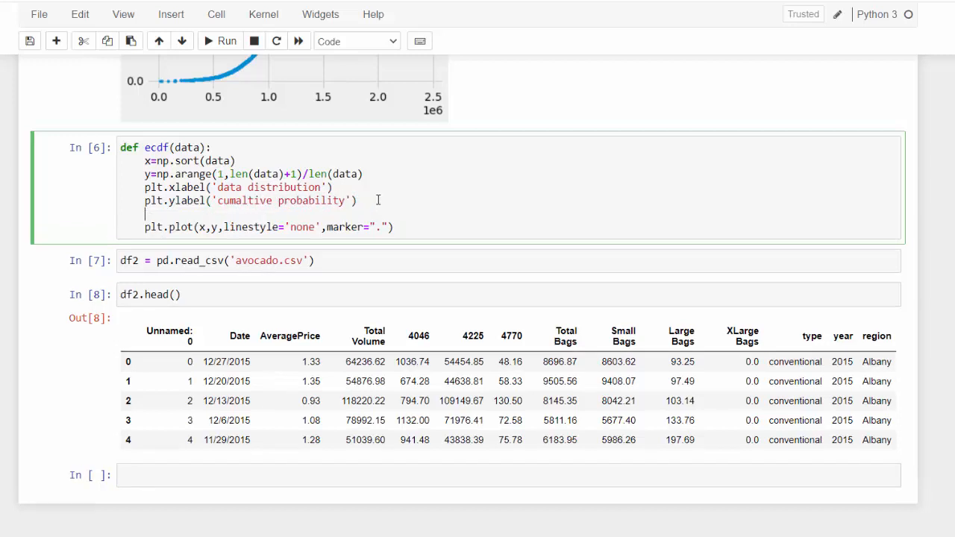
text(plt.title(ECDF Function))
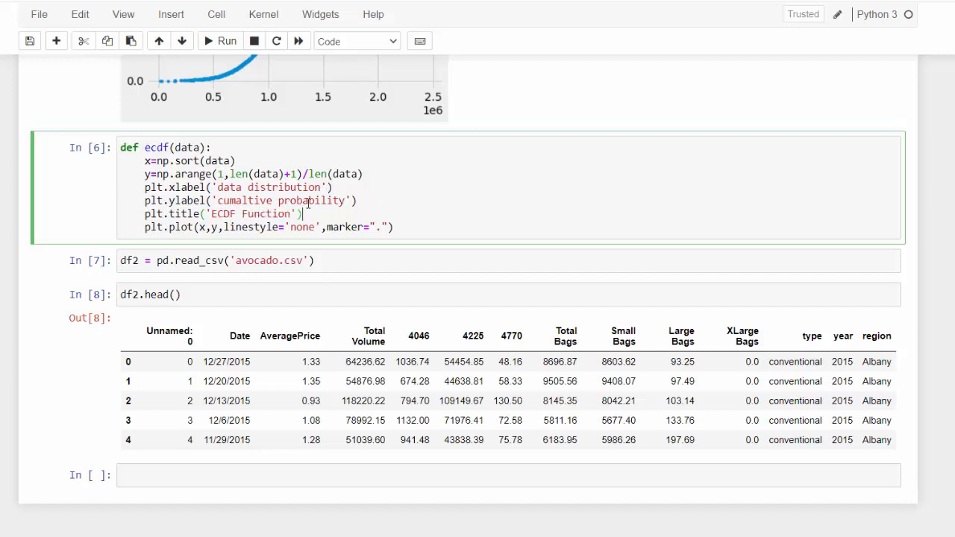
click(227, 42)
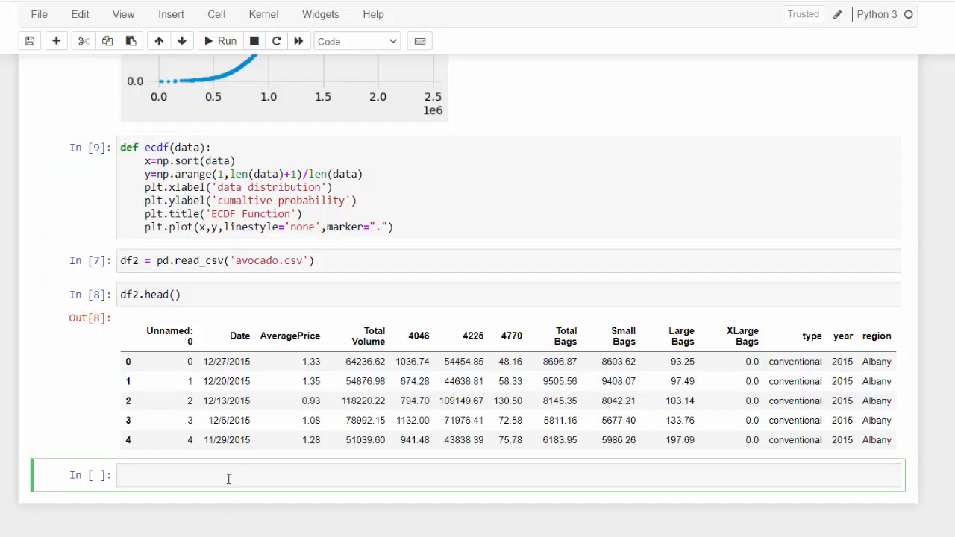
Run ecdf(df2['AveragePrice']) to draw the avocado price ECDF
text(d)
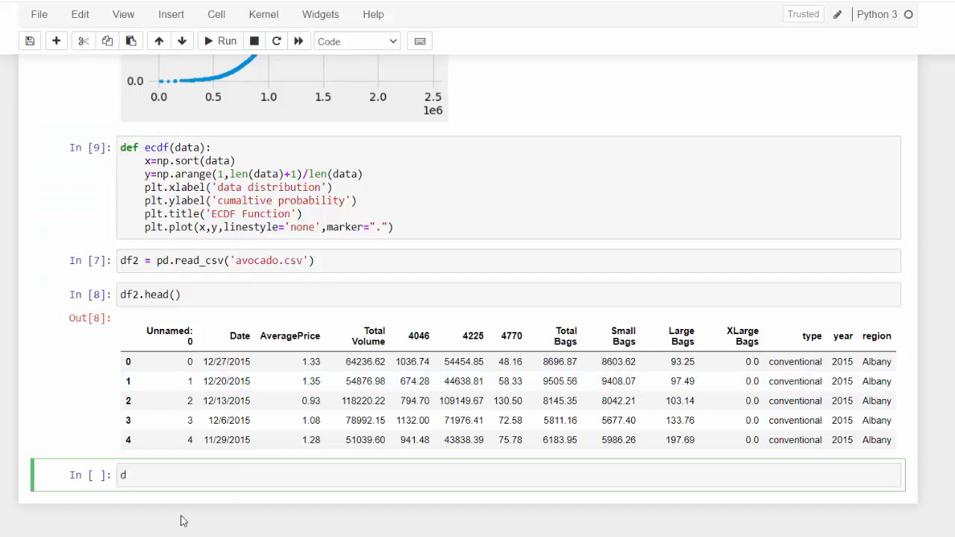
text(e)
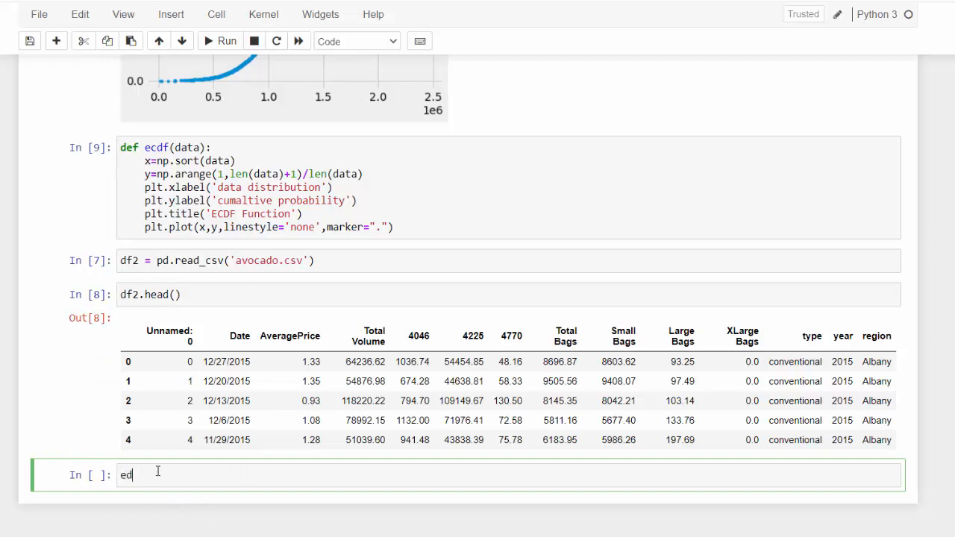
text(cf)
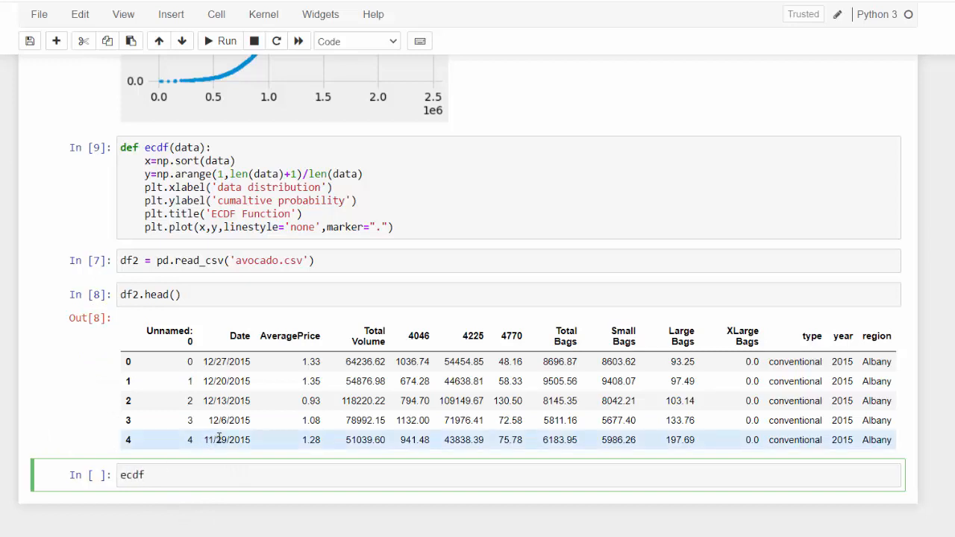
text())
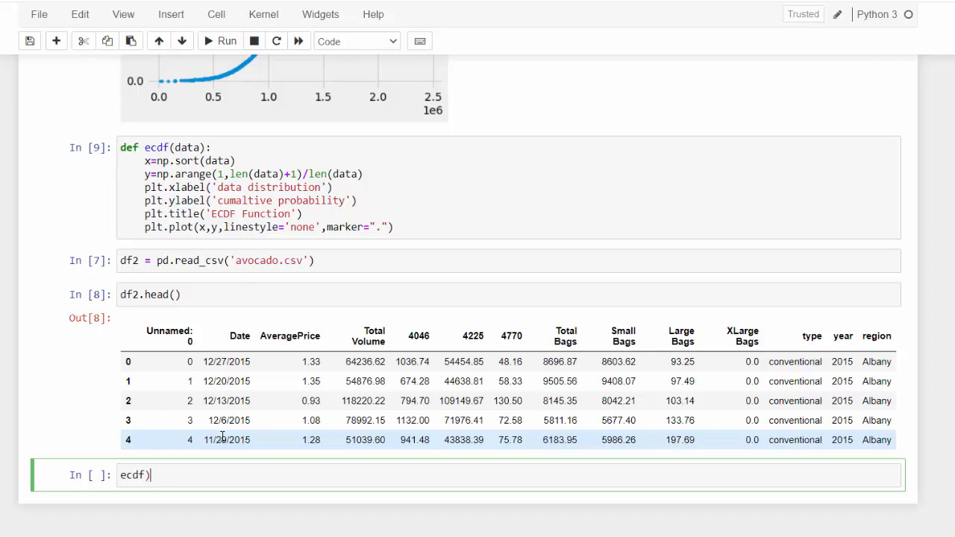
text(()
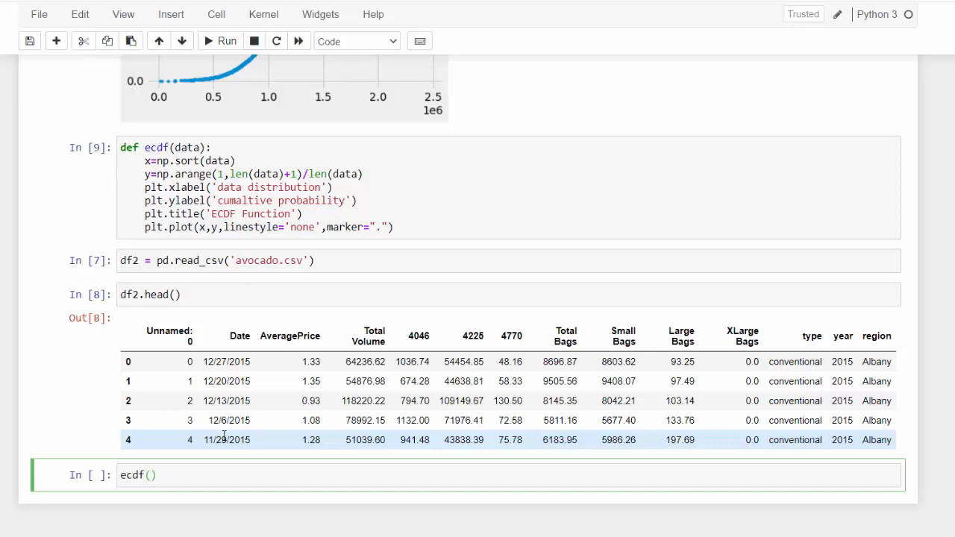
text(df2[')
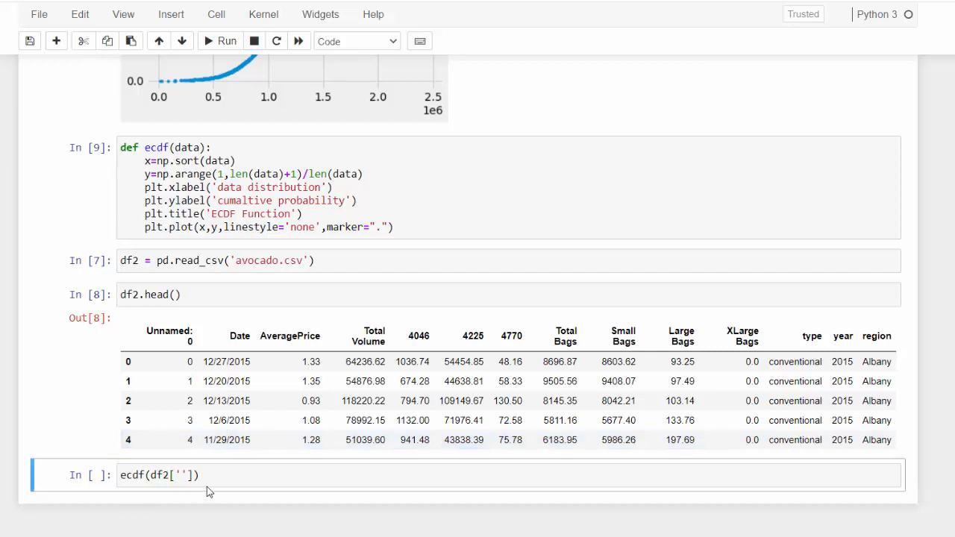
click(177, 475)
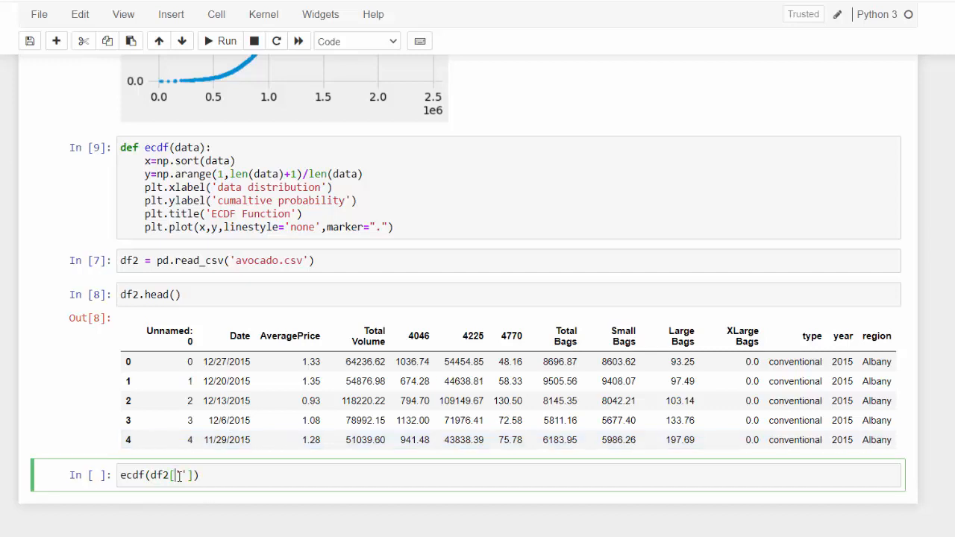
text(AverageP)
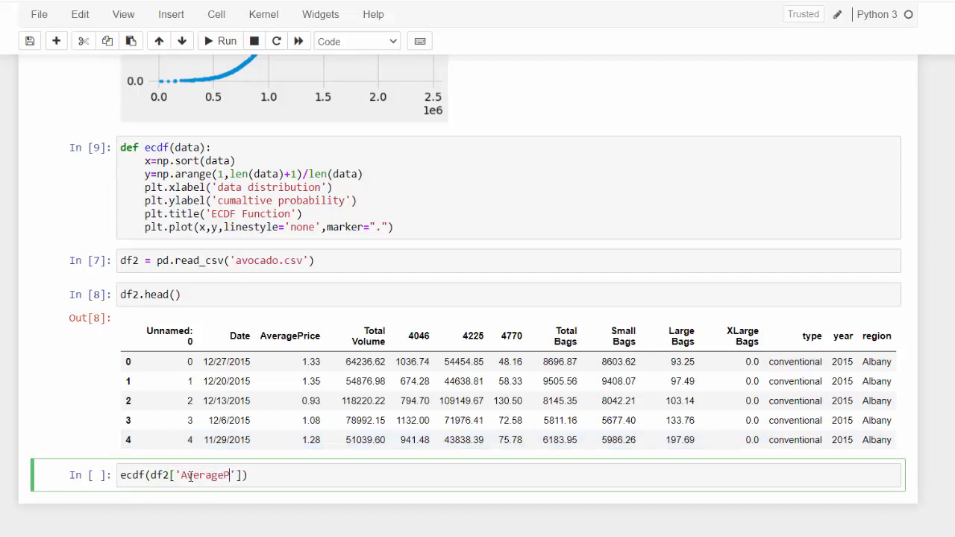
text(rice)
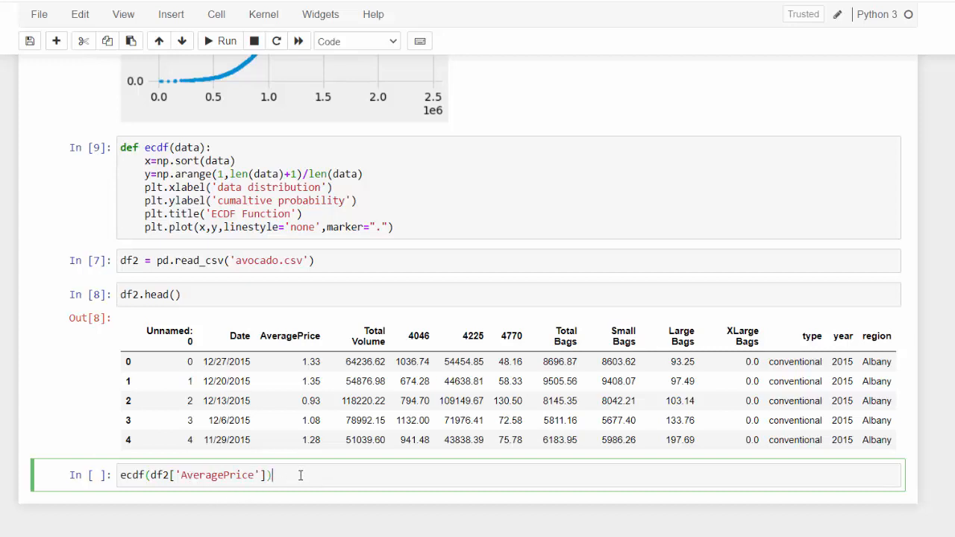
click(221, 42)
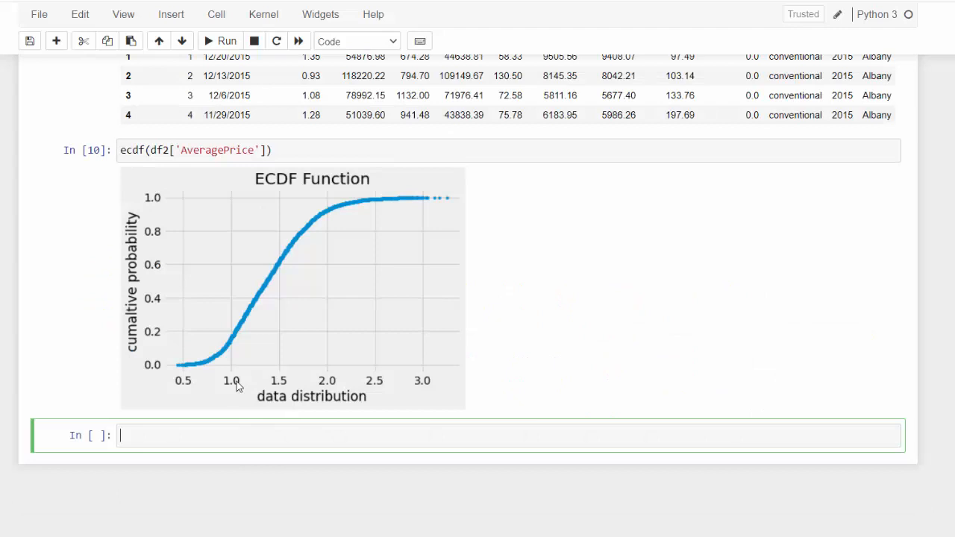
mouse_move(242, 218)
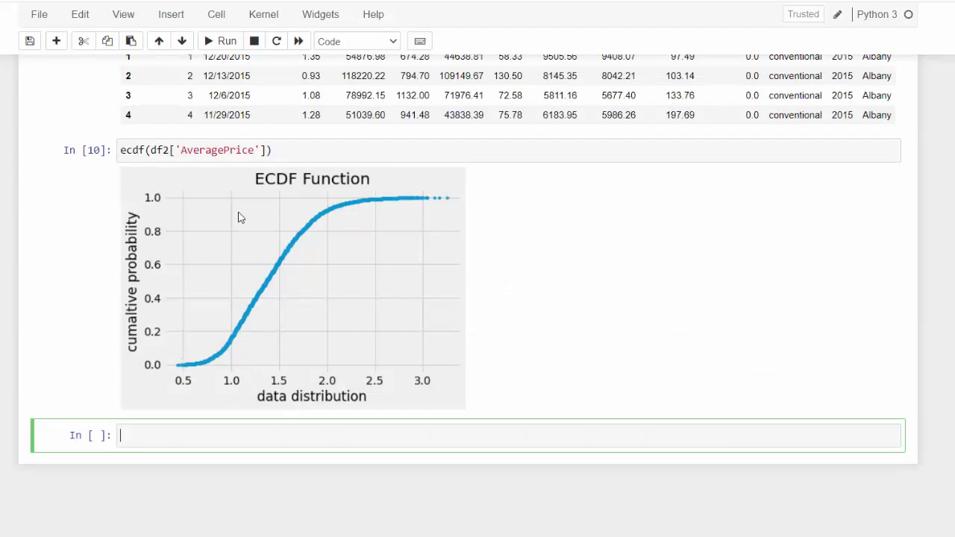
mouse_move(248, 377)
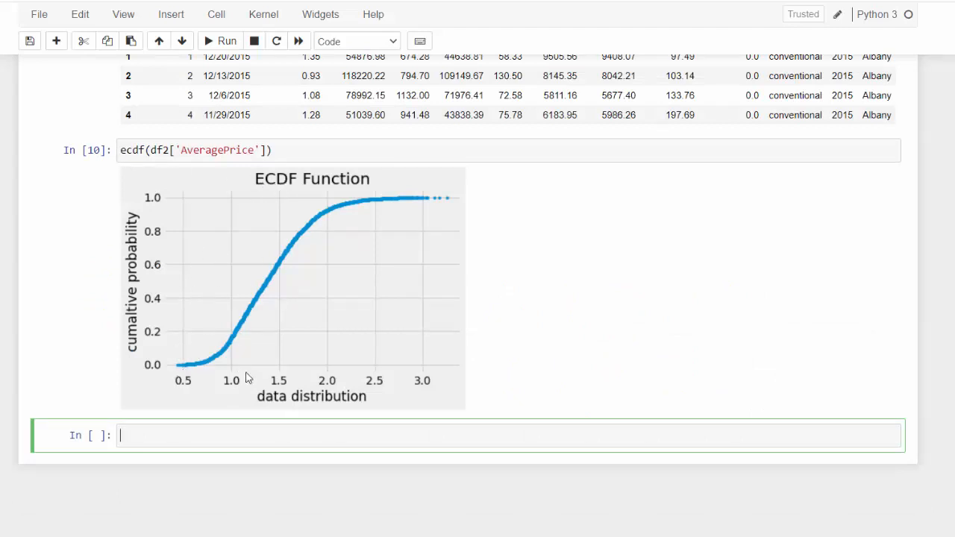
mouse_move(279, 388)
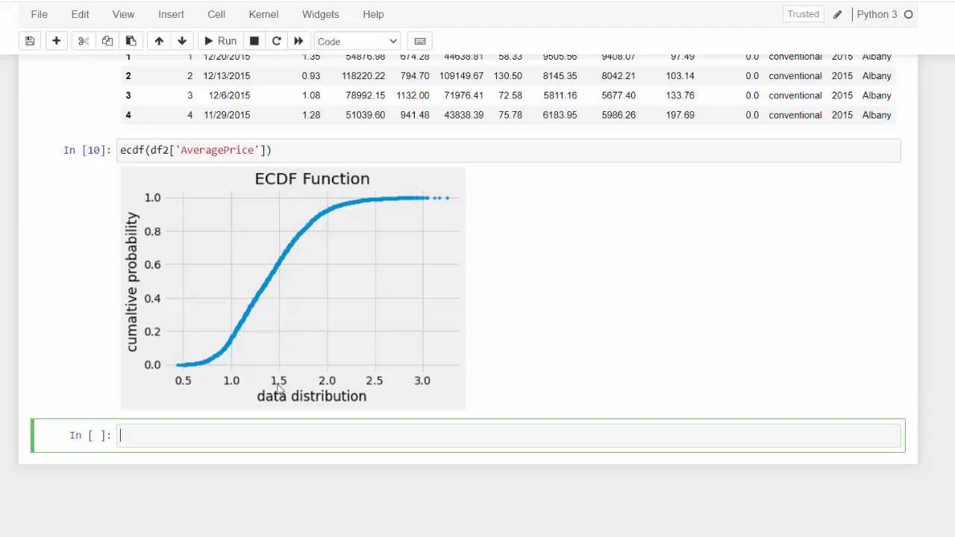
mouse_move(387, 215)
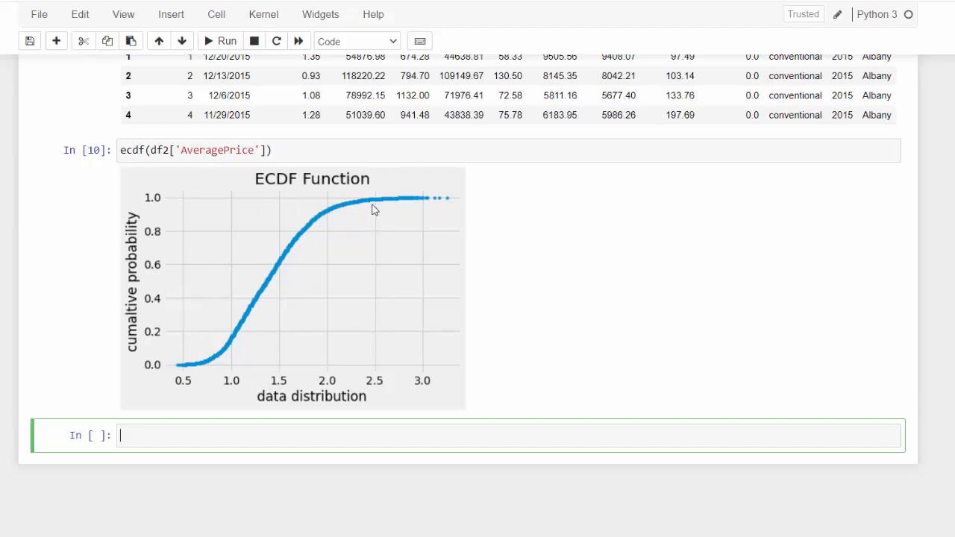
mouse_move(366, 212)
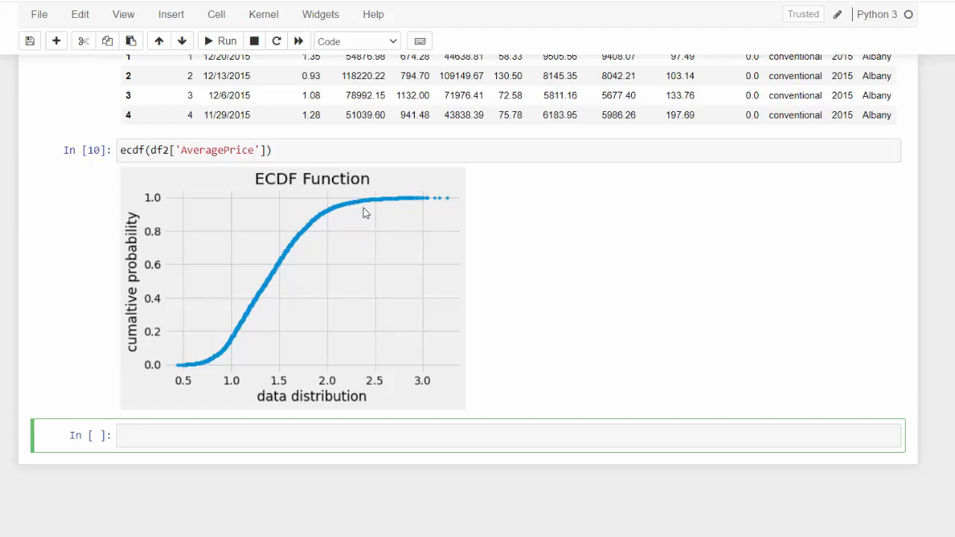
mouse_move(364, 281)
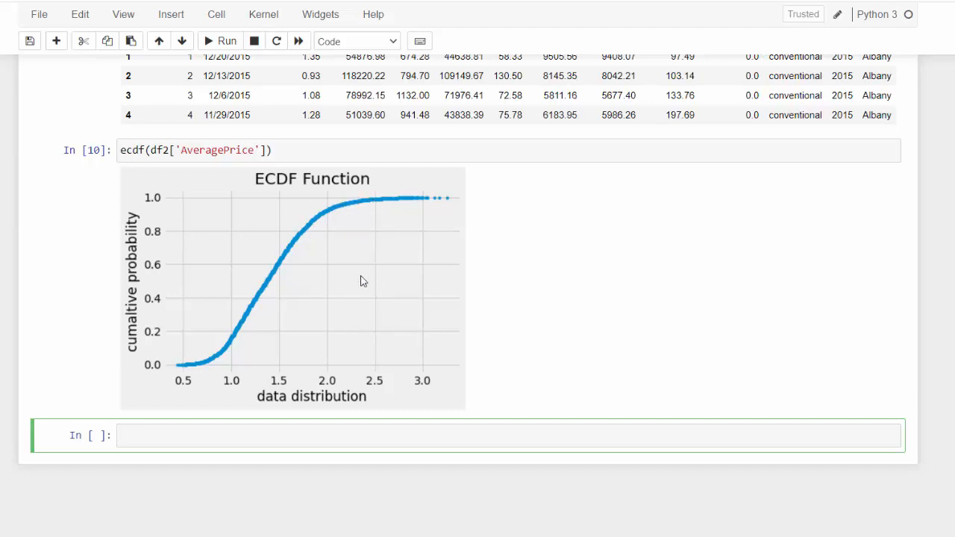
click(385, 336)
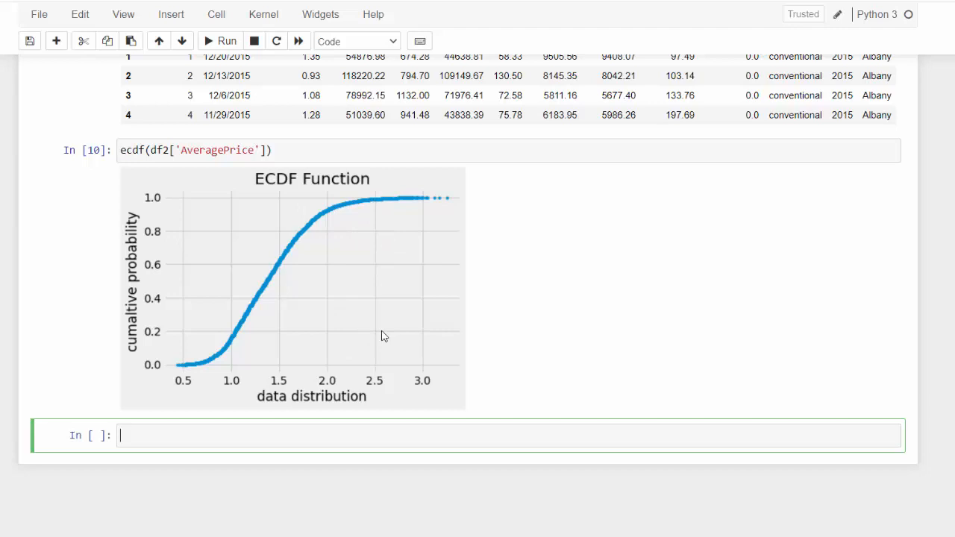
mouse_move(366, 208)
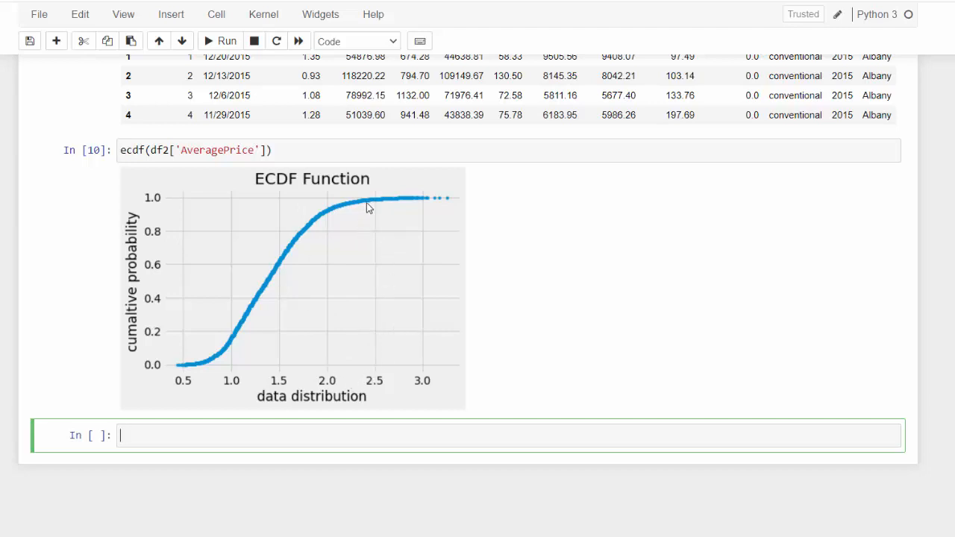
mouse_move(280, 271)
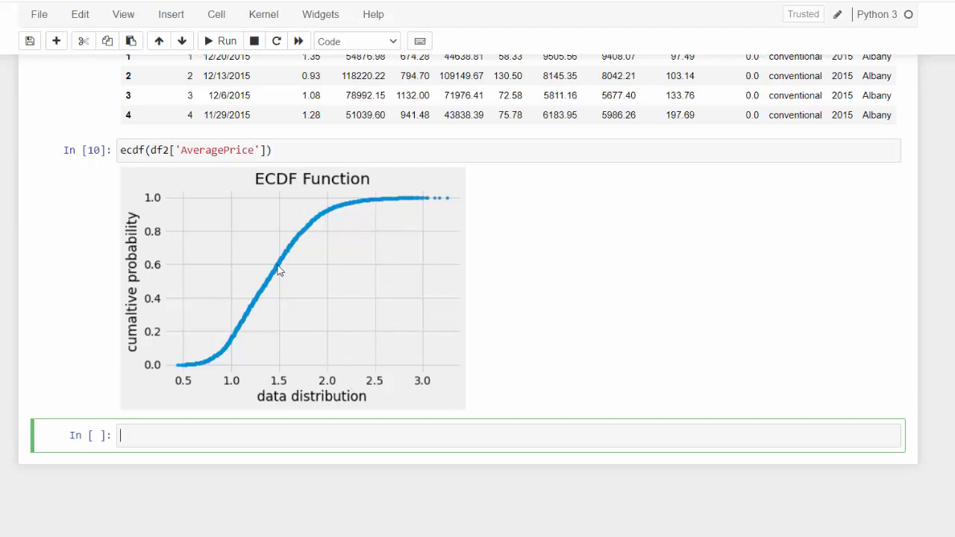
mouse_move(275, 285)
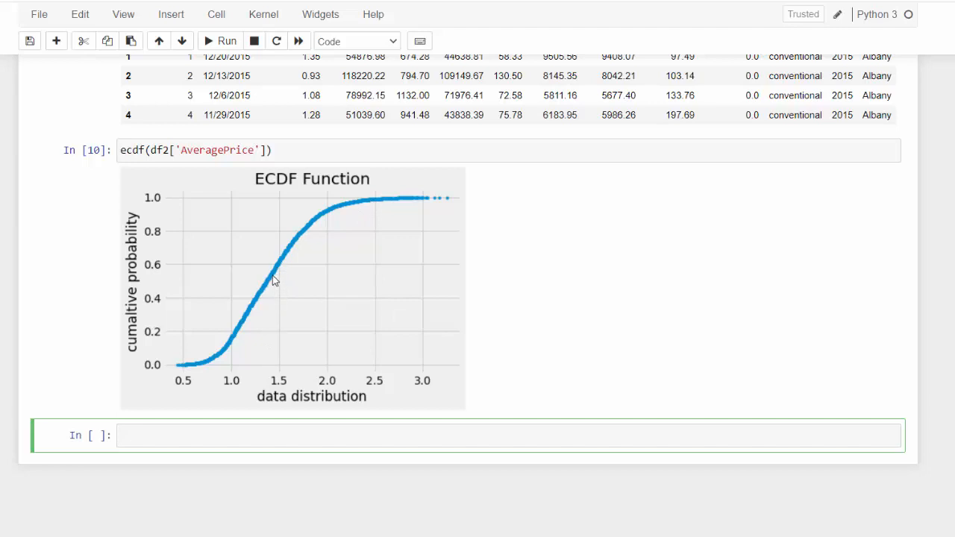
mouse_move(276, 345)
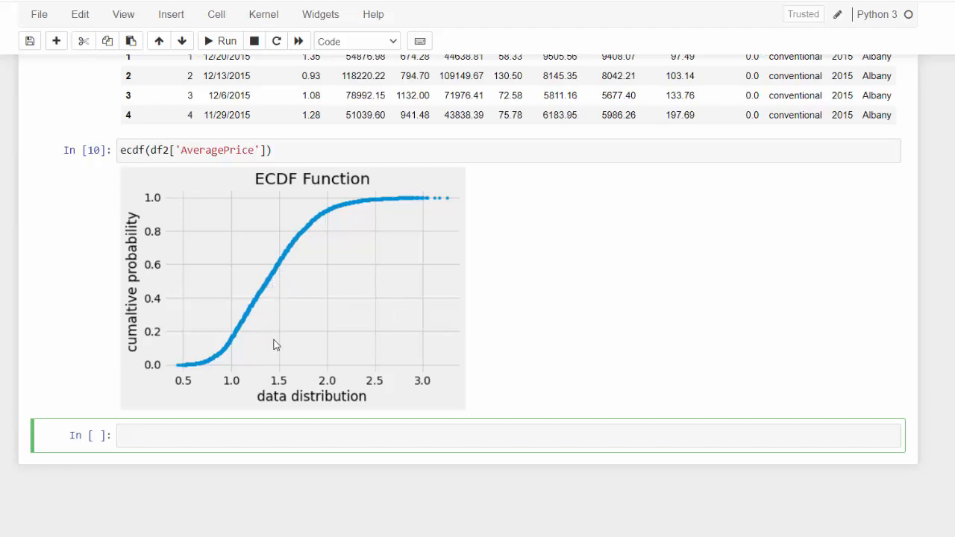
mouse_move(278, 381)
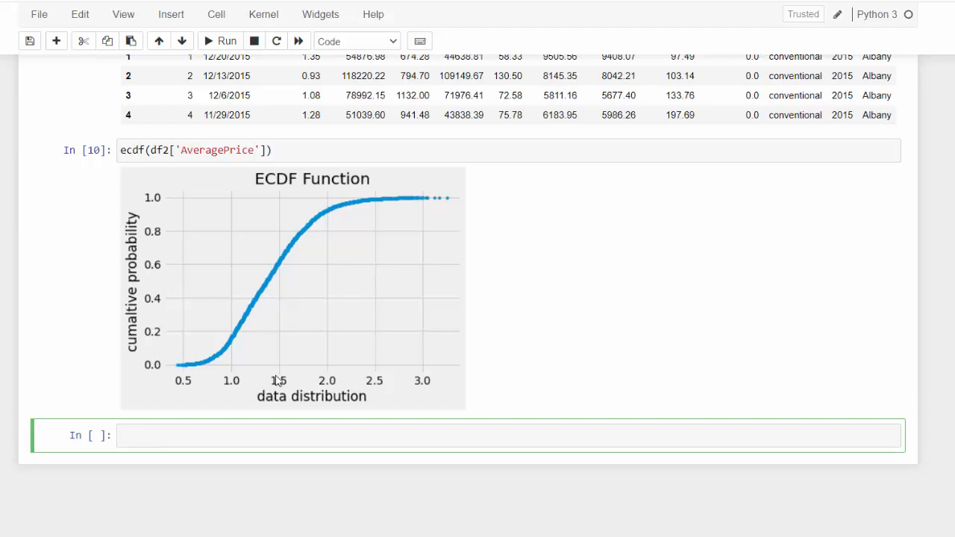
scroll(up, 3)
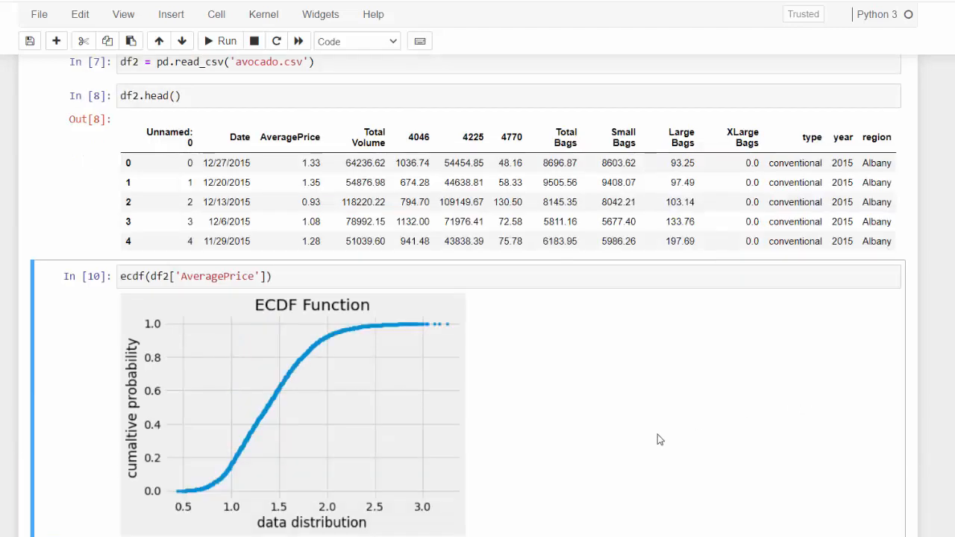
mouse_move(792, 281)
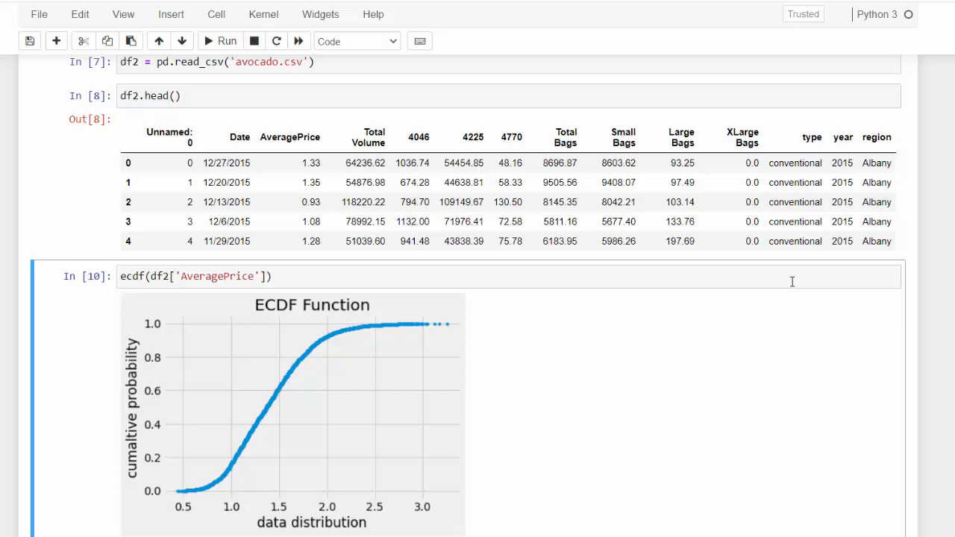
mouse_move(806, 148)
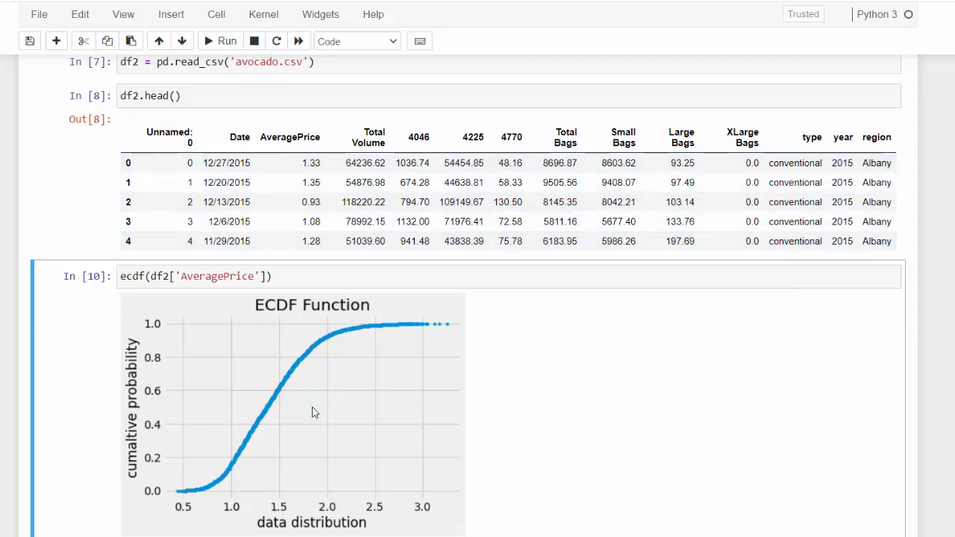
mouse_move(275, 436)
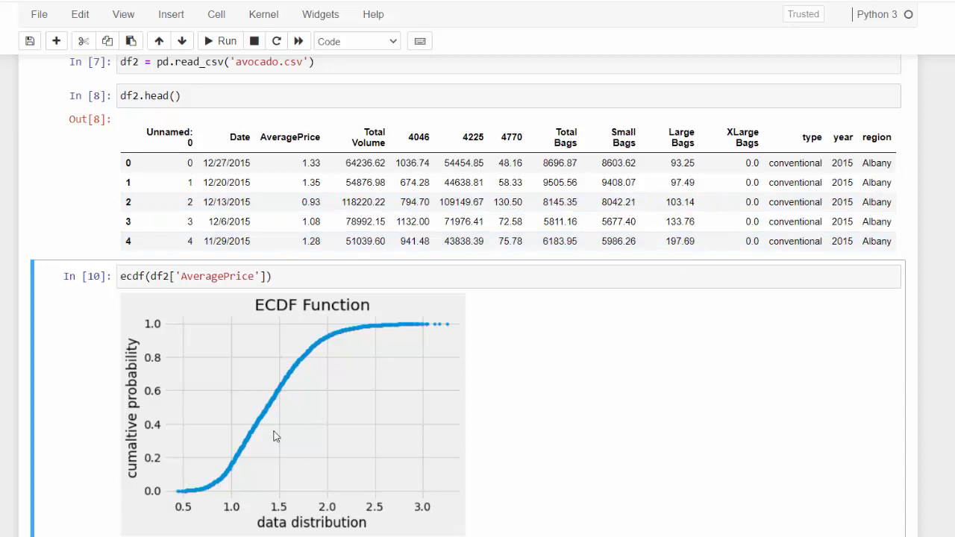
mouse_move(239, 469)
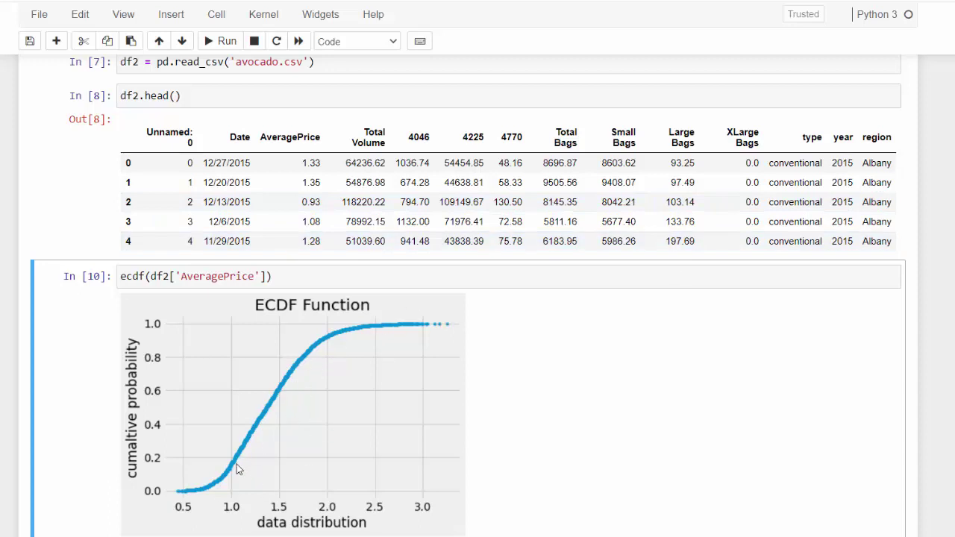
scroll(down, 3)
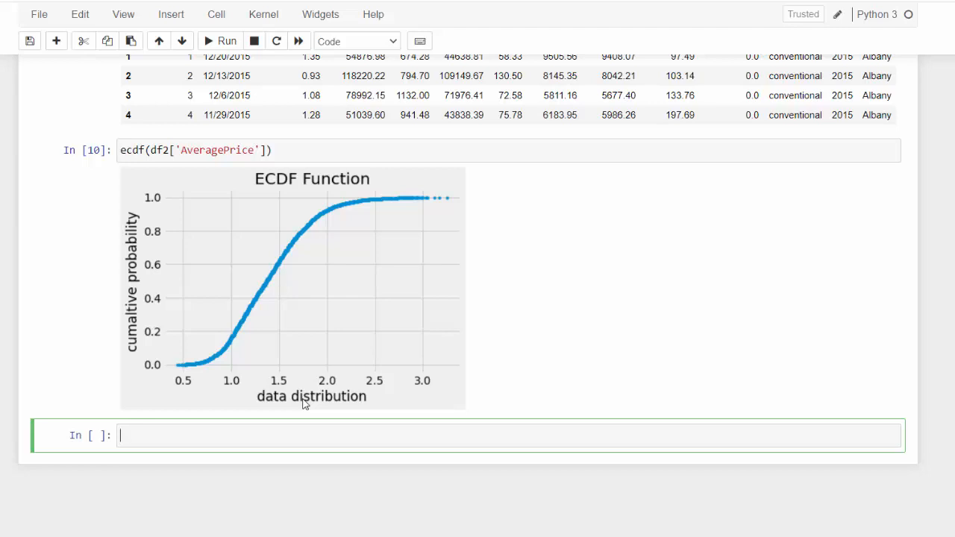
text(types =df2.)
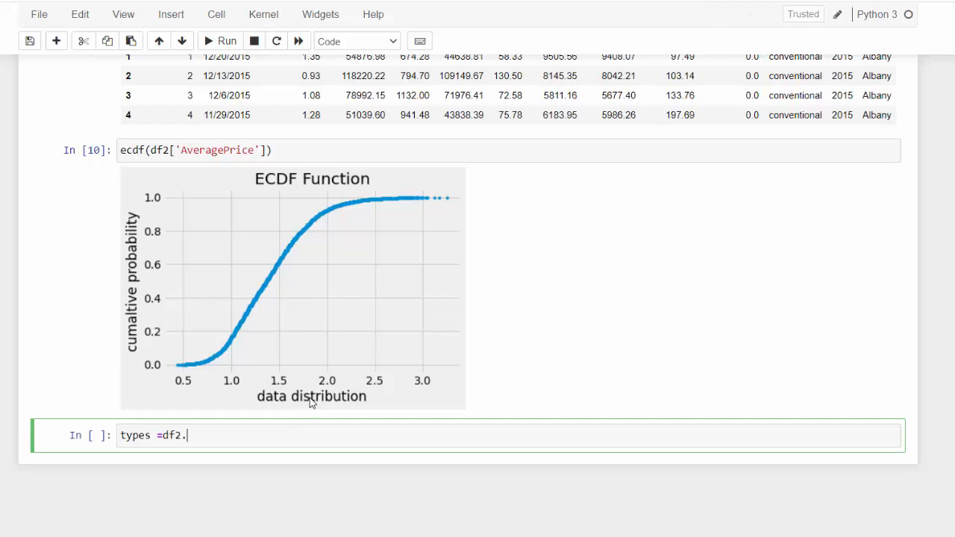
Write types = df2['type'].unique() and a for type in types loop header
text([''])
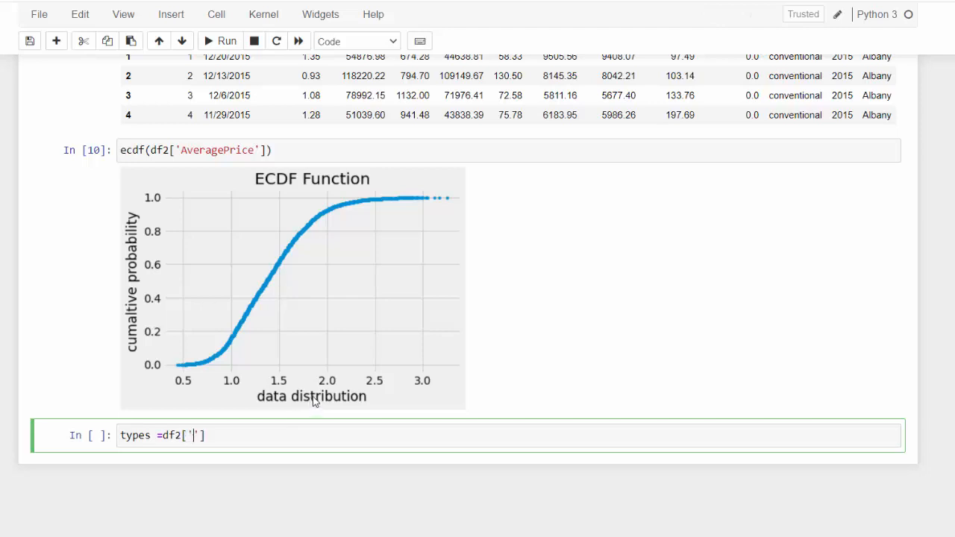
text(type)
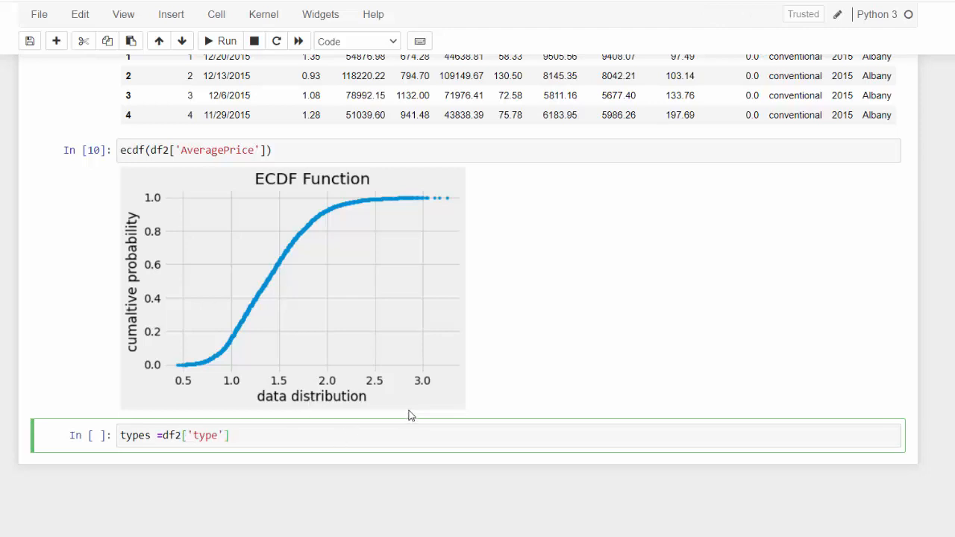
text(.uni)
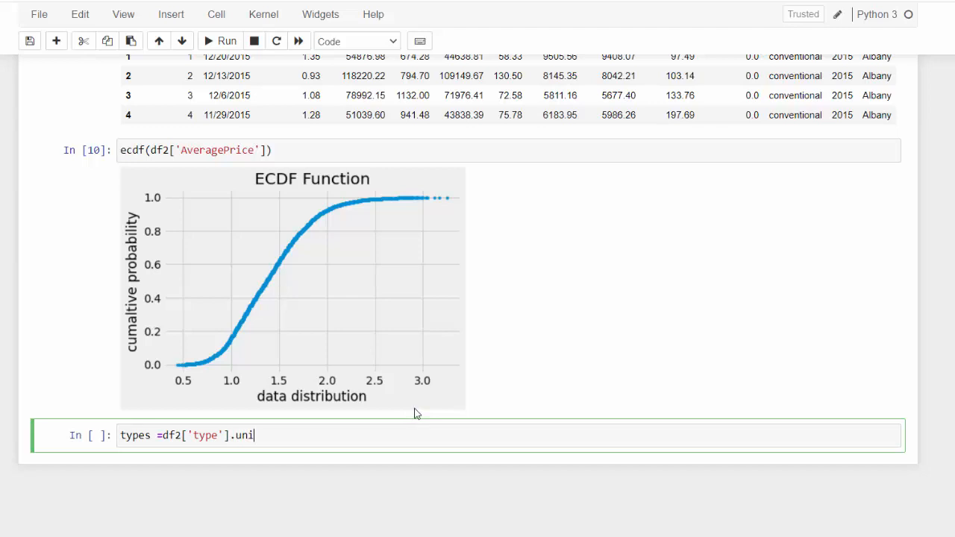
text(que()
text(f)
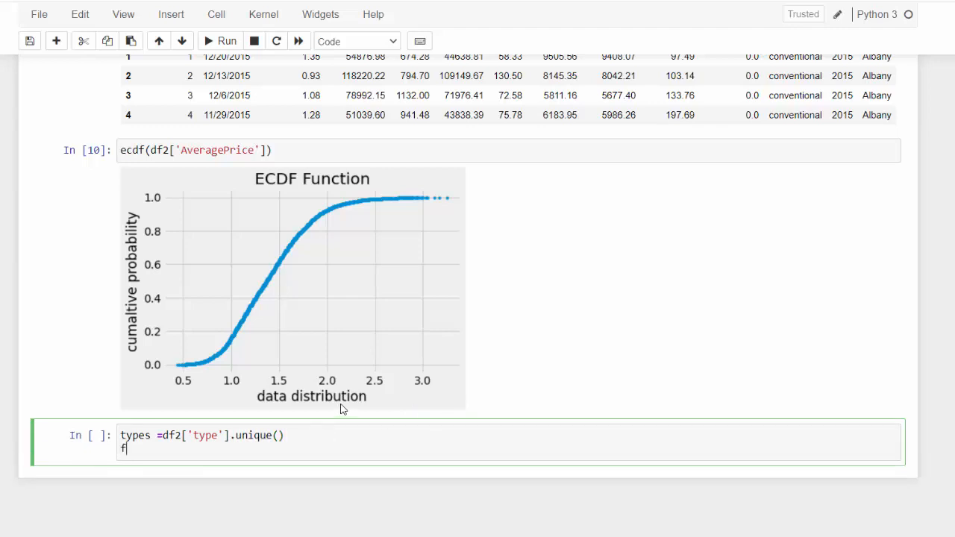
text(or type)
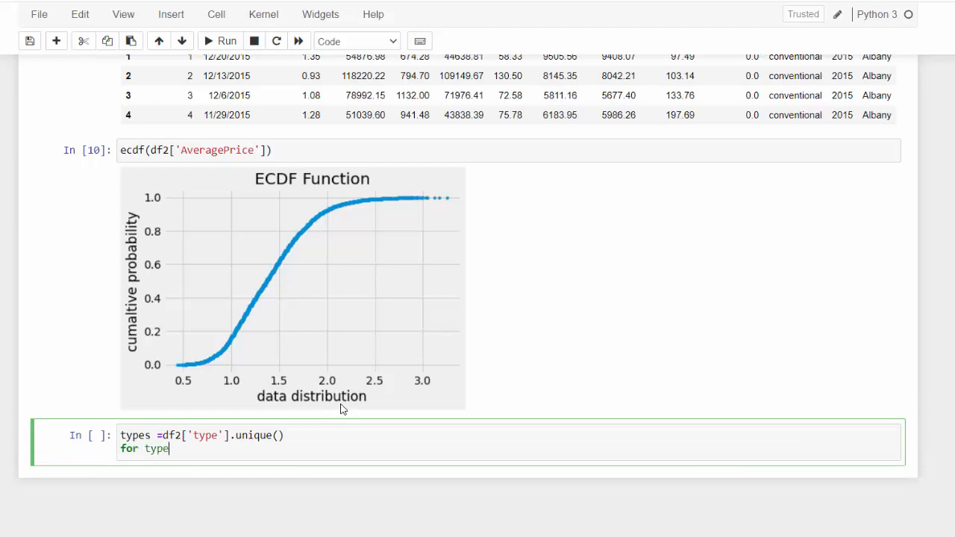
text(in)
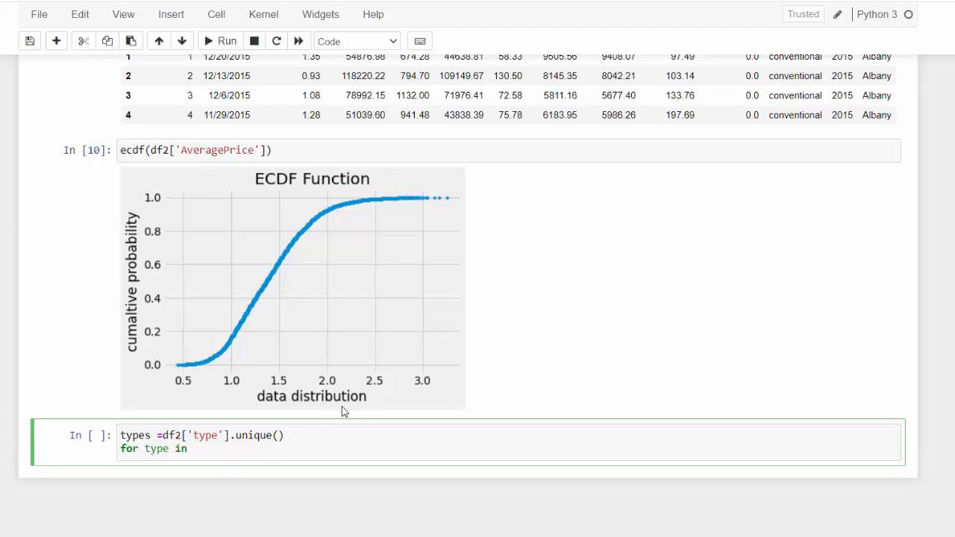
text(types:)
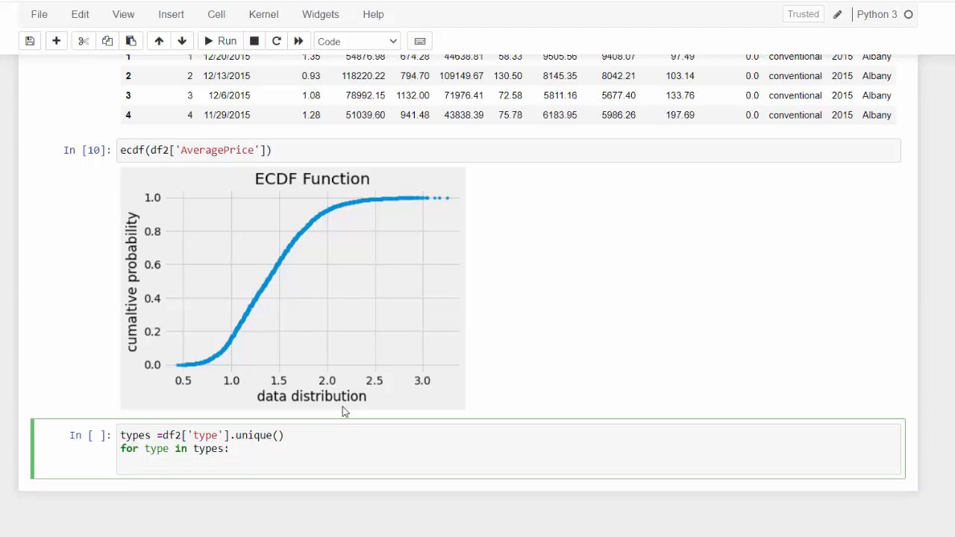
Call ecdf(df2['AveragePrice'][df2['Type']==type]) inside the loop
text(ecdf)
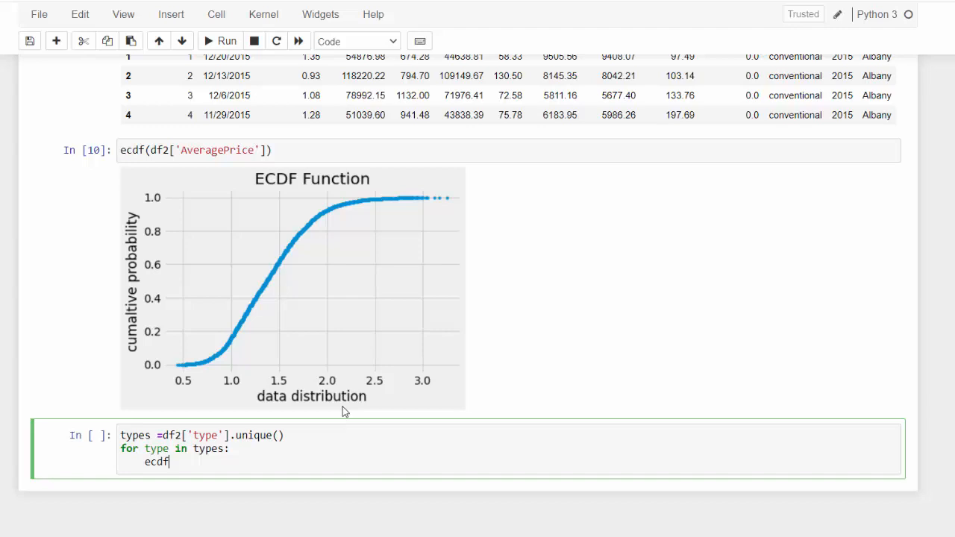
text(())
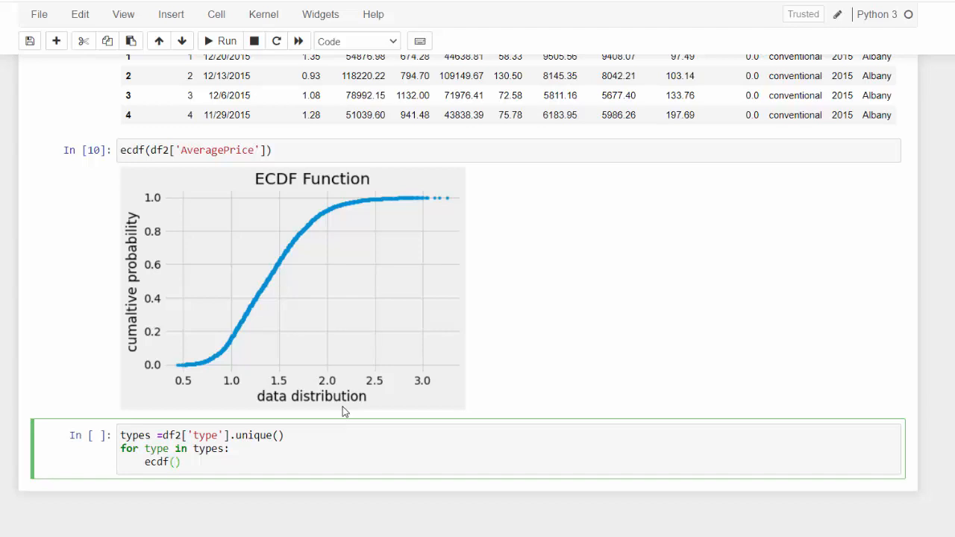
text(df['Avera)
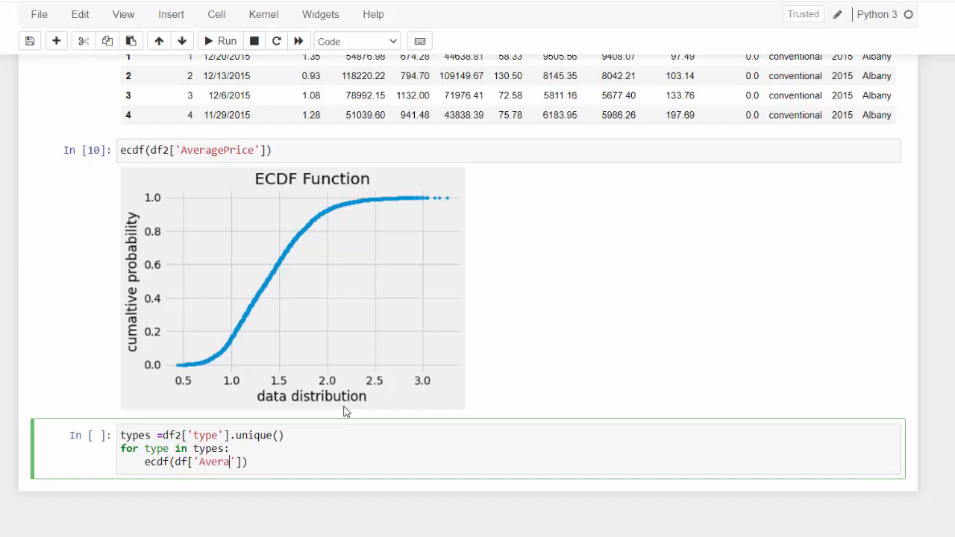
text(gePrice)
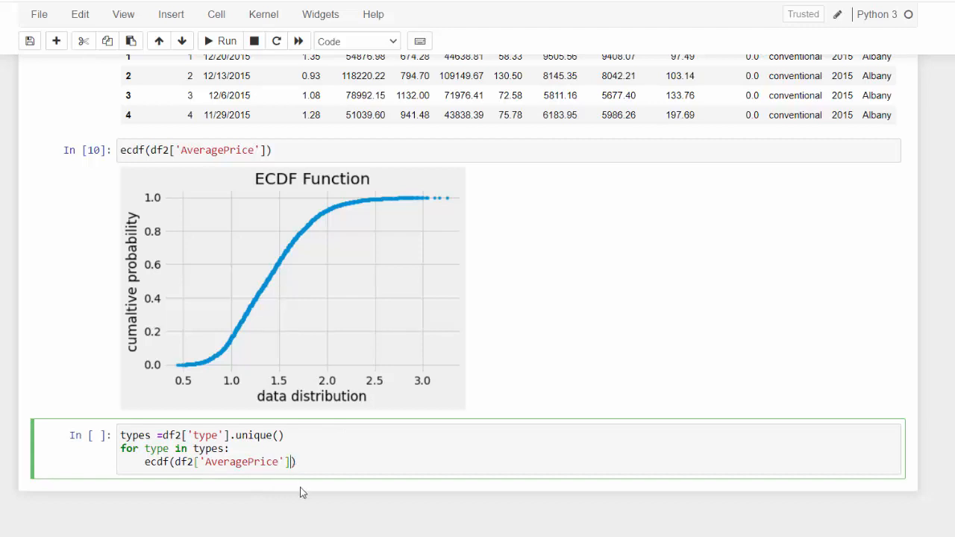
text([])
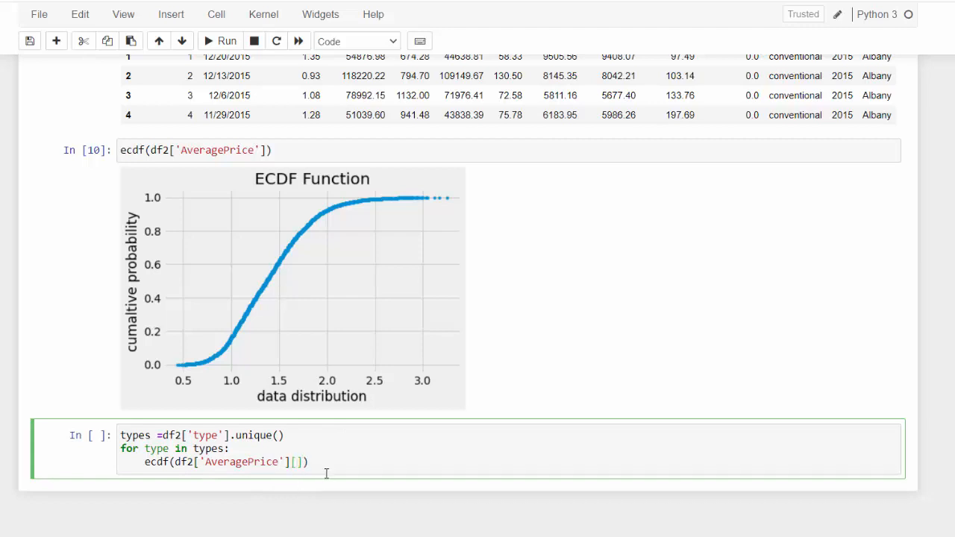
text(df2['Type']==type)
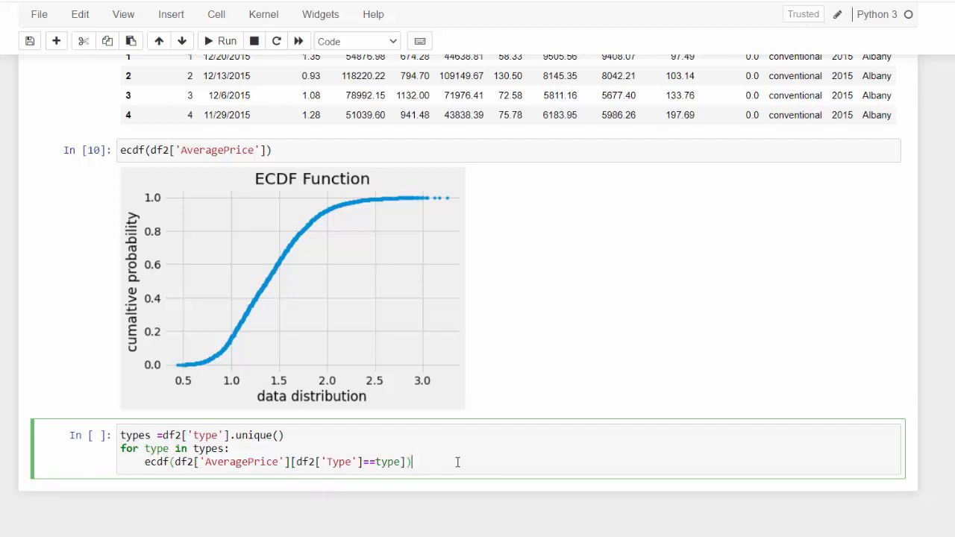
Add plt.legend(labels=types) and run to label the conventional and organic curves
click(226, 42)
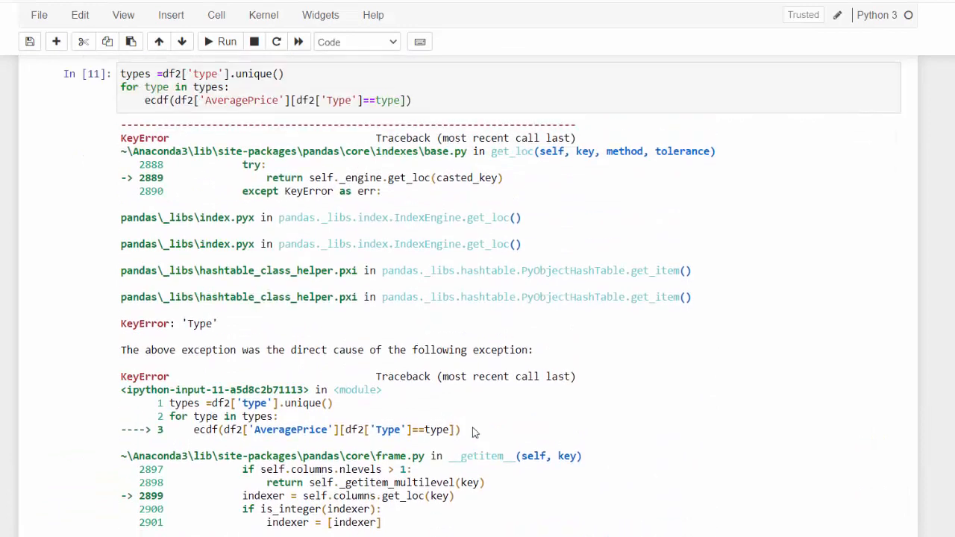
scroll(up, 3)
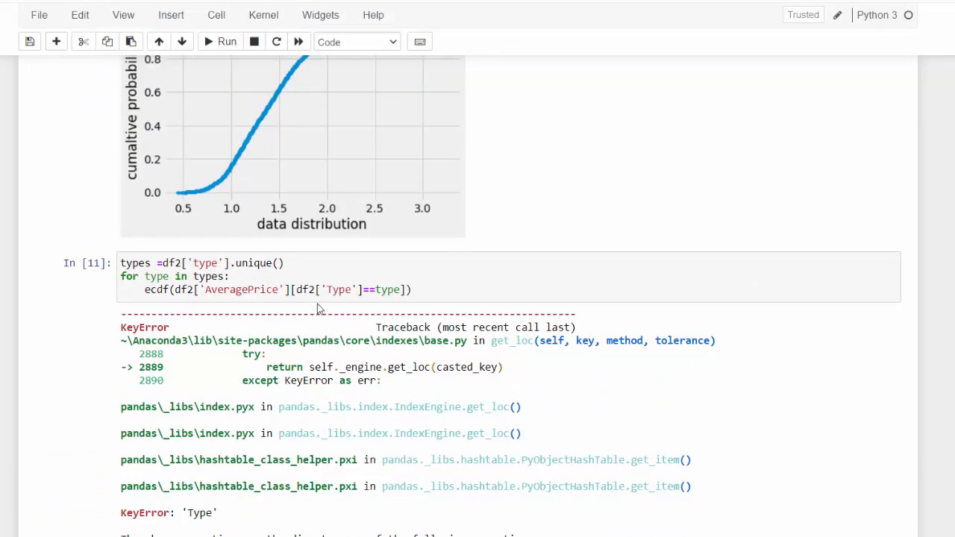
click(336, 290)
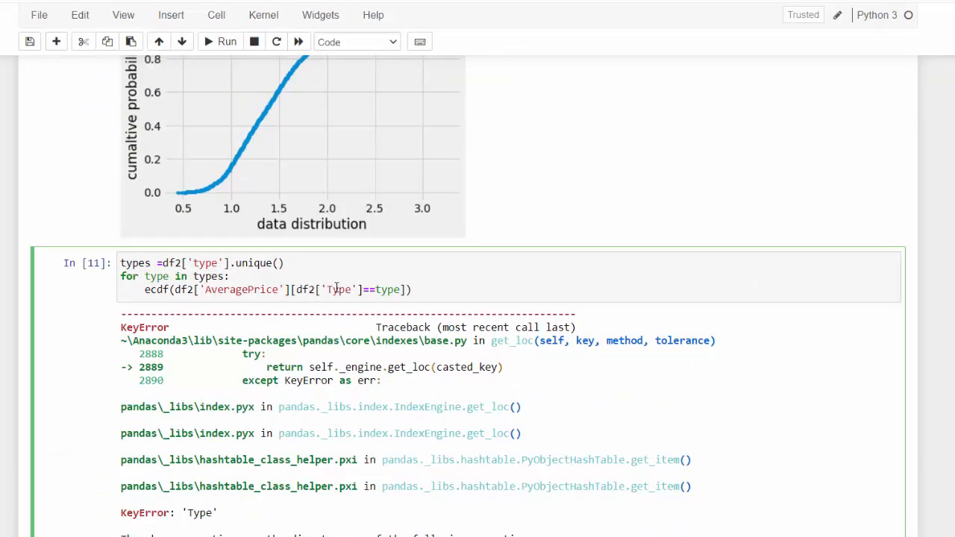
scroll(up, 3)
text(plt)
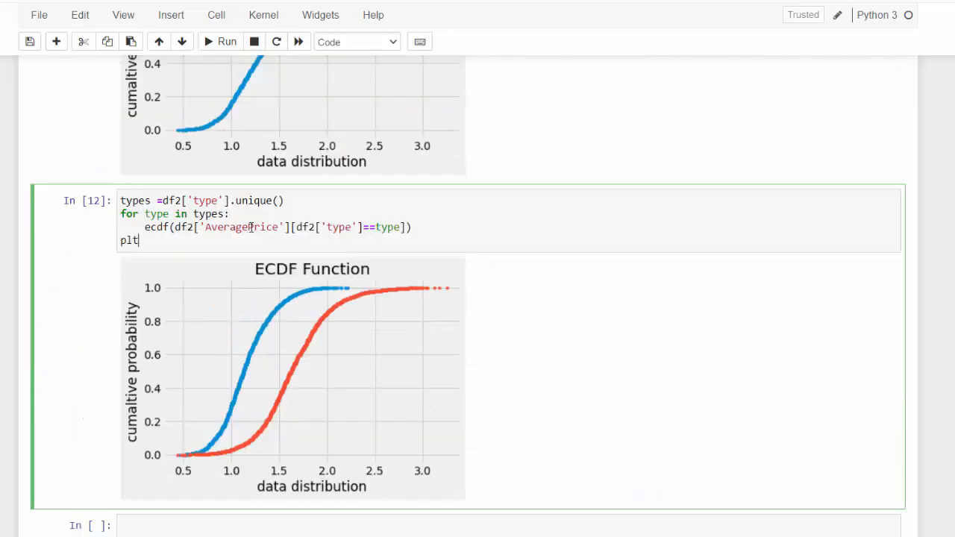
text(.legen)
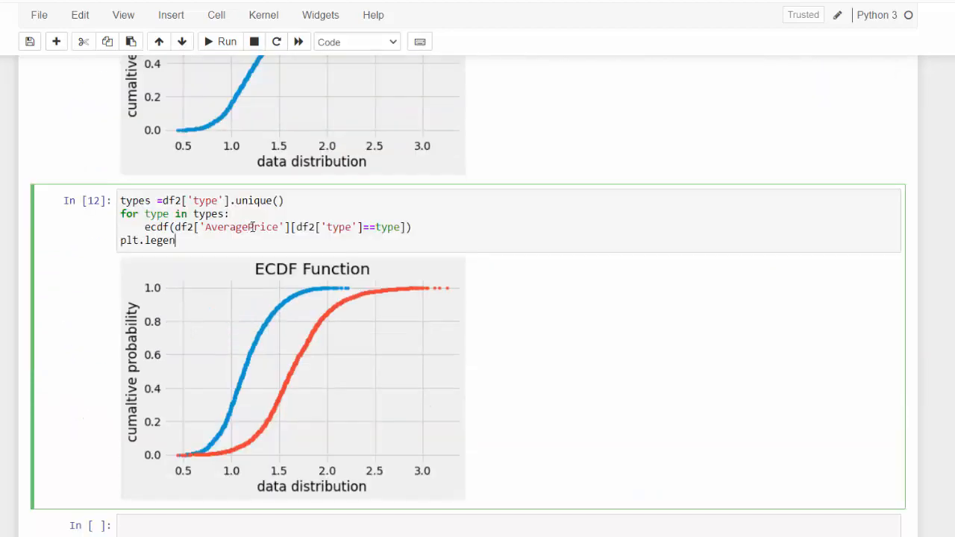
click(227, 42)
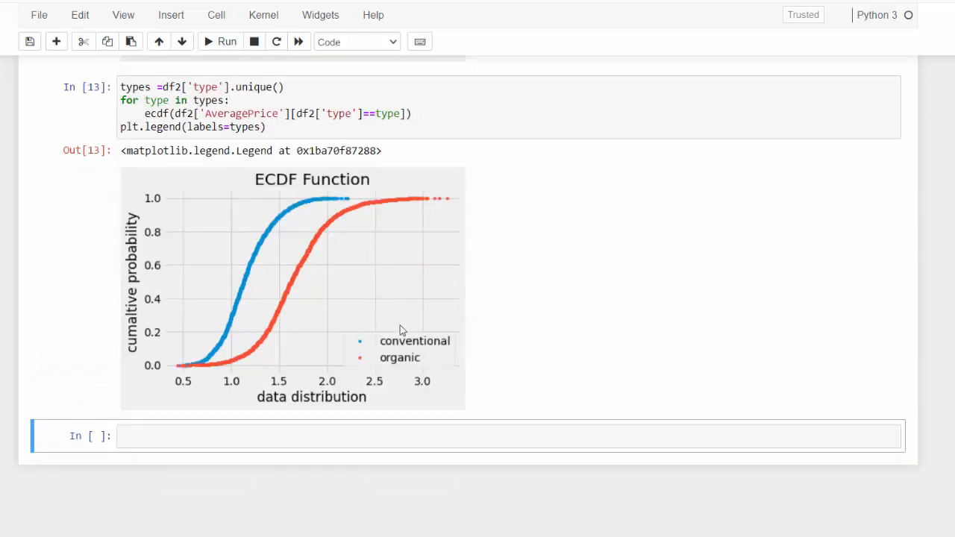
mouse_move(406, 358)
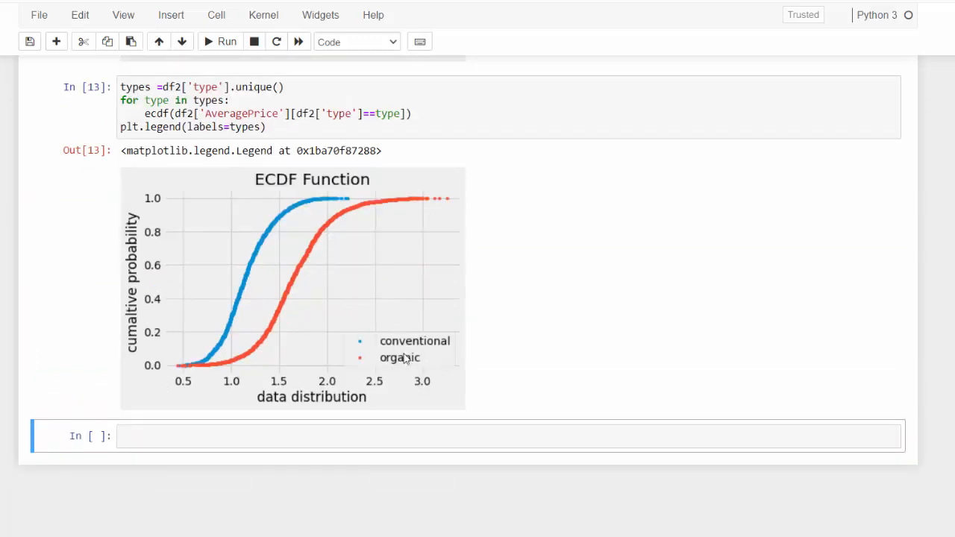
mouse_move(386, 309)
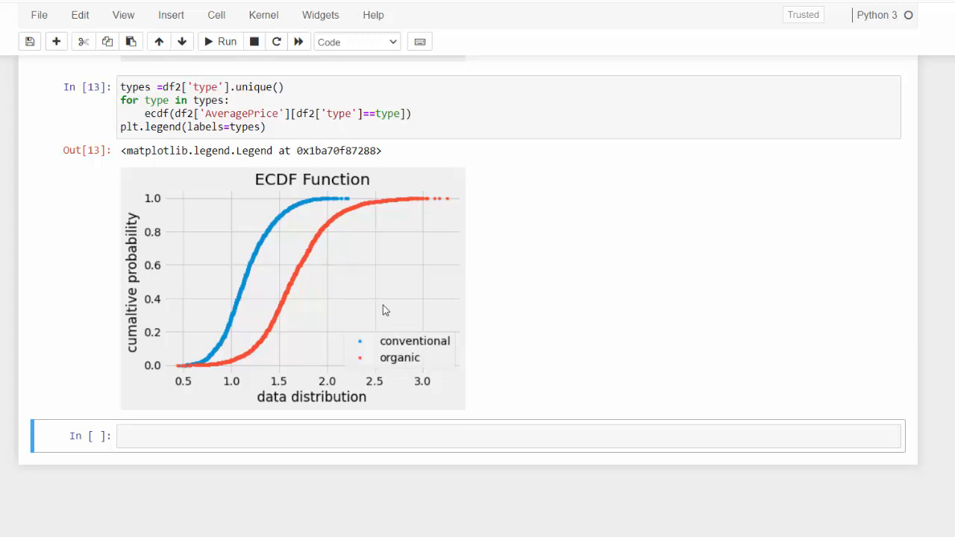
mouse_move(257, 327)
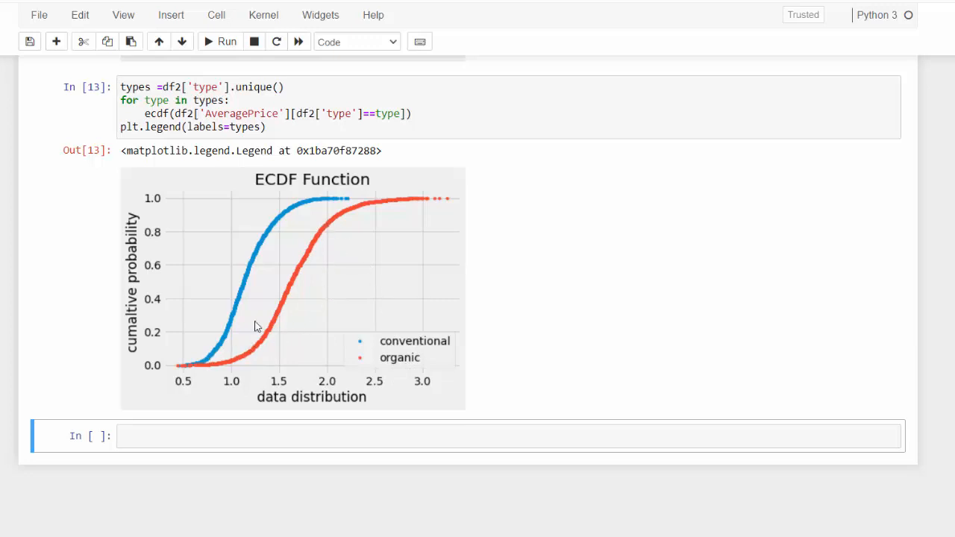
mouse_move(279, 344)
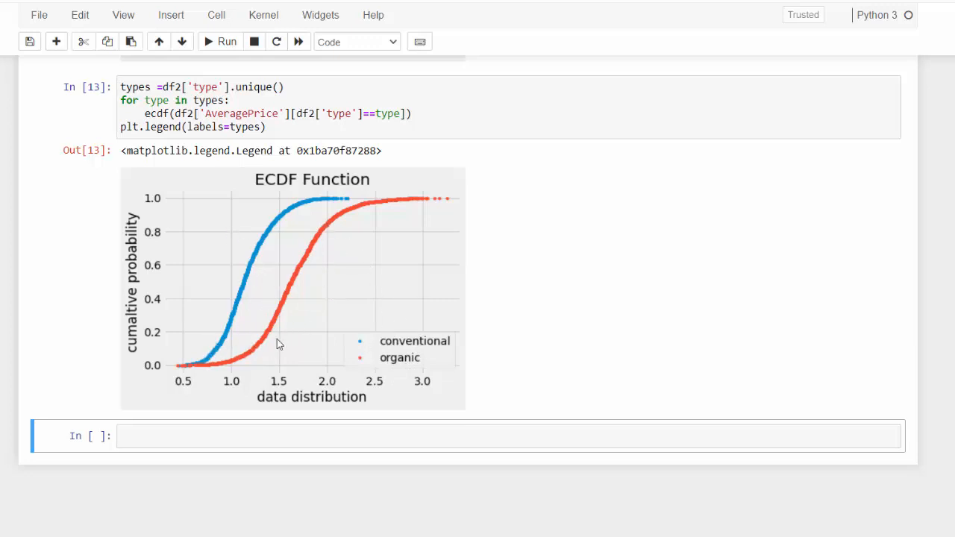
mouse_move(283, 334)
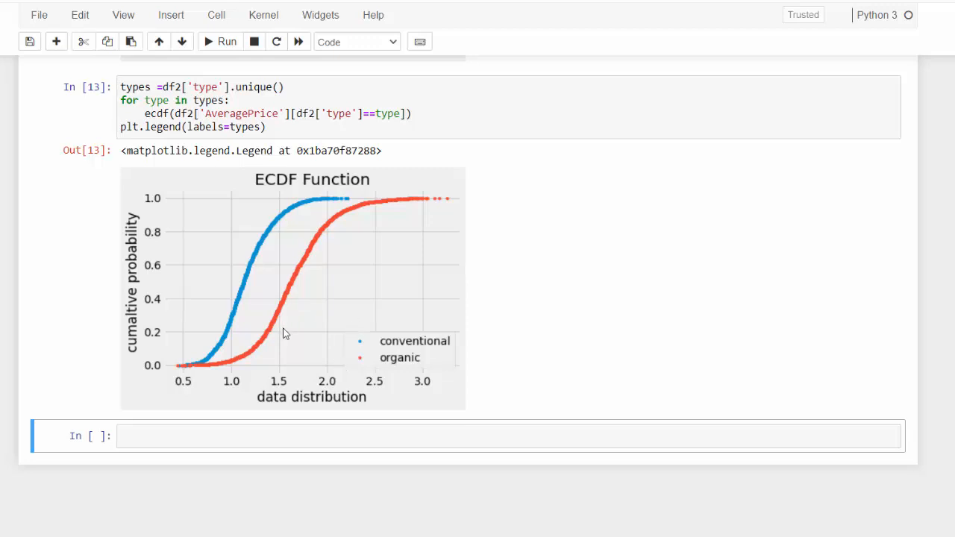
mouse_move(307, 260)
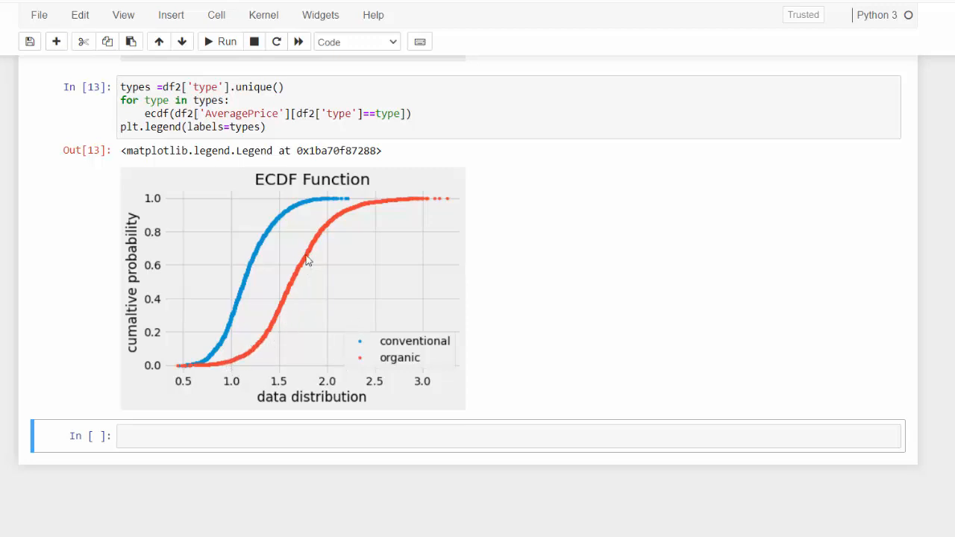
mouse_move(324, 355)
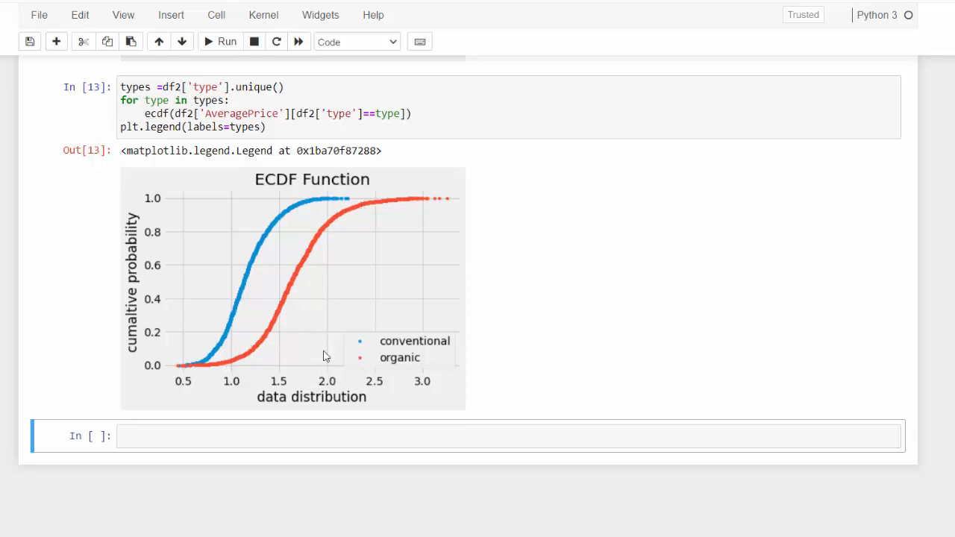
mouse_move(185, 303)
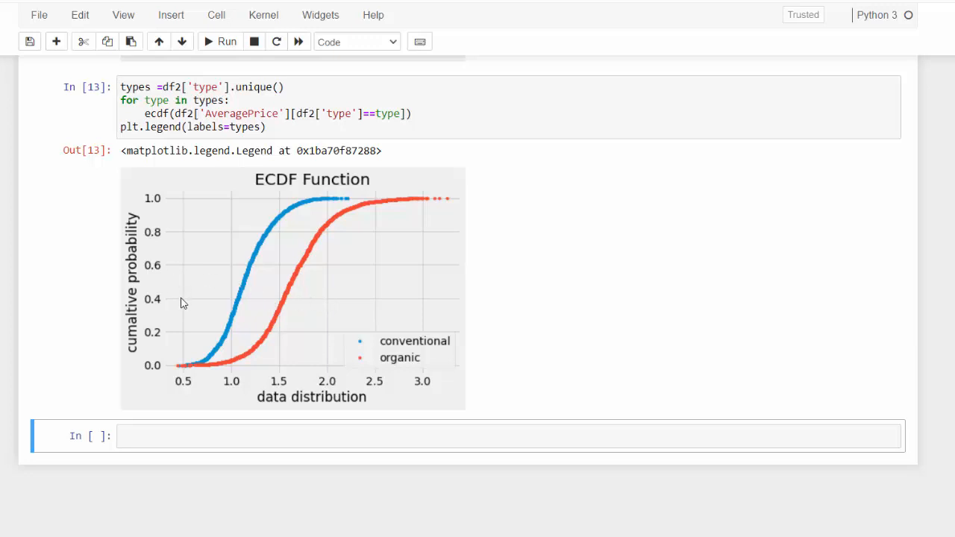
mouse_move(305, 285)
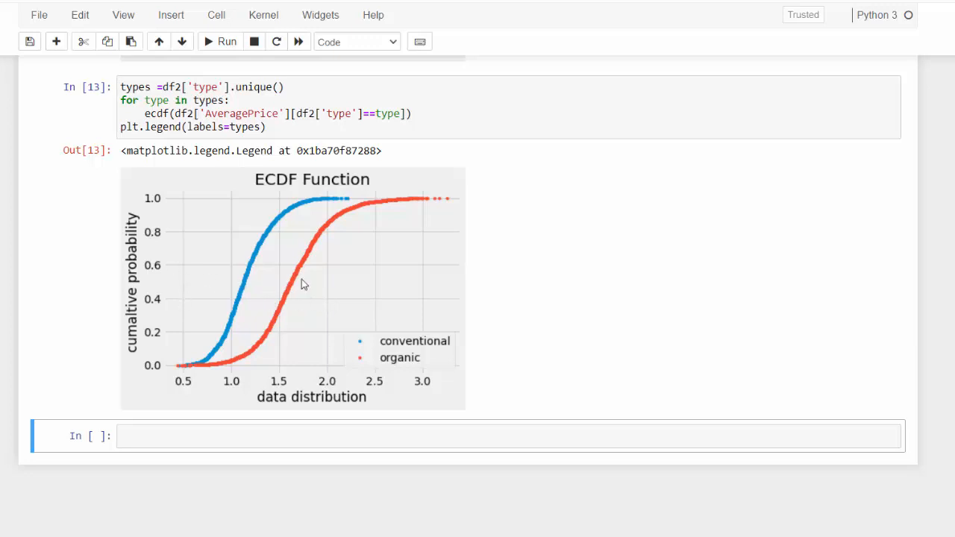
mouse_move(314, 282)
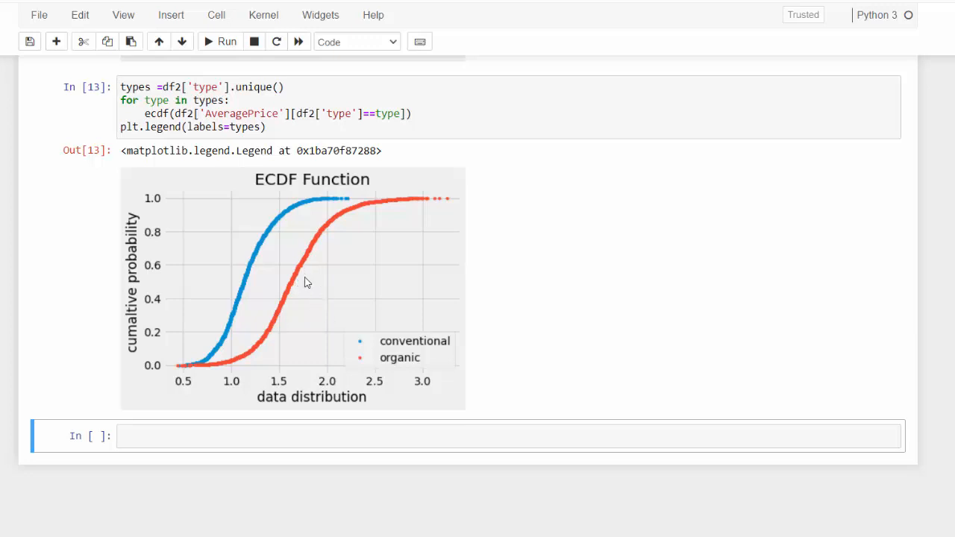
mouse_move(300, 272)
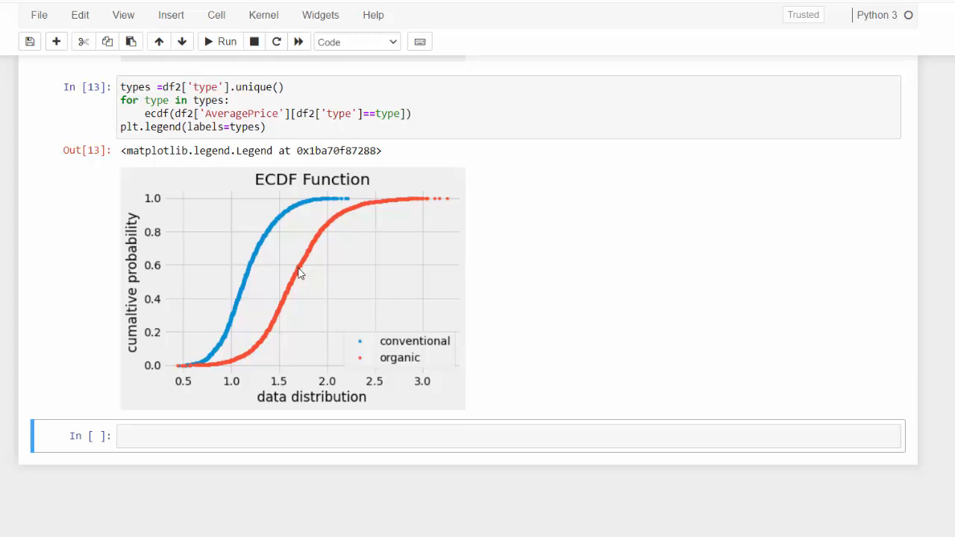
mouse_move(260, 281)
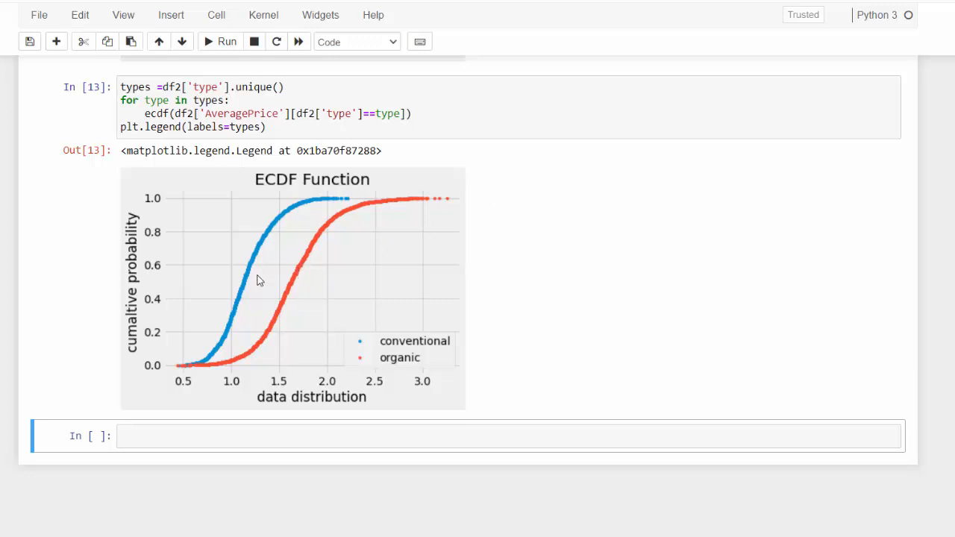
mouse_move(248, 290)
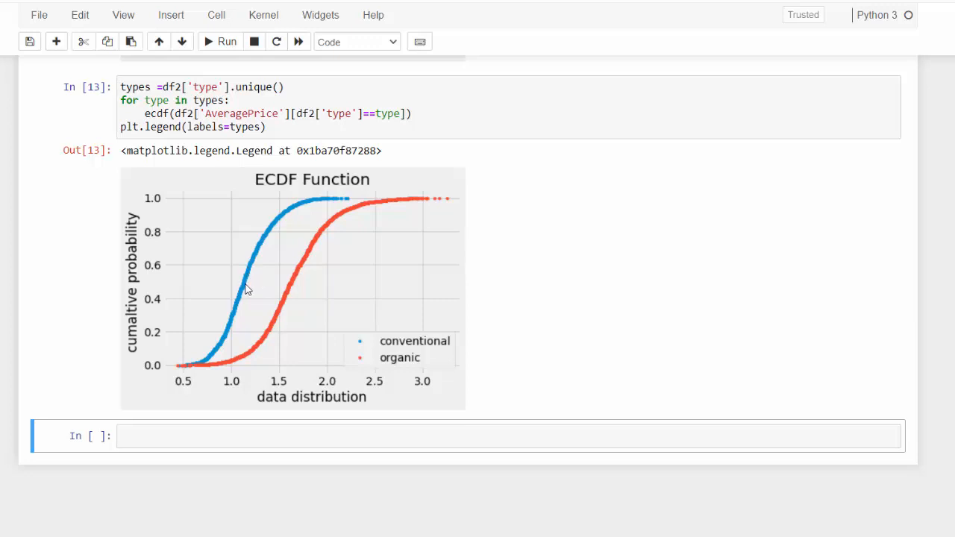
mouse_move(234, 317)
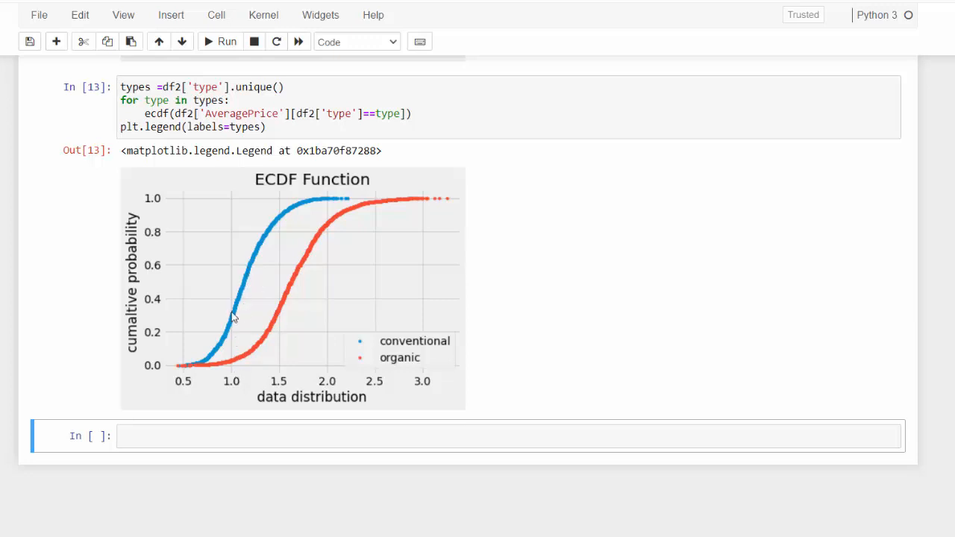
mouse_move(241, 376)
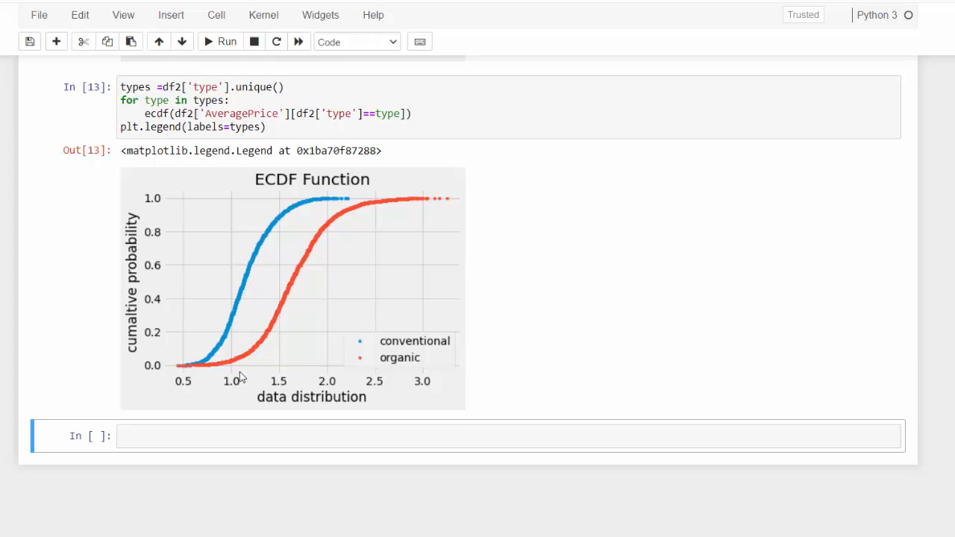
mouse_move(349, 206)
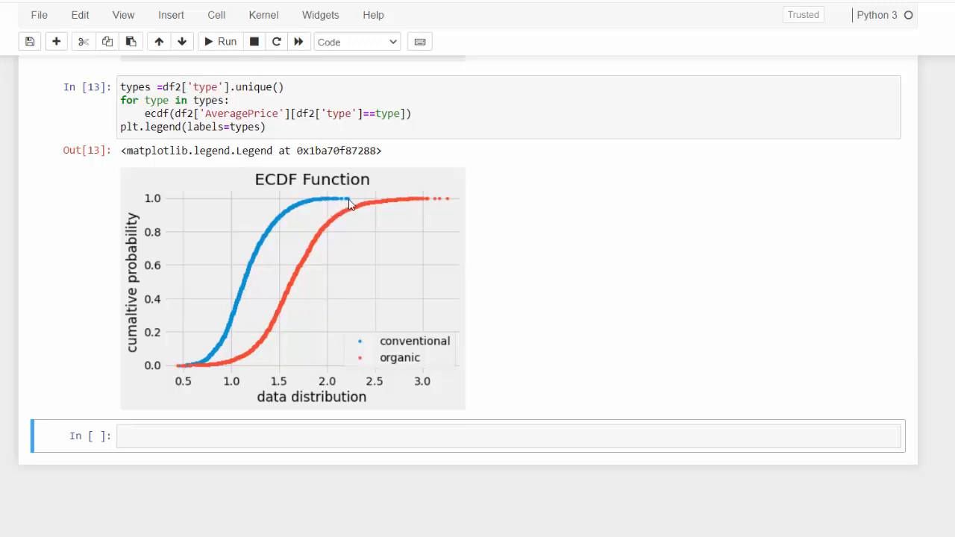
mouse_move(343, 201)
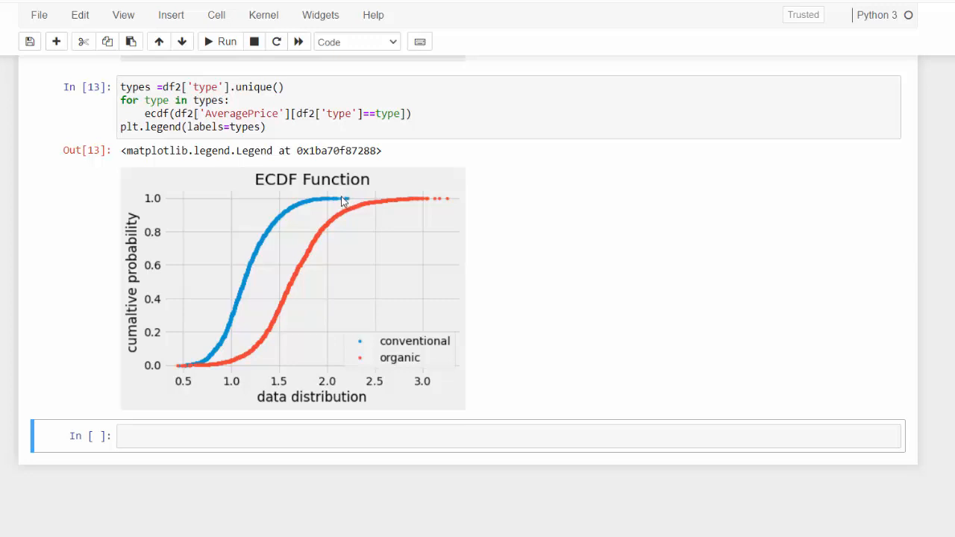
mouse_move(349, 206)
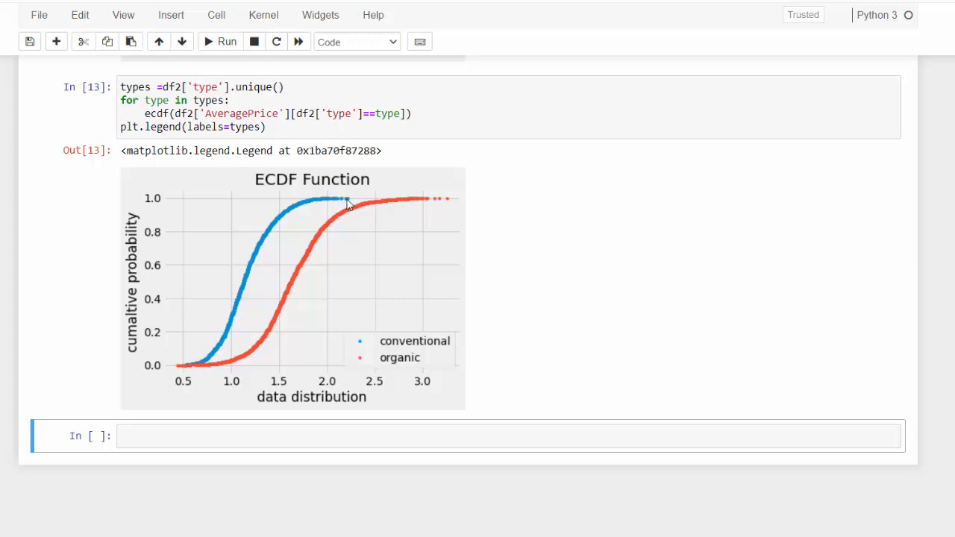
mouse_move(342, 346)
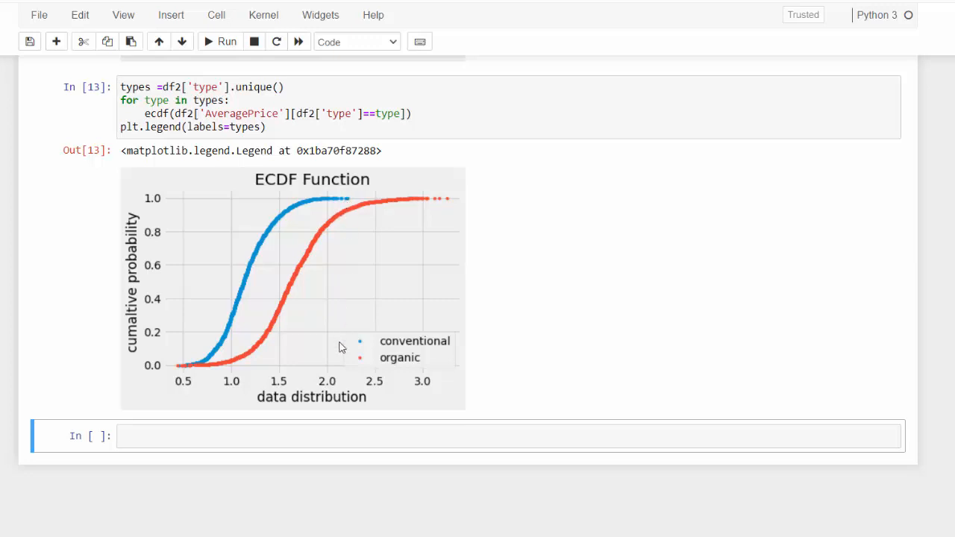
mouse_move(227, 367)
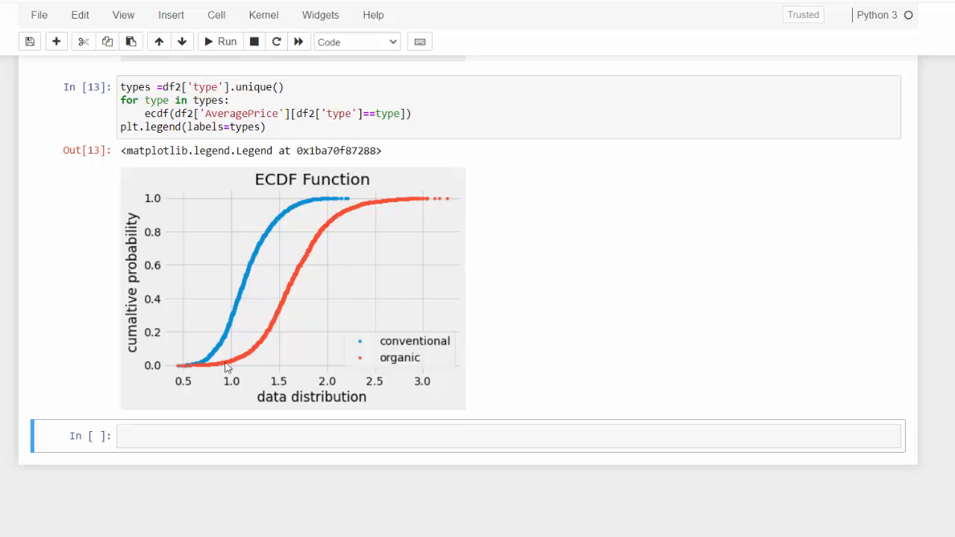
mouse_move(456, 209)
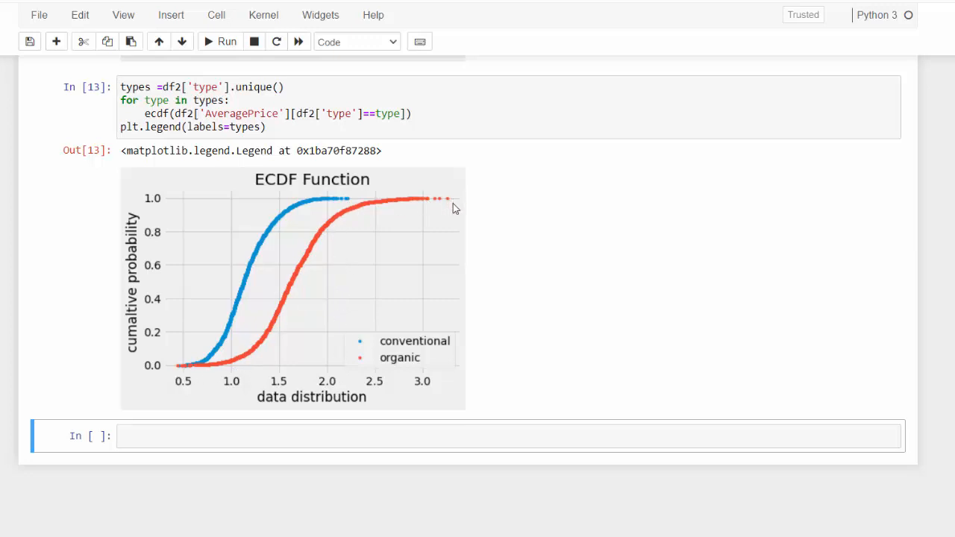
mouse_move(416, 430)
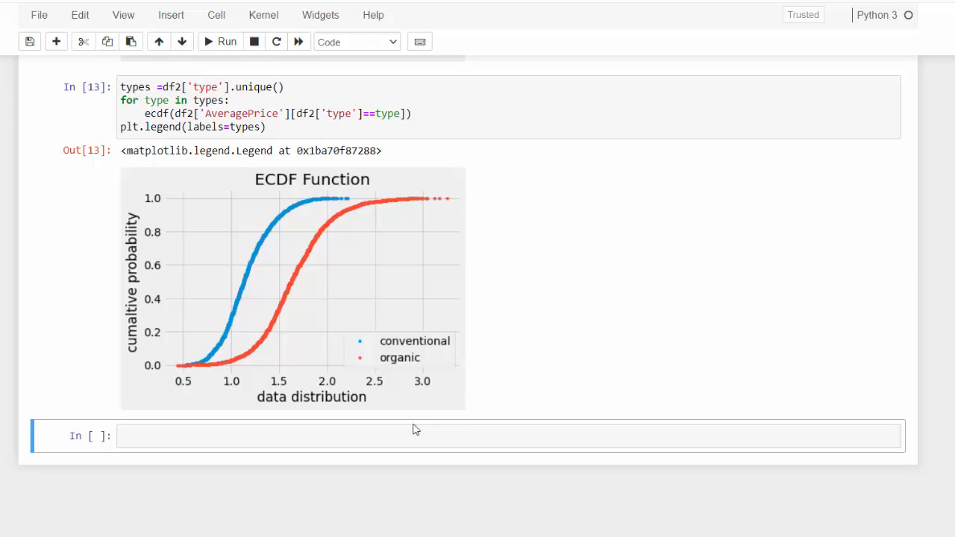
mouse_move(430, 415)
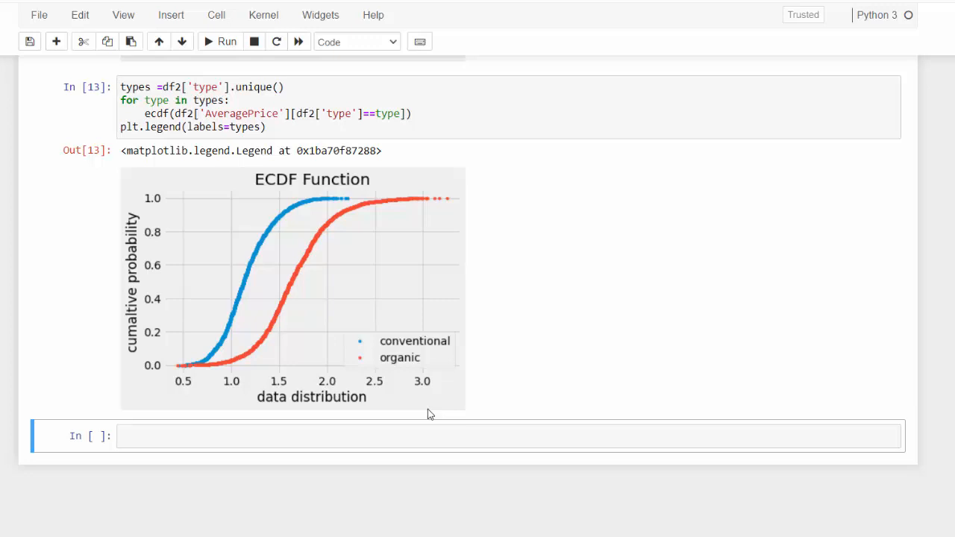
mouse_move(418, 415)
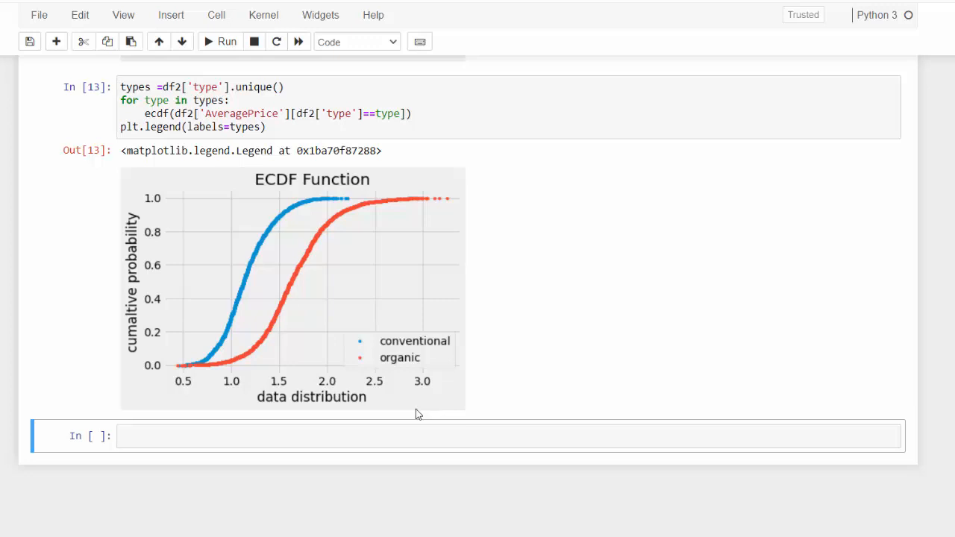
mouse_move(439, 406)
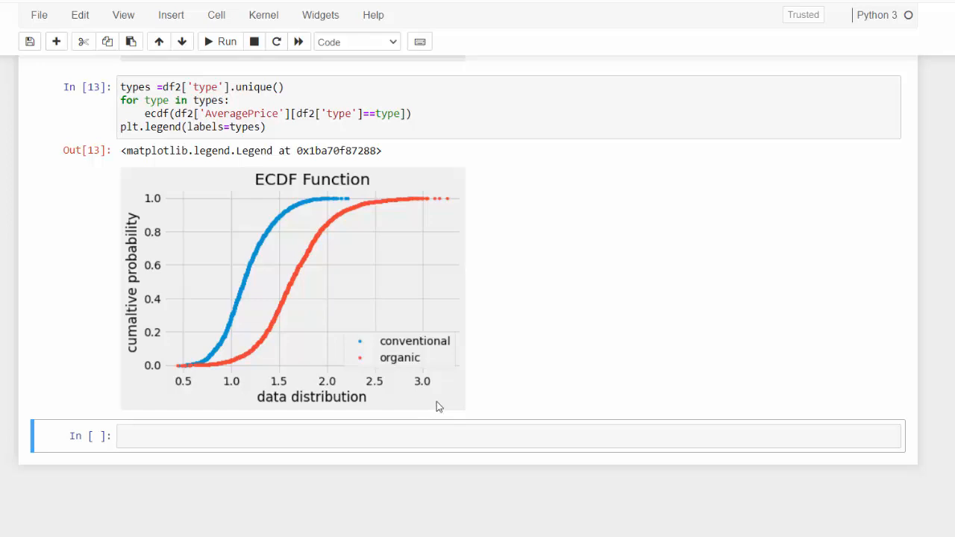